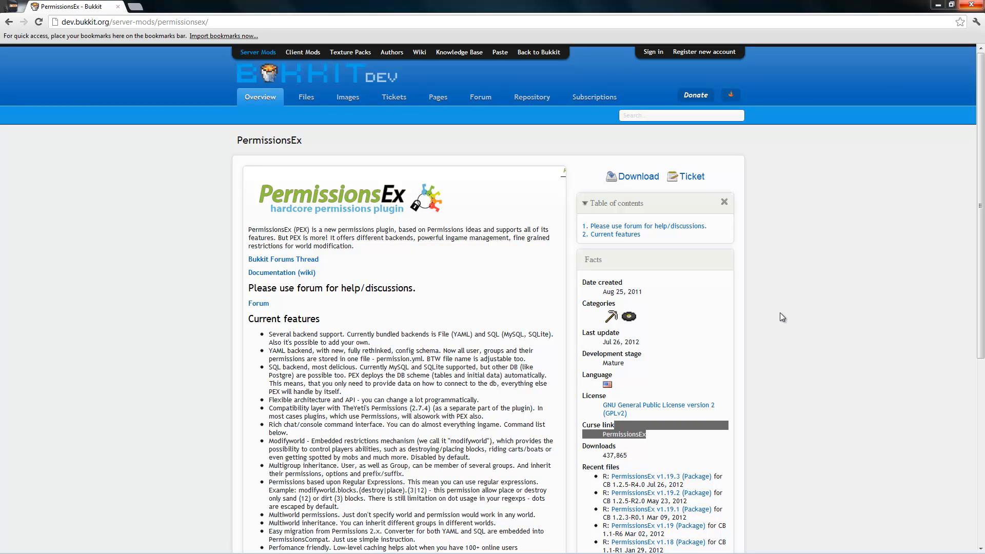
mouse_move(653, 275)
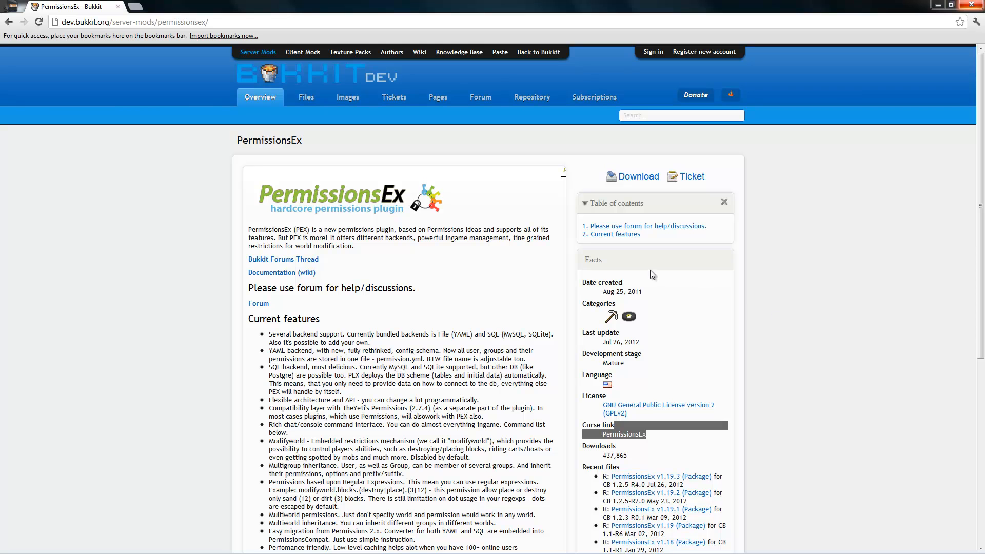
mouse_move(656, 312)
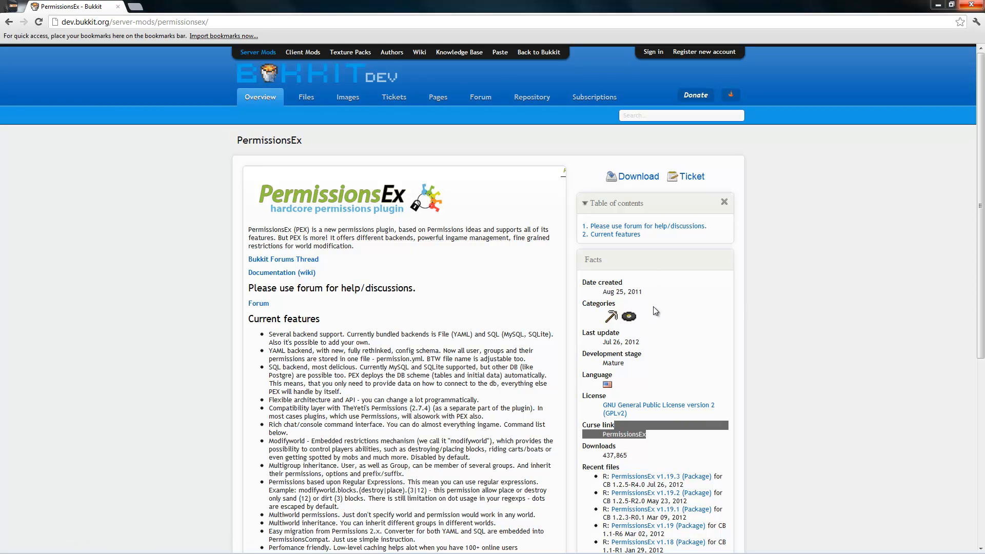
mouse_move(599, 367)
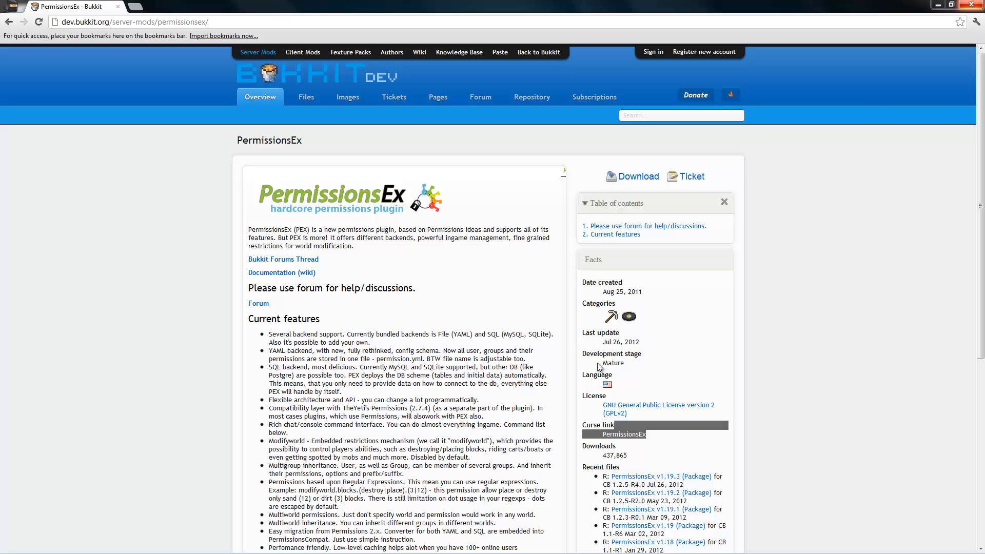
mouse_move(581, 368)
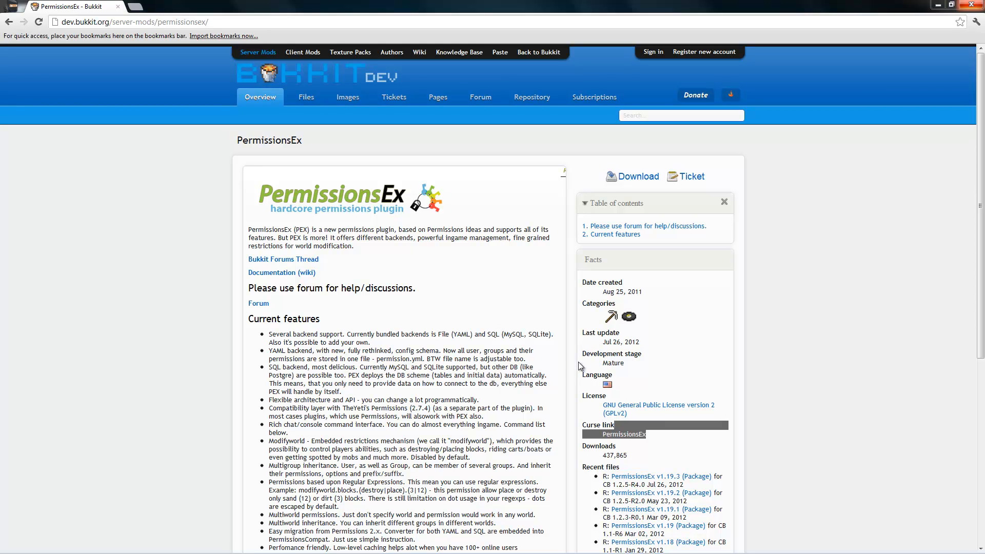
mouse_move(552, 375)
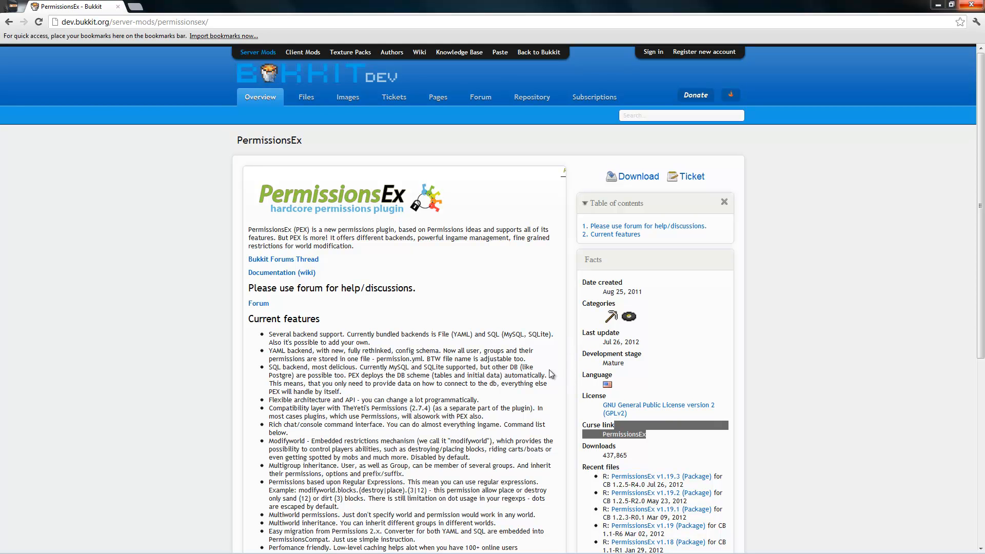
mouse_move(491, 372)
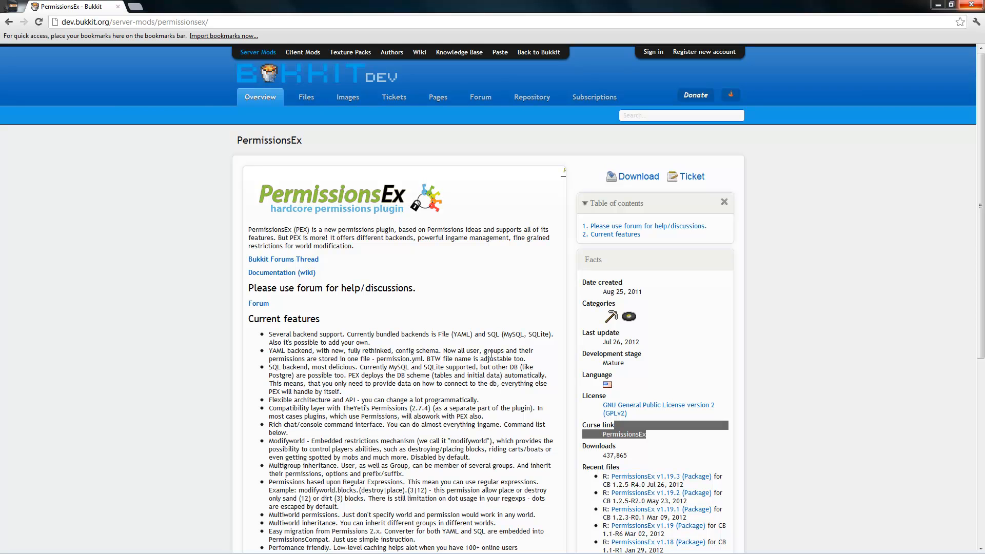
mouse_move(402, 333)
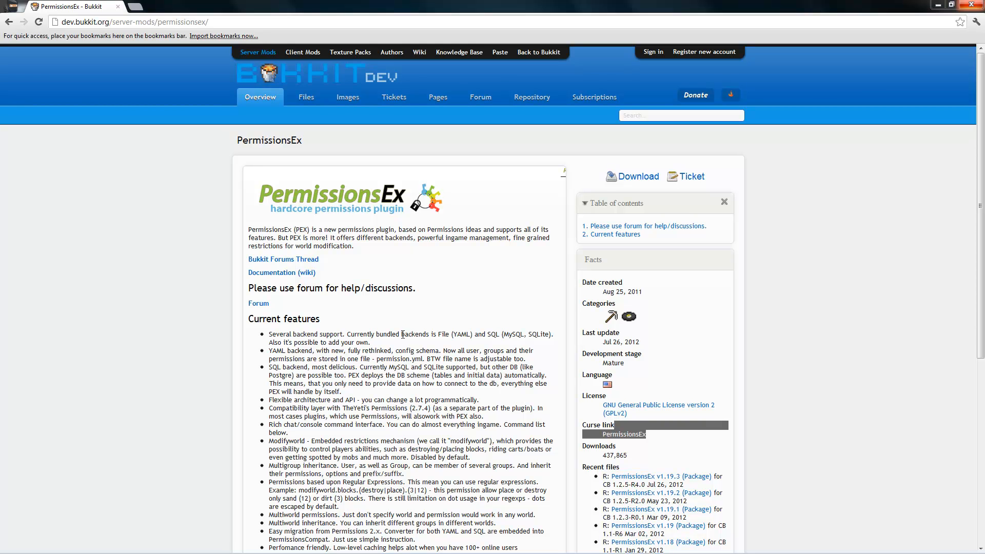
mouse_move(385, 278)
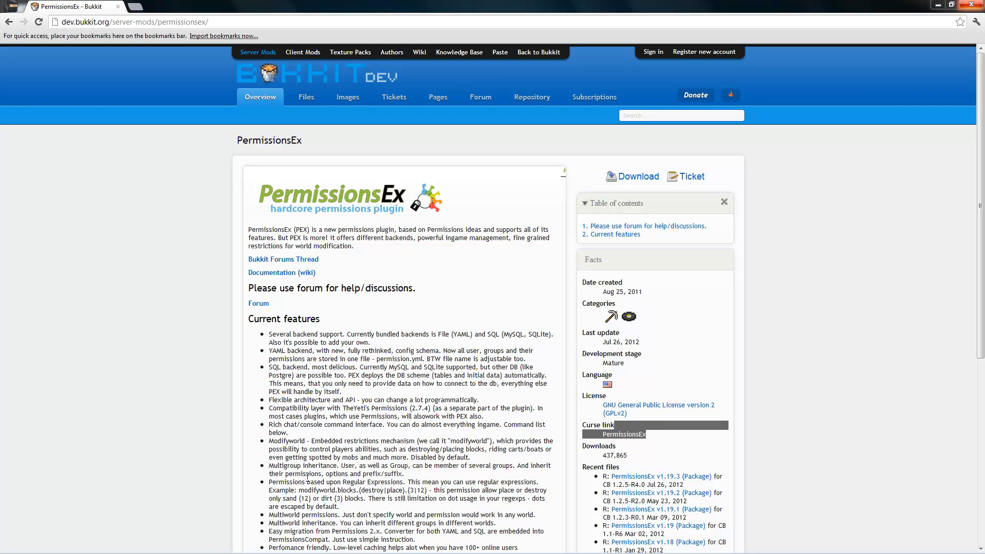
mouse_move(22, 468)
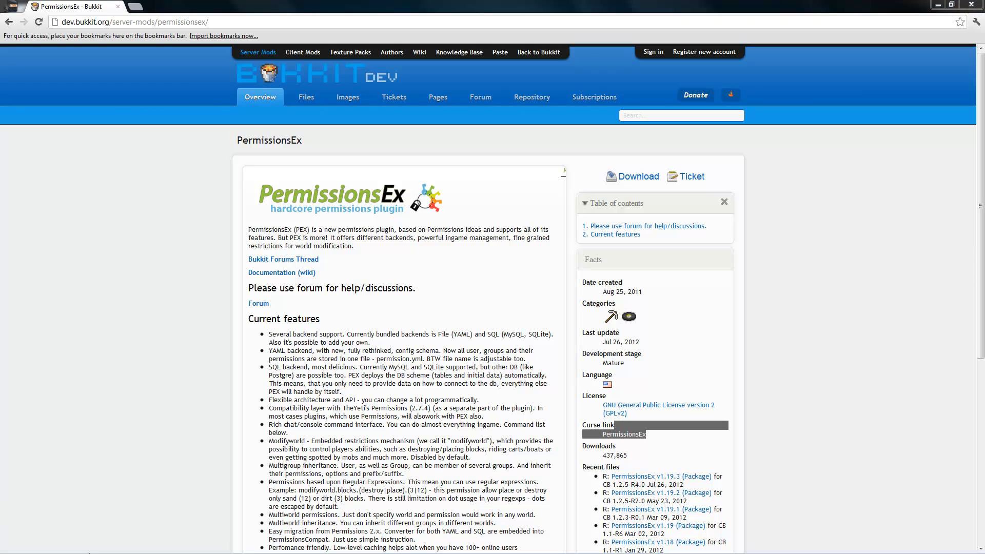
- Download the PermissionsEx v1.19.3 package from Recent files and open its zip
left_click(939, 3)
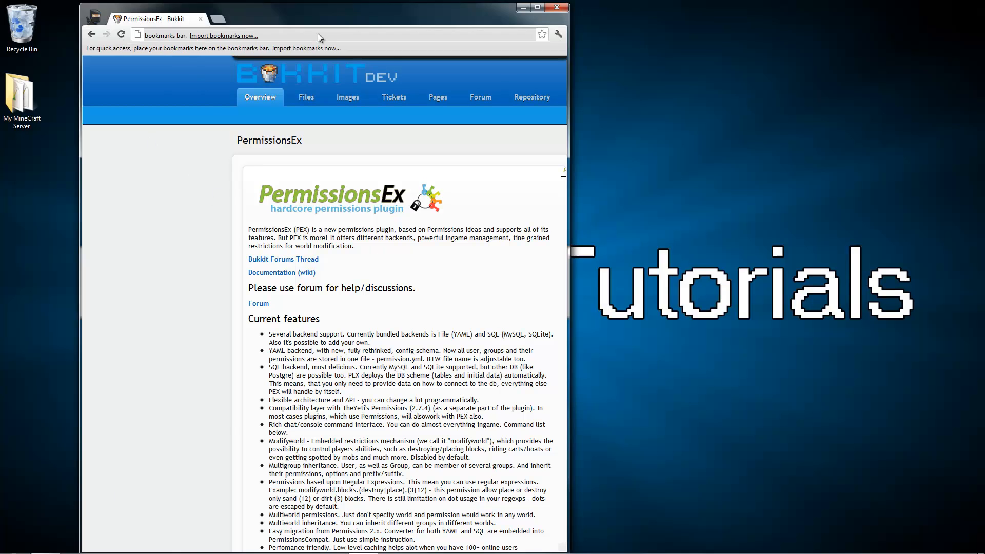
left_click(537, 7)
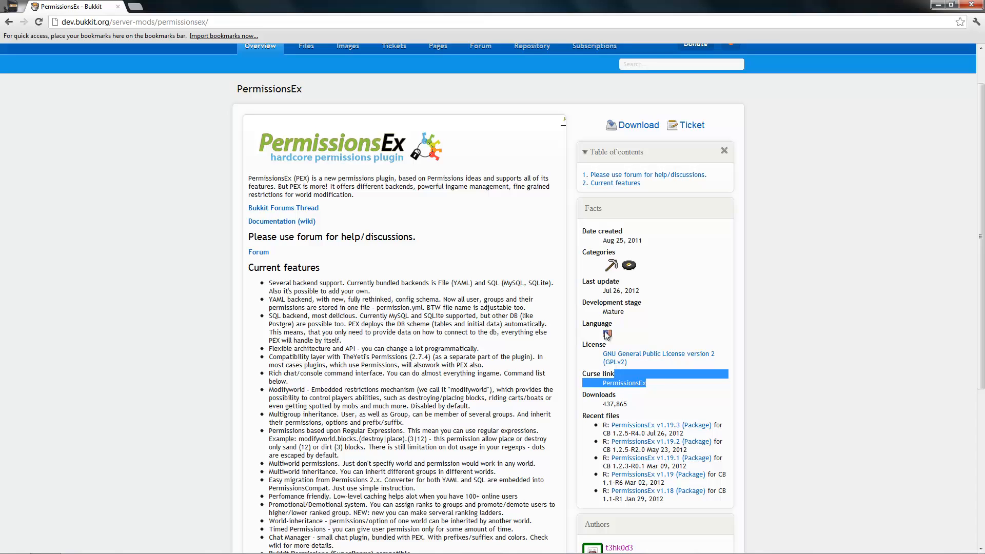
scroll("down", 3)
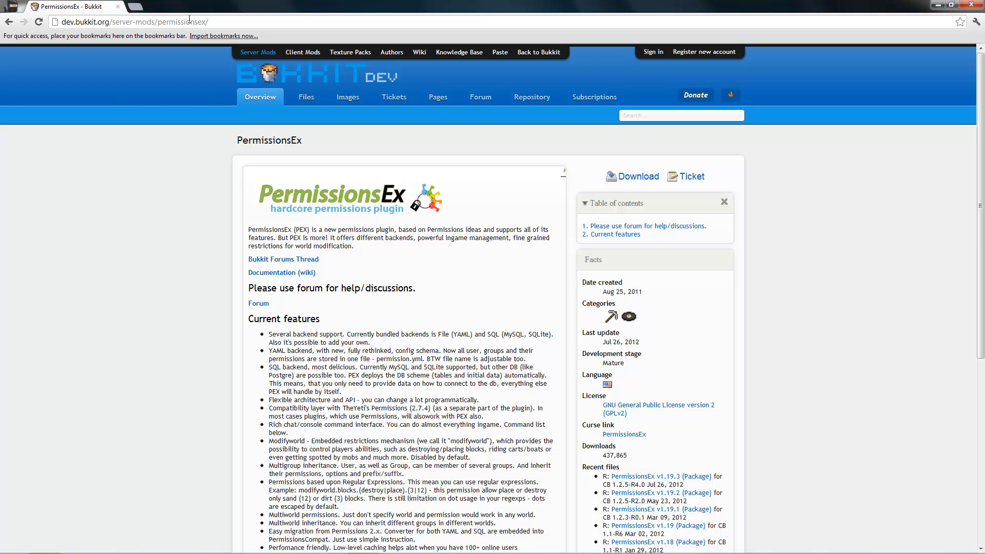
mouse_move(599, 257)
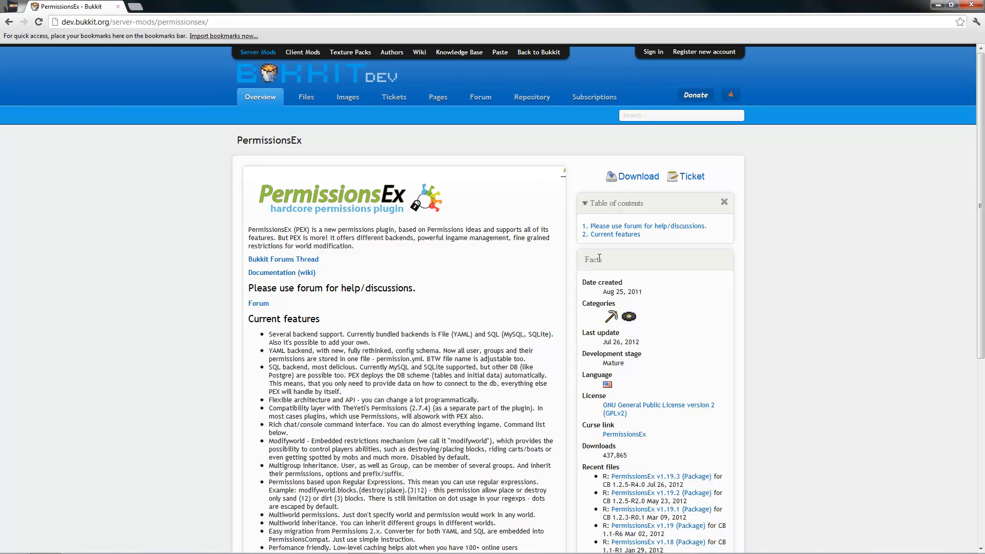
scroll("down", 3)
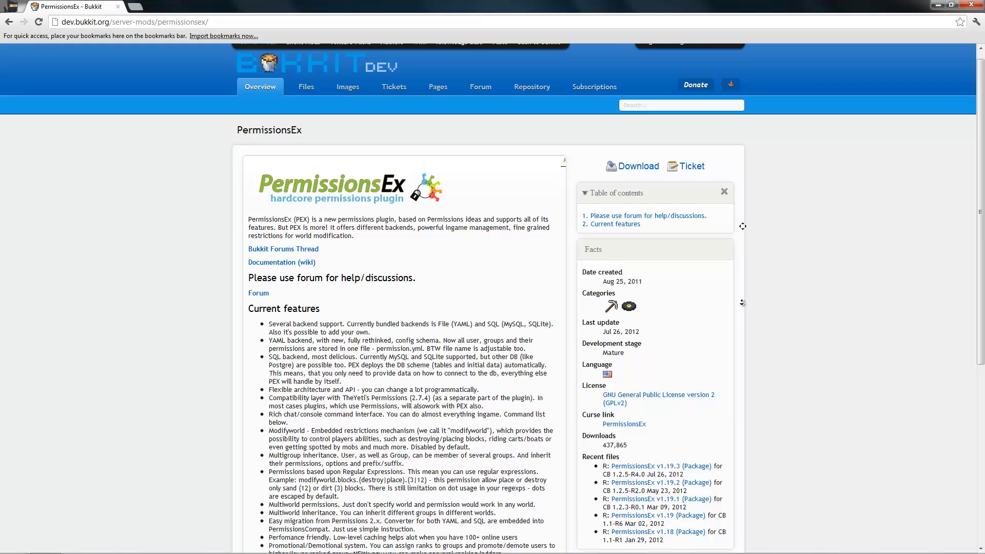
scroll("down", 3)
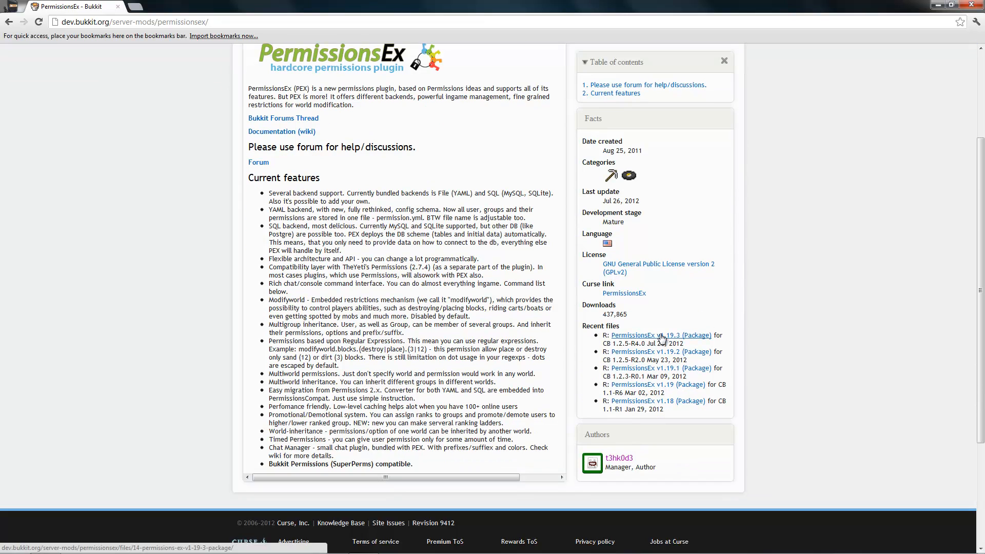
left_click(660, 334)
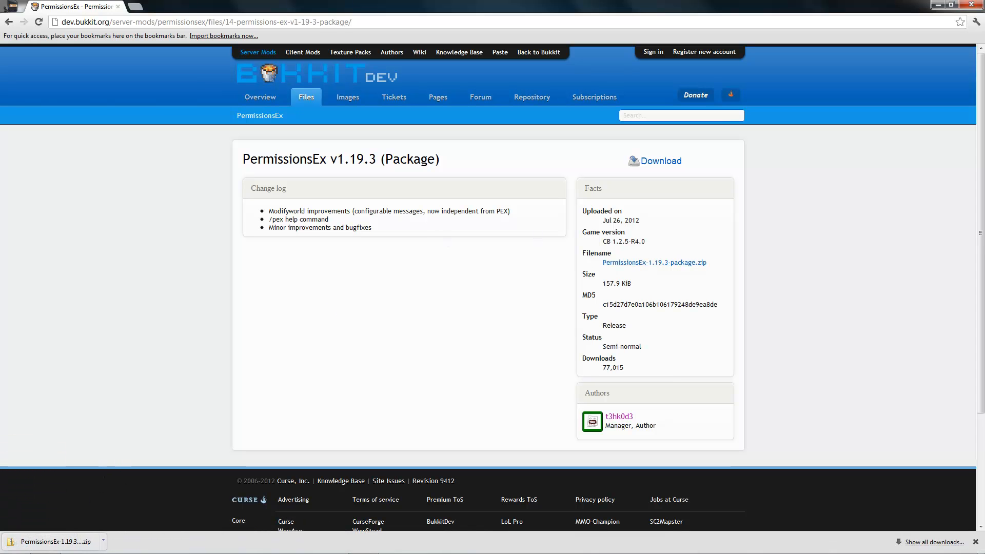
left_click(53, 541)
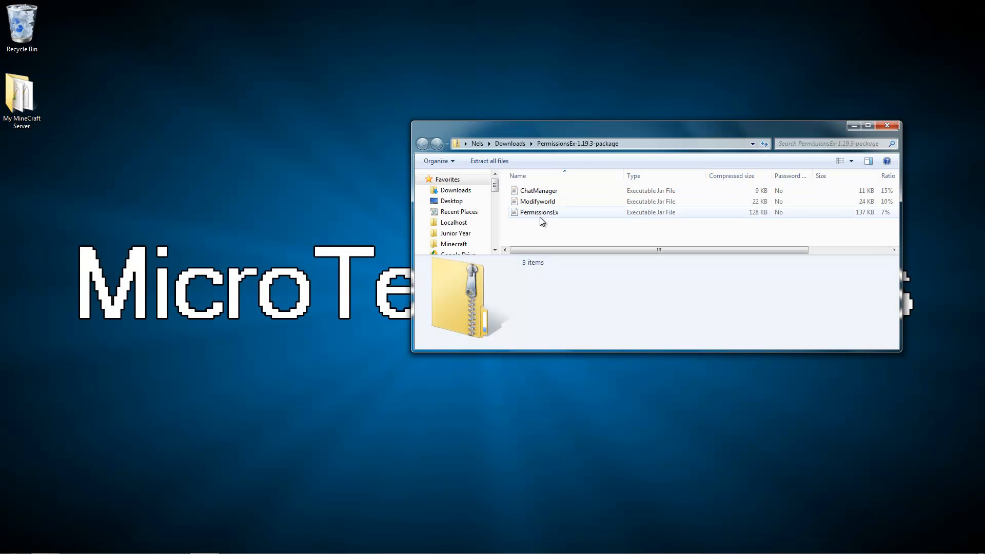
- Extract the zip into the PermissionsEx-1.19.3-package folder holding the three jars, then close the archive
left_click(489, 161)
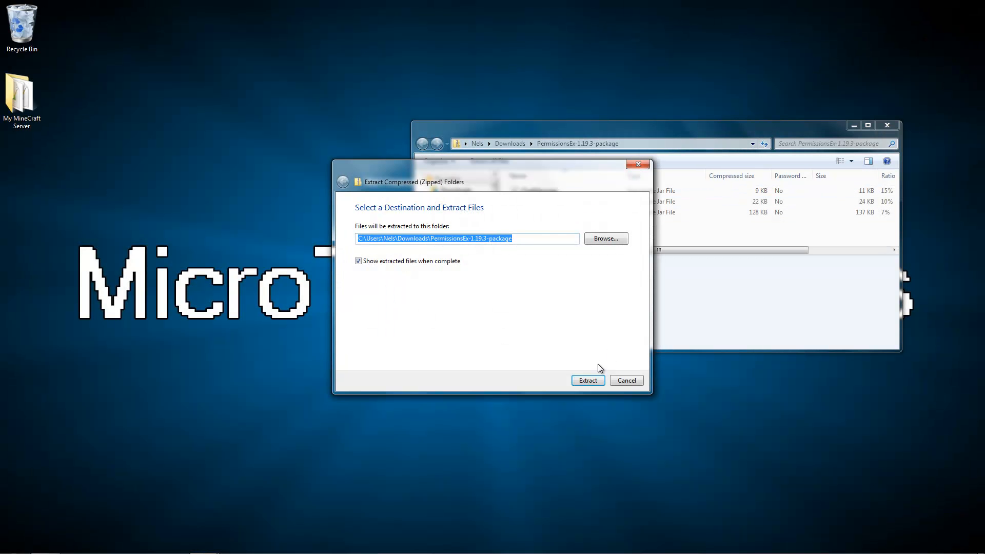
left_click(587, 380)
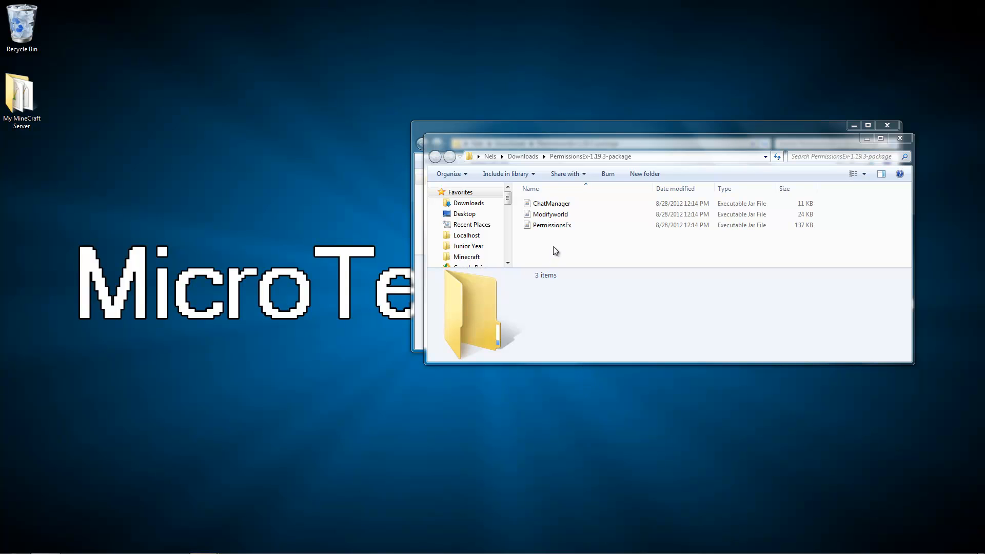
mouse_move(539, 291)
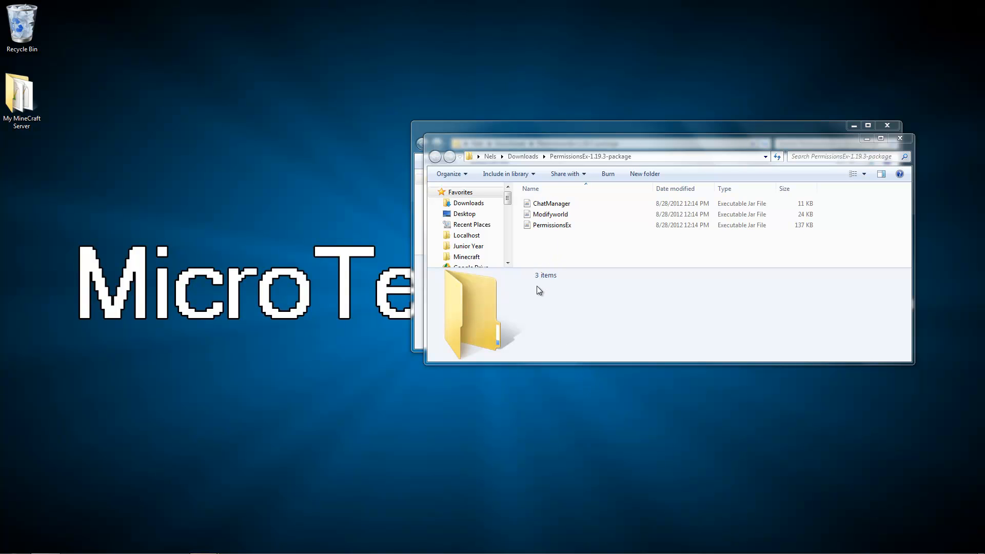
mouse_move(552, 287)
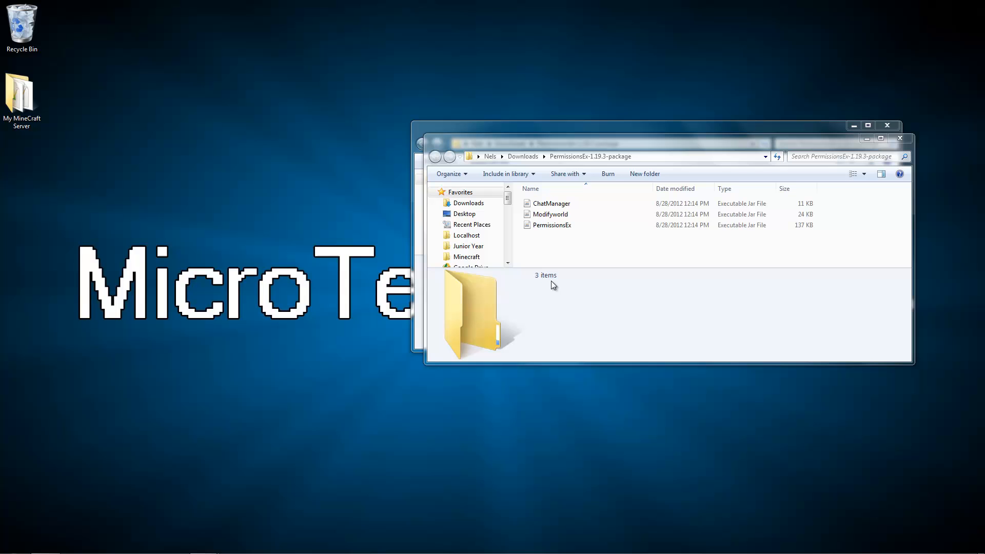
mouse_move(548, 279)
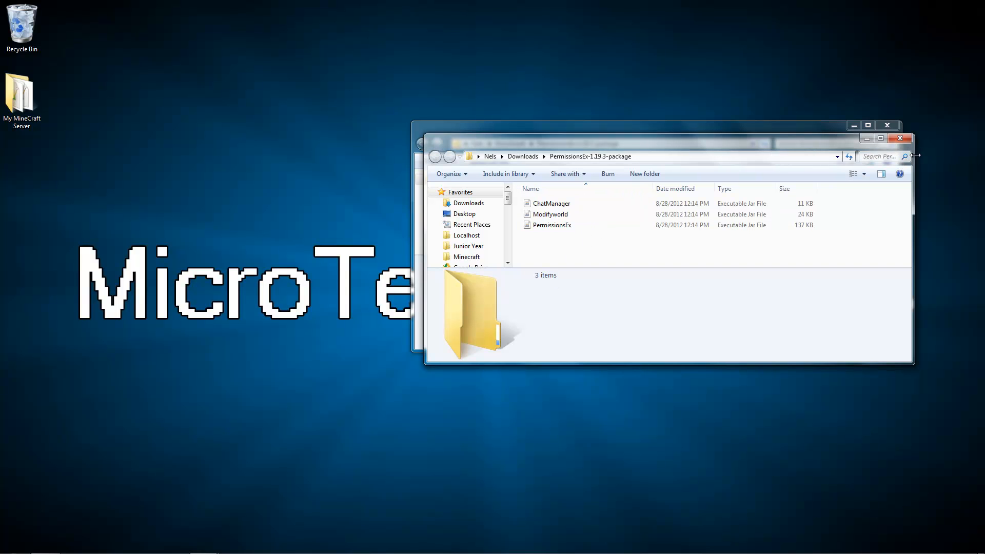
left_click(869, 125)
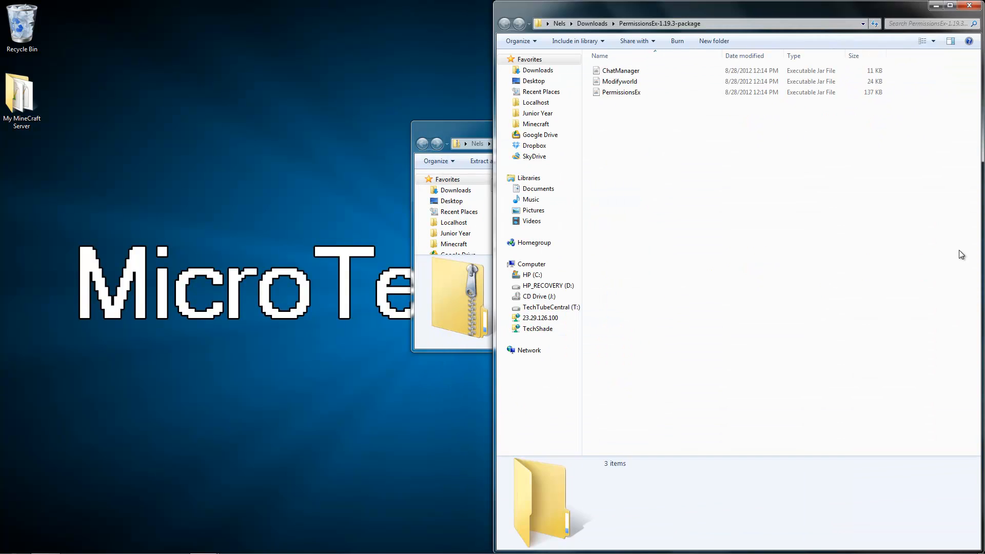
left_click(621, 71)
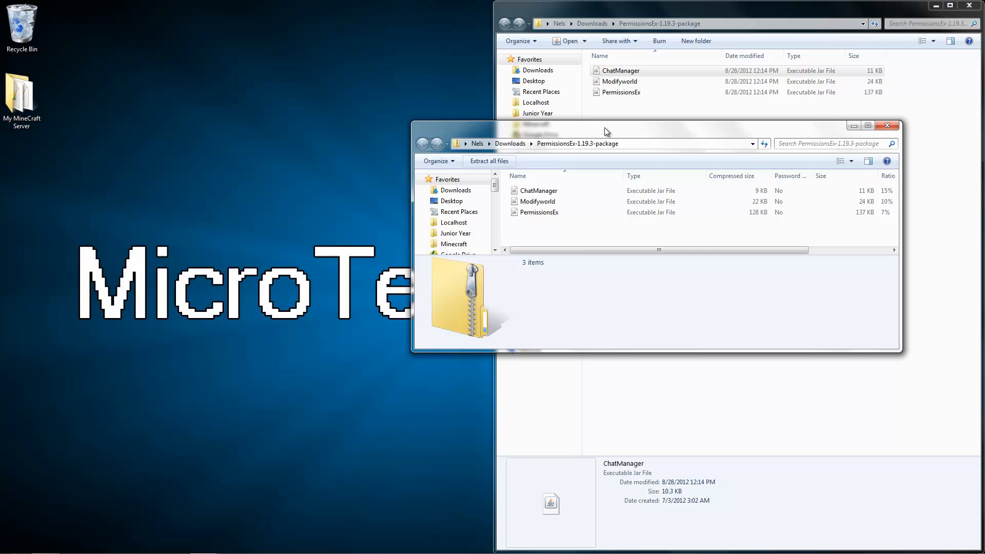
left_click(887, 125)
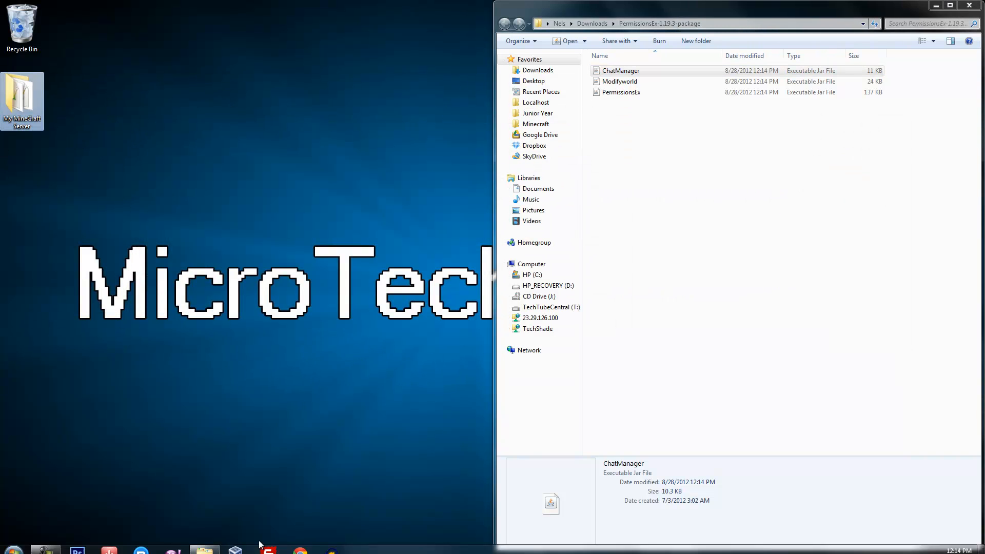
- Place PermissionsEx.jar in the My MineCraft Server plugins folder
double_click(21, 100)
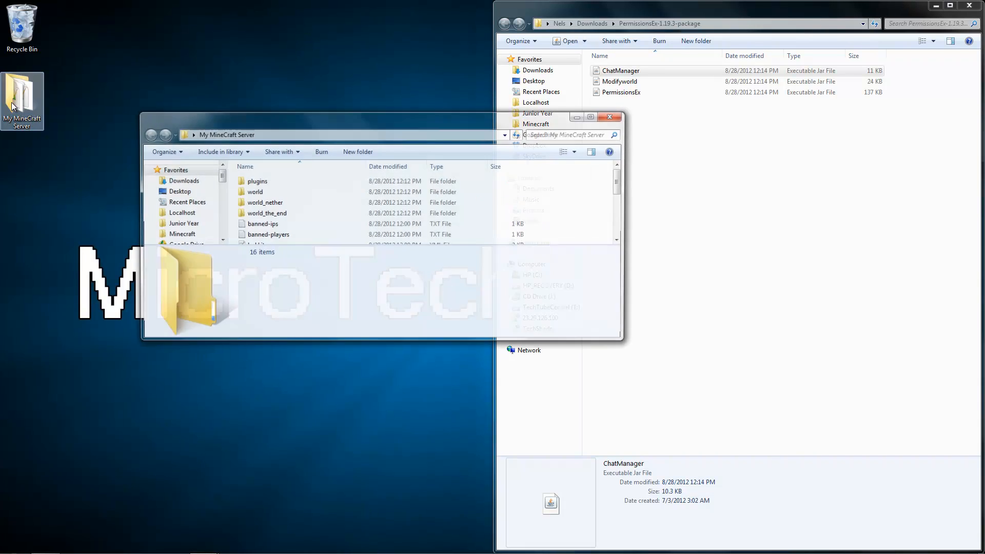
double_click(257, 181)
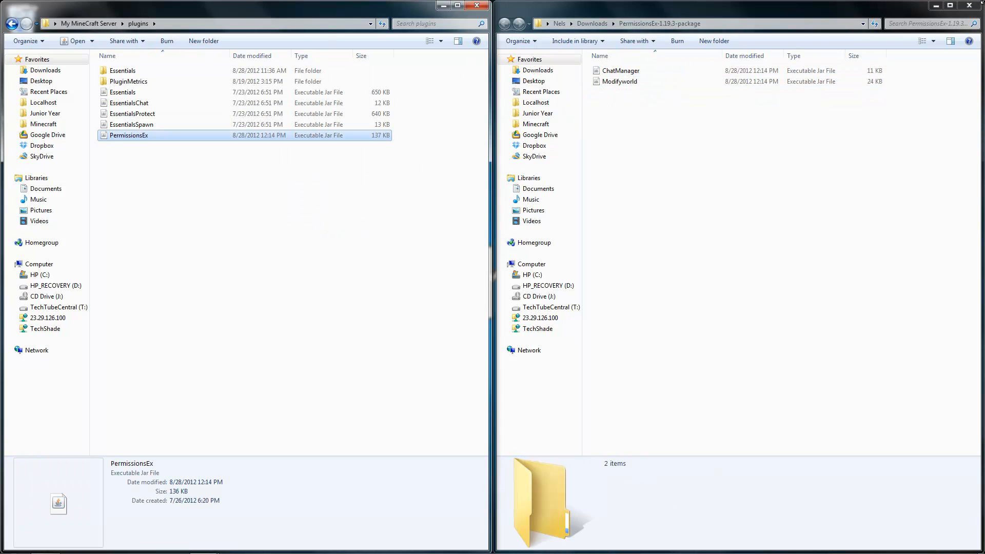
left_click(88, 23)
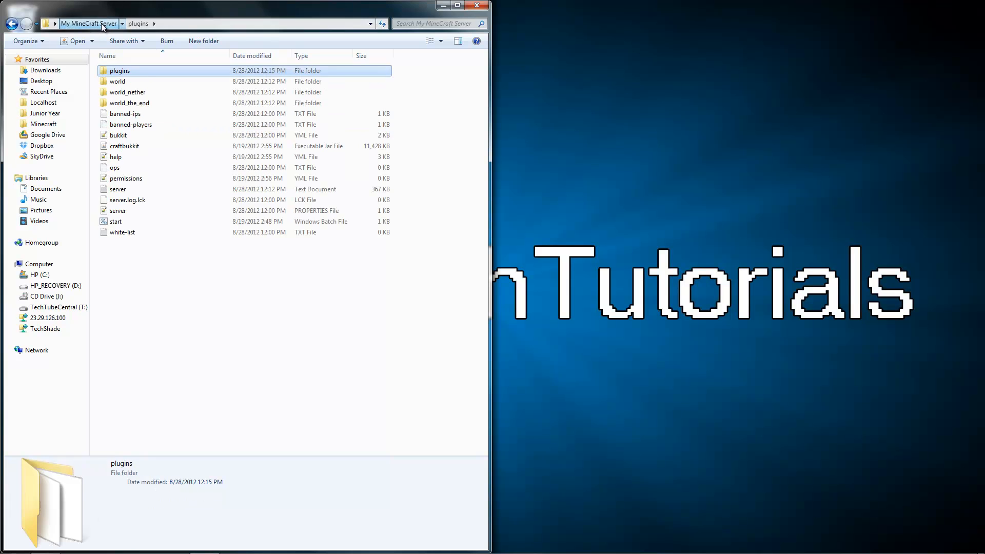
- Run start.bat once so the server generates the PermissionsEx permissions file
double_click(116, 221)
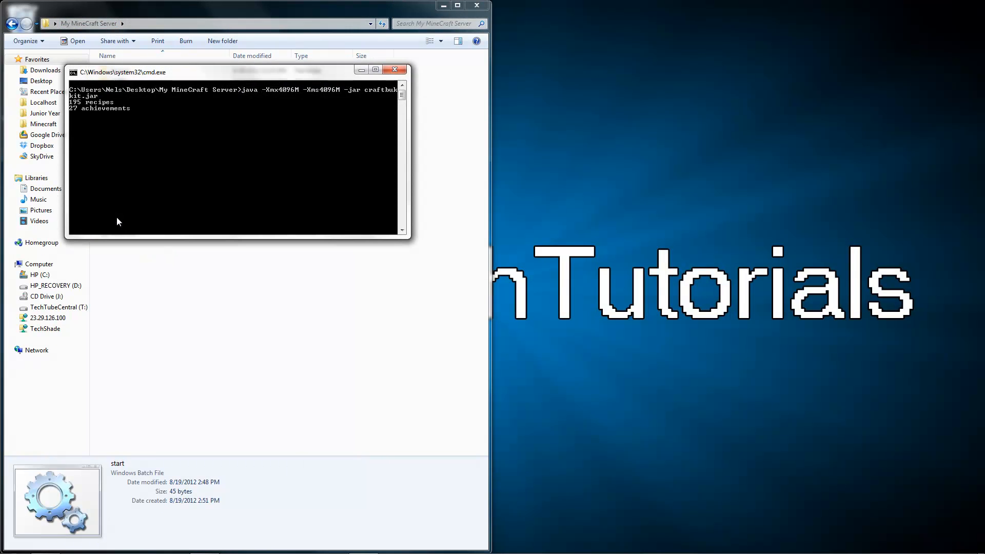
left_click(397, 69)
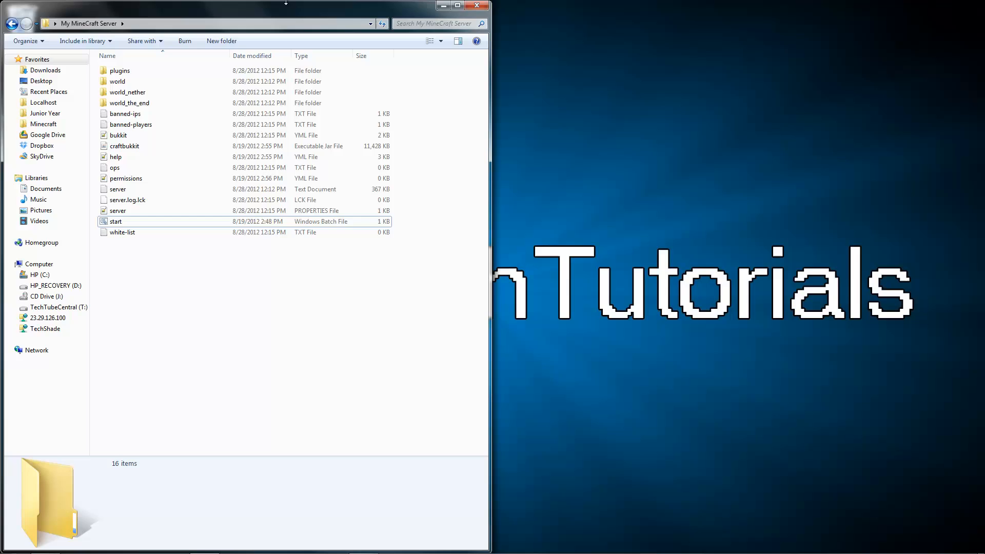
double_click(116, 222)
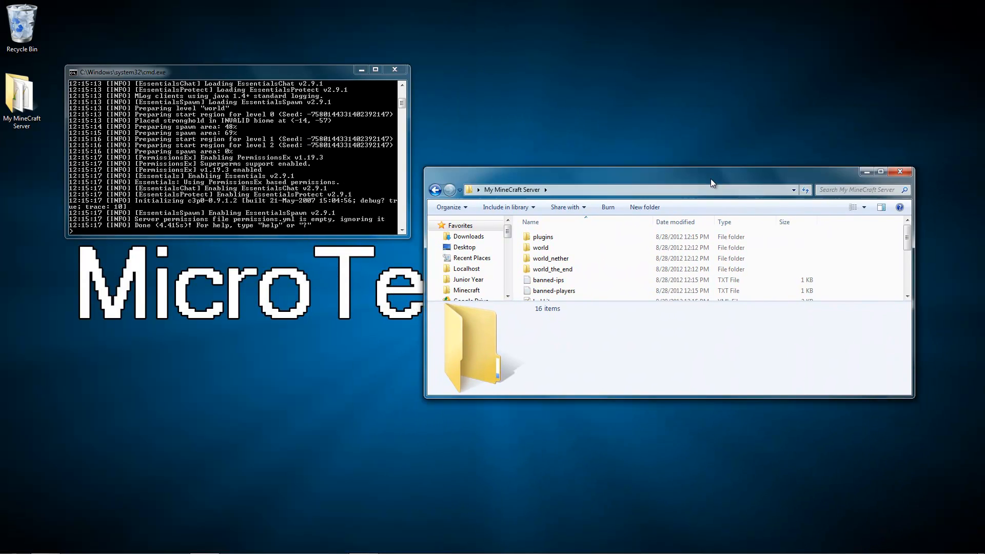
- Select all default contents of permissions.yml in Notepad++ for deletion
left_click(11, 543)
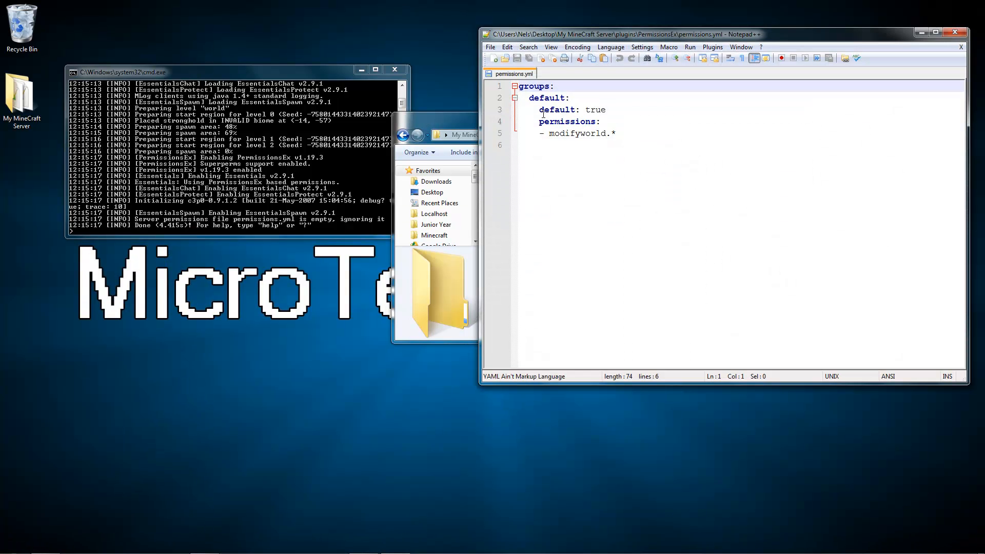
key("ctrl+a")
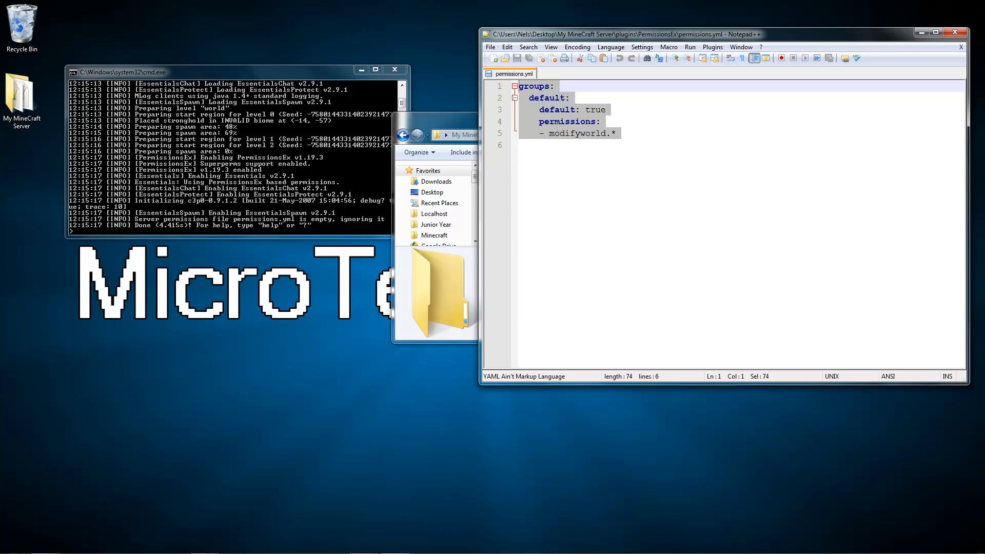
mouse_move(7, 6)
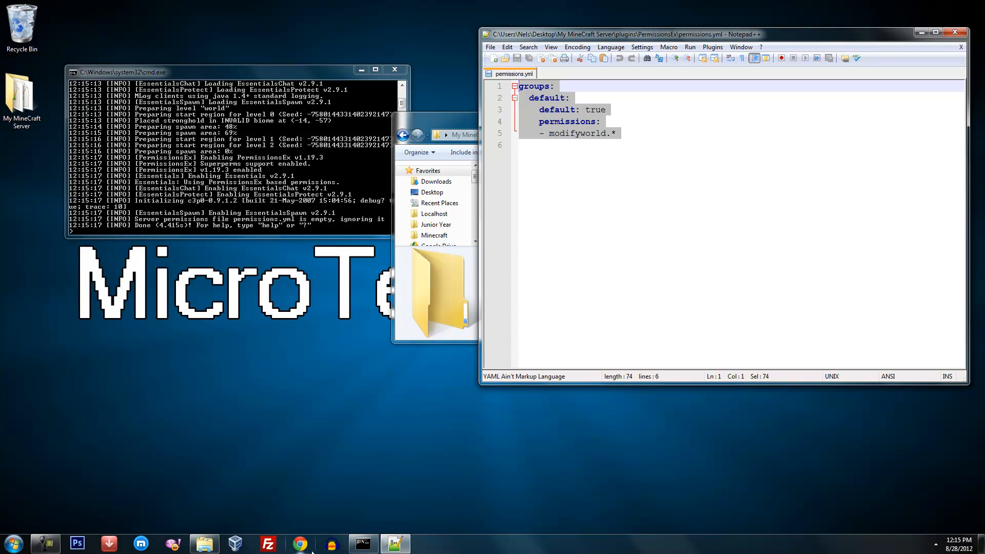
mouse_move(361, 544)
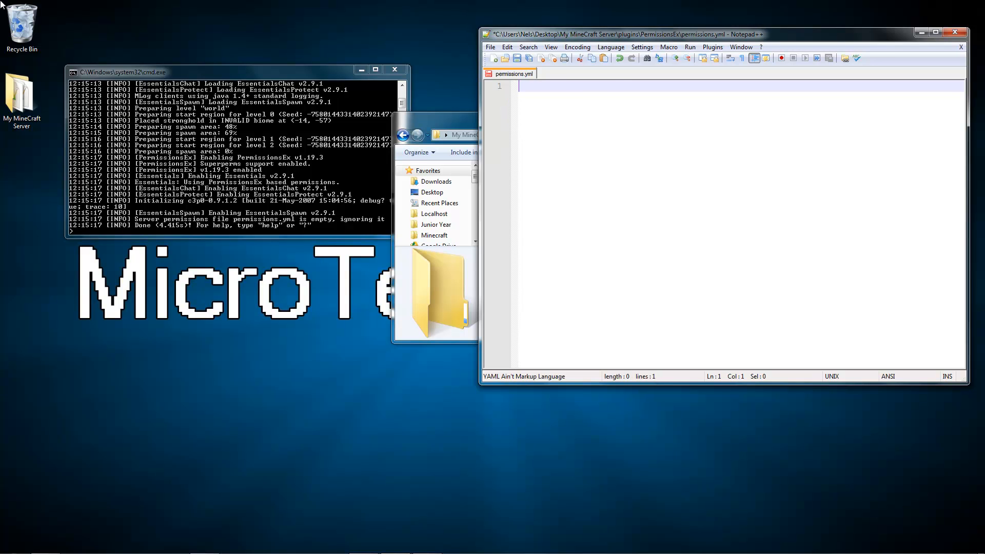
mouse_move(472, 112)
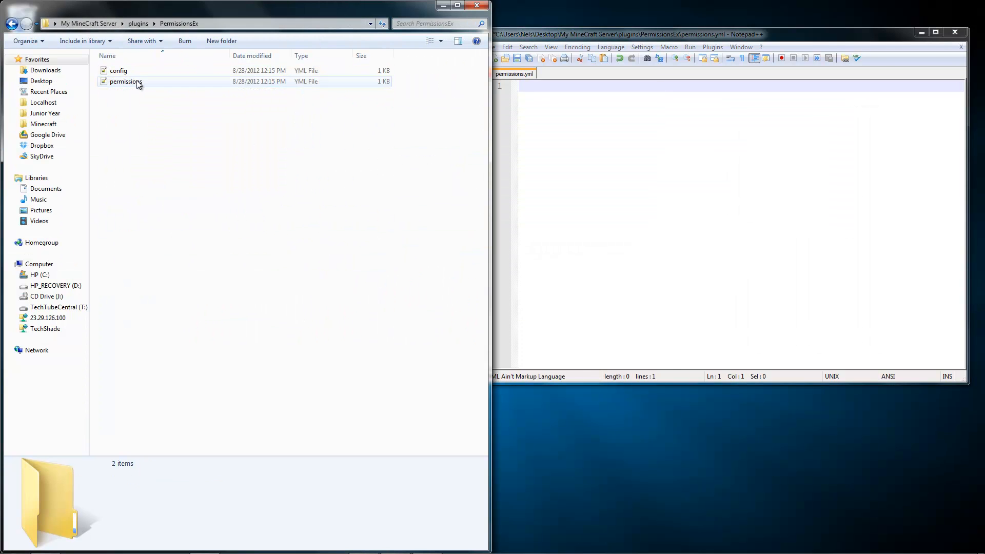
- Write groups: with a Guest group set to default: true
left_click(125, 81)
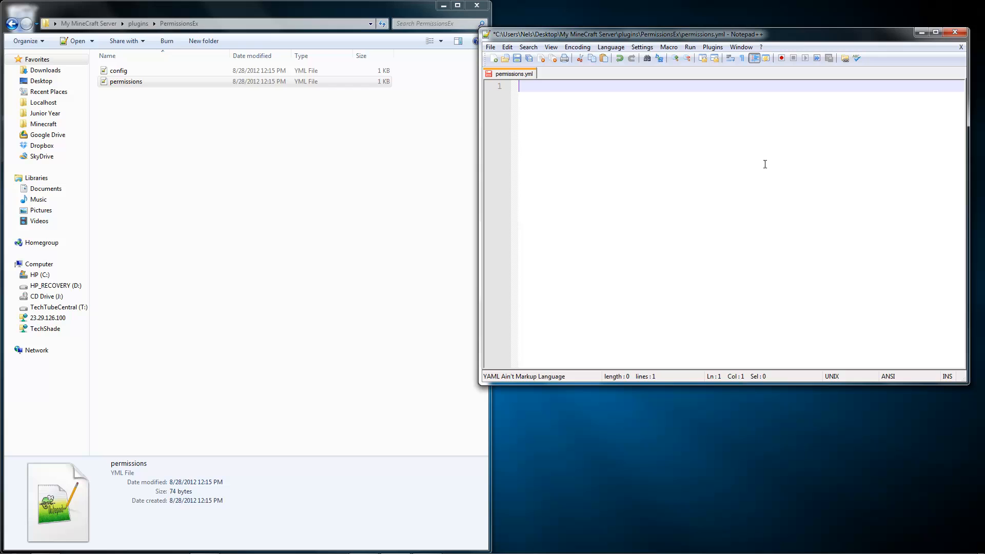
type("groups:")
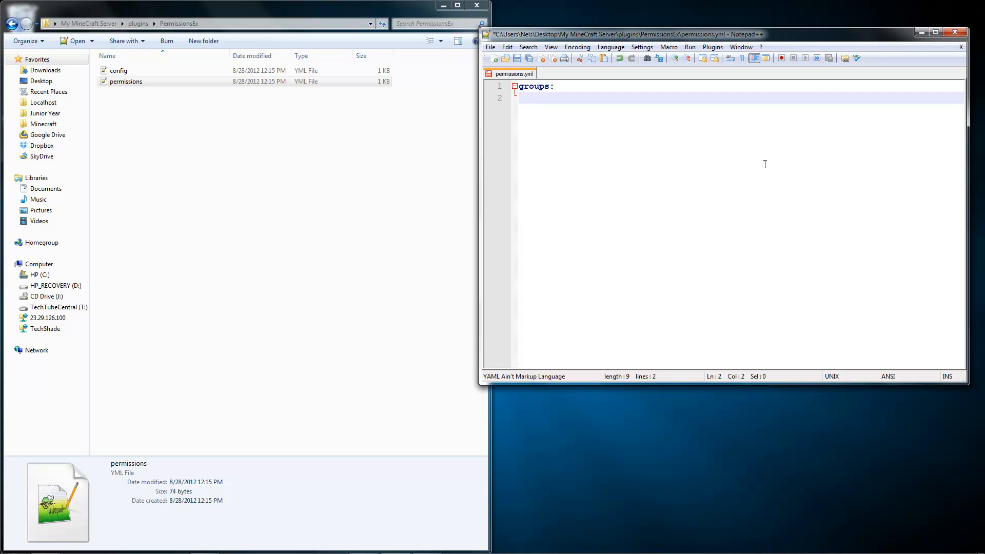
left_click(525, 98)
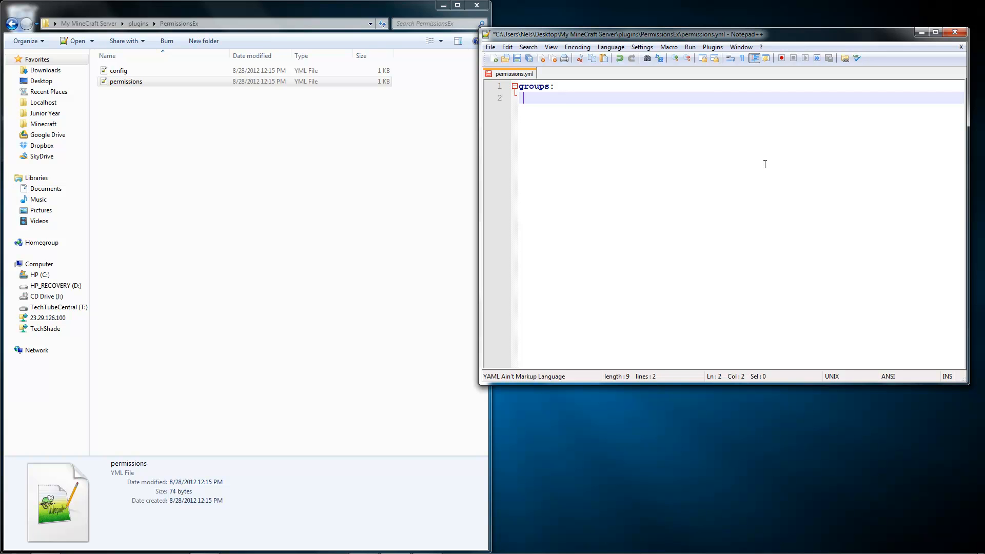
type("Guest:")
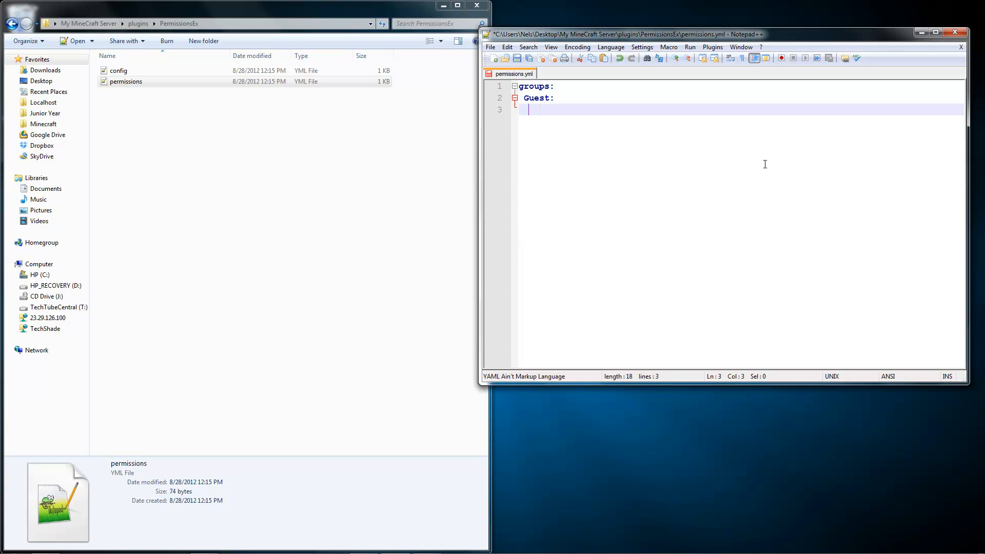
type("d")
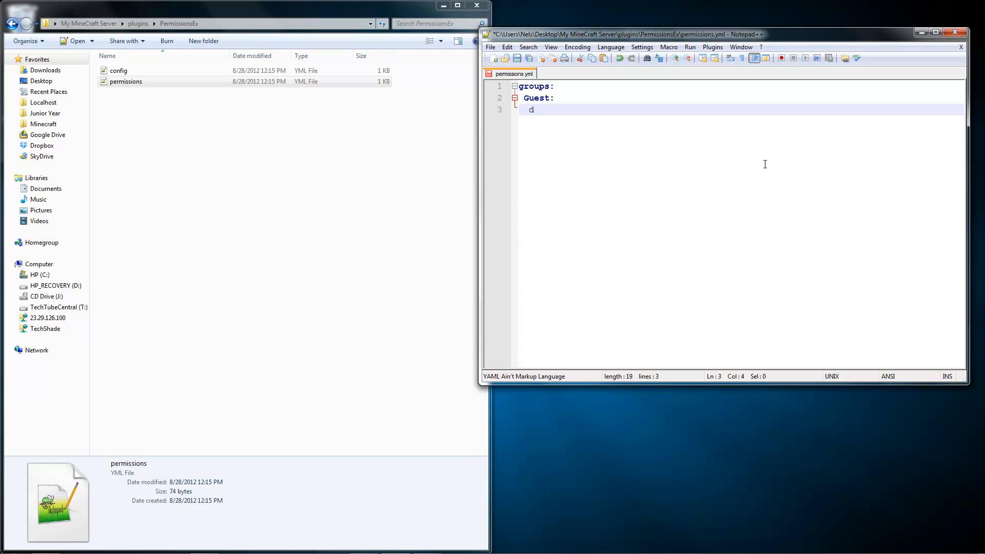
type("efault: true")
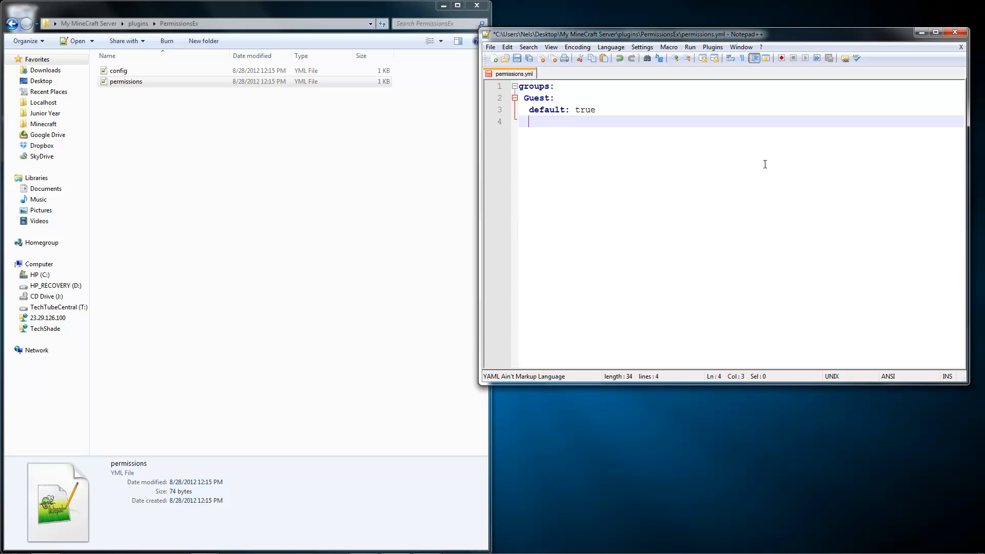
mouse_move(524, 87)
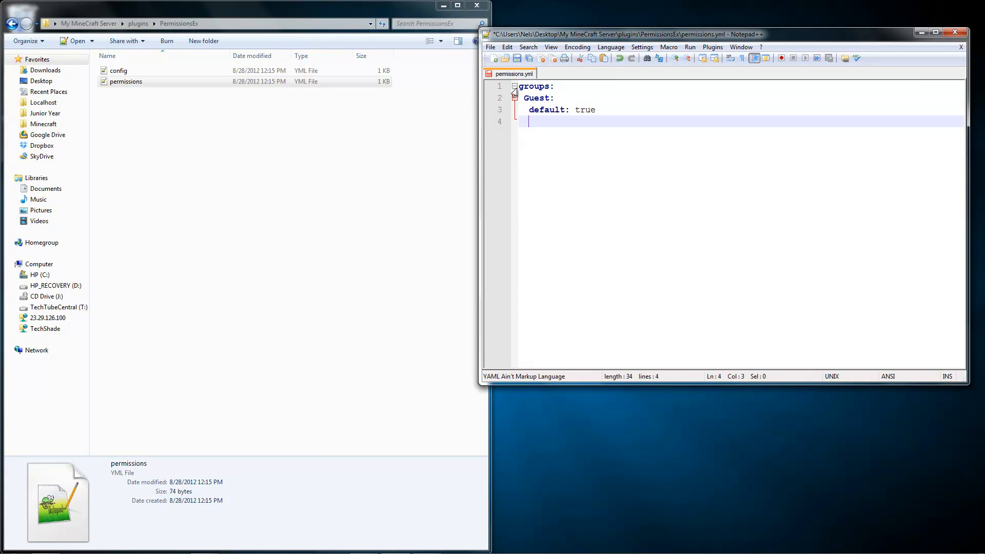
left_click(514, 99)
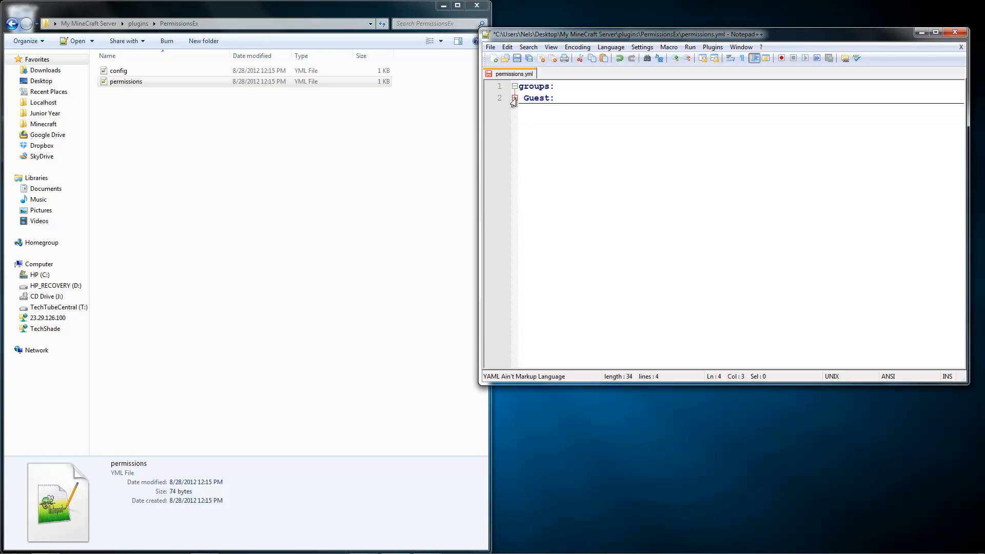
type("default: true")
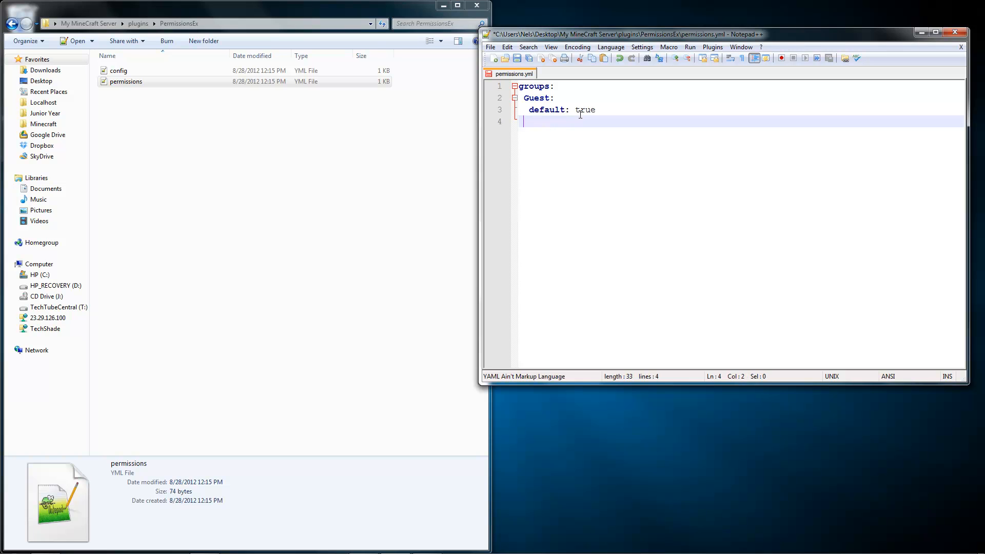
key("Backspace")
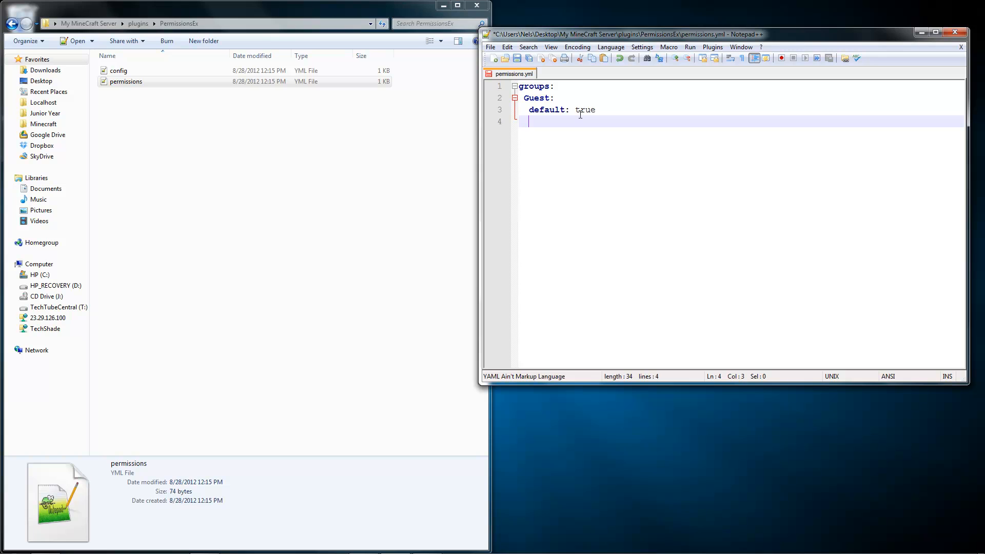
- Give Guest the prefix '&e[Guest]' and begin its permissions list with a dash
type("prefix;")
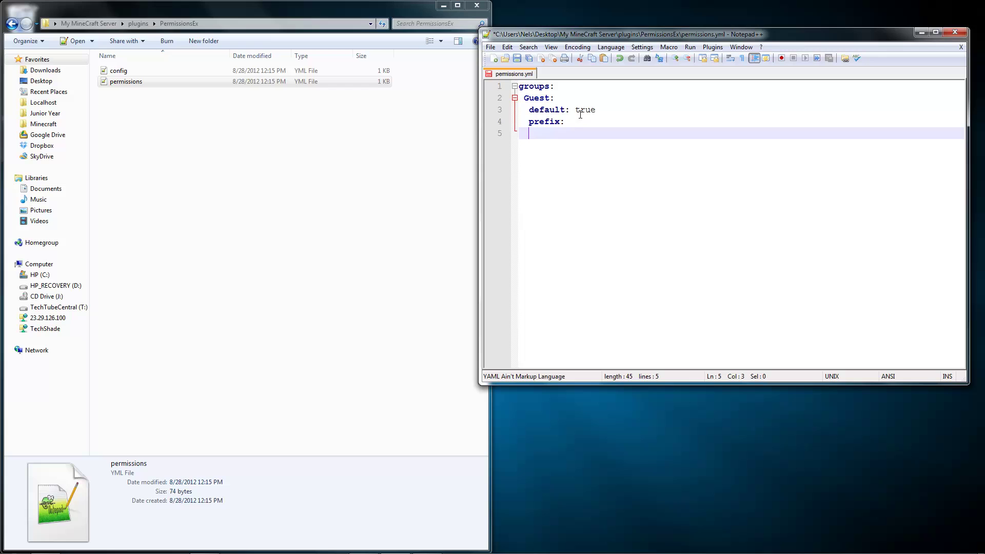
type("'")
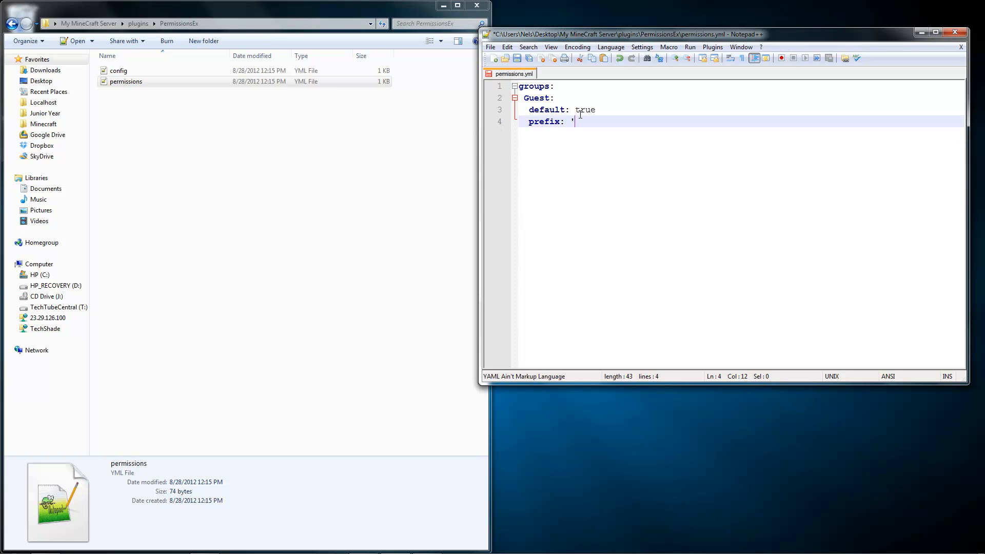
type("&")
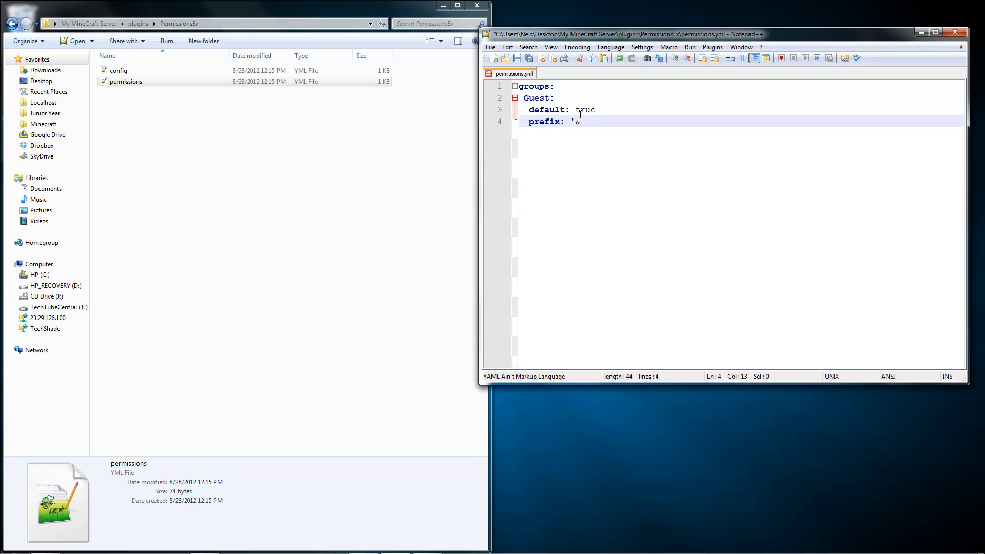
type("e")
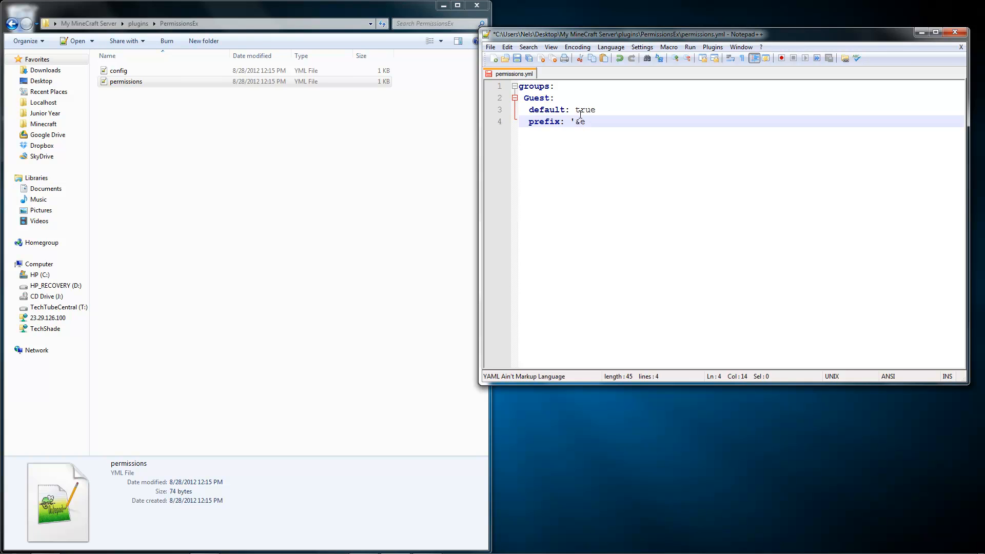
type("[M")
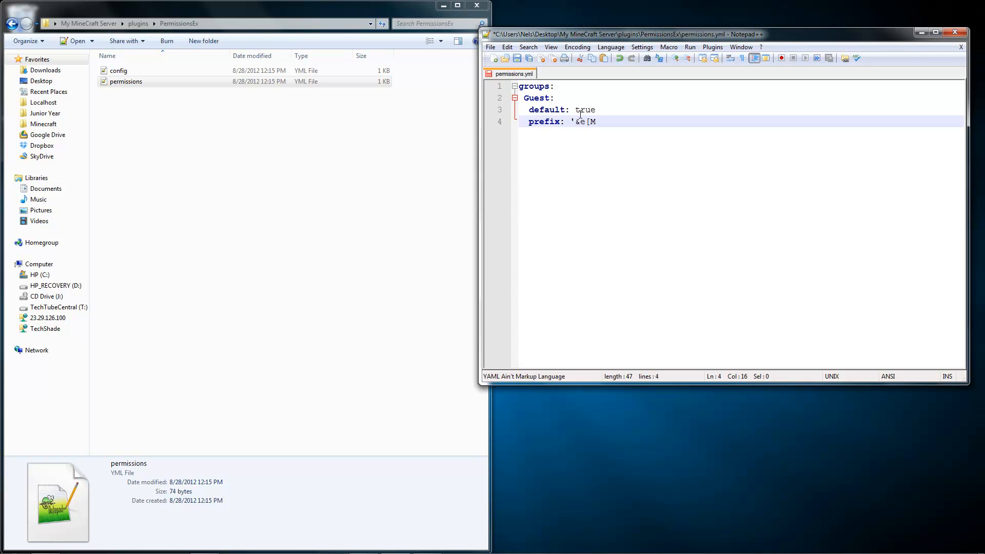
type("Guest]")
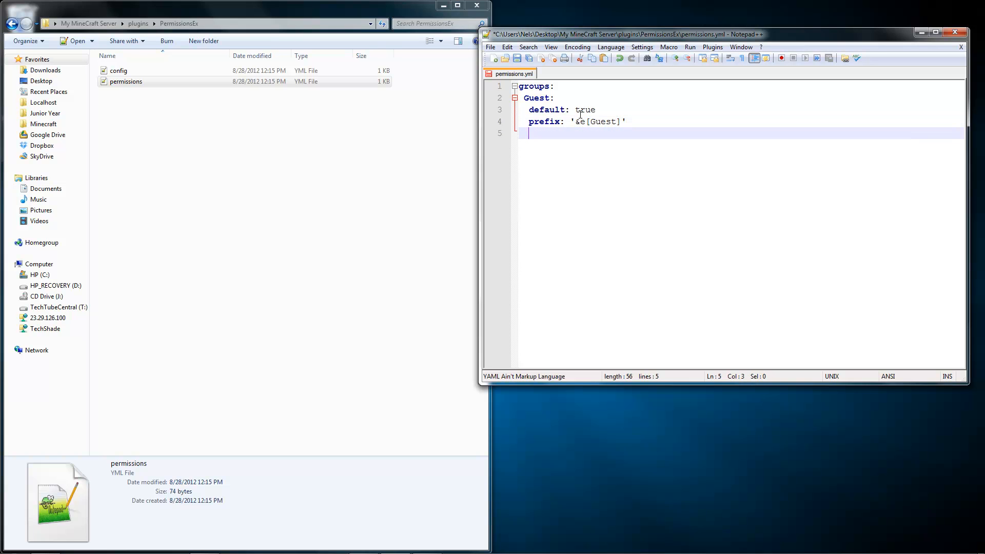
type("permissions:")
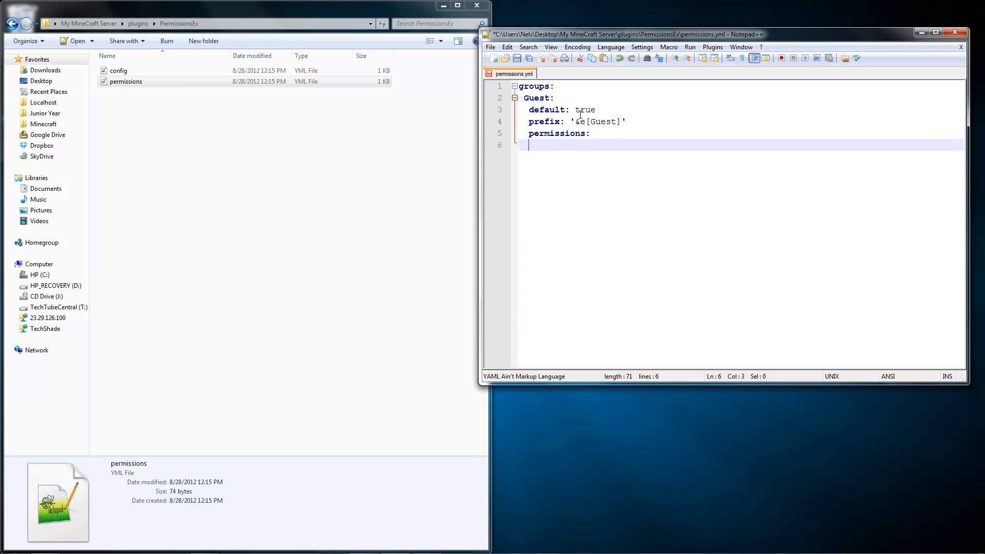
type("-")
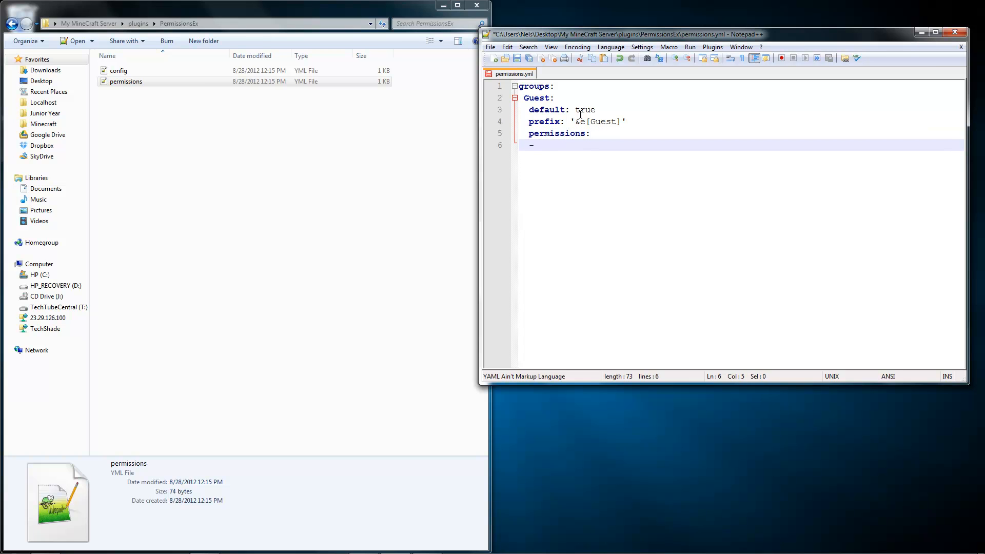
mouse_move(499, 57)
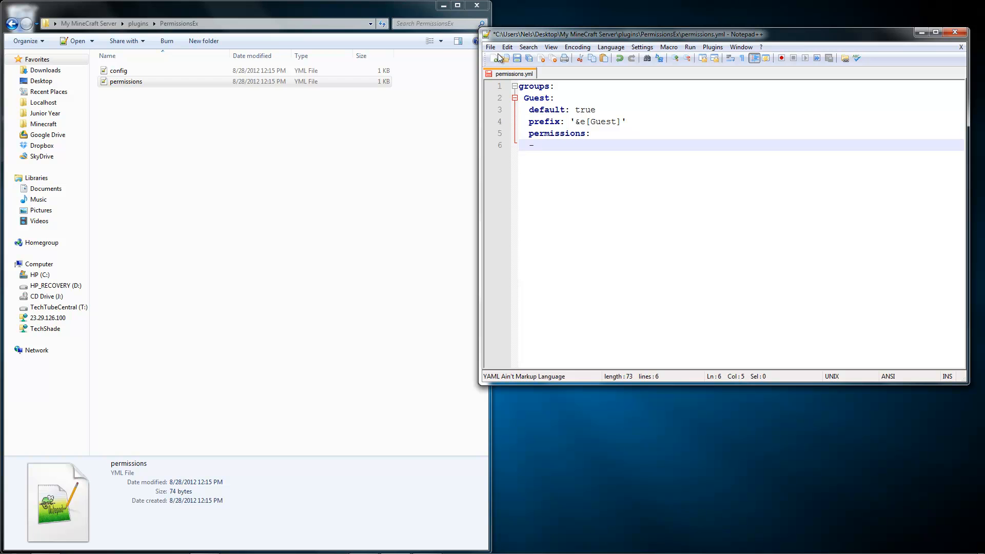
- Scroll the Essentials wiki Command Reference to the command/permission node table
left_click(427, 543)
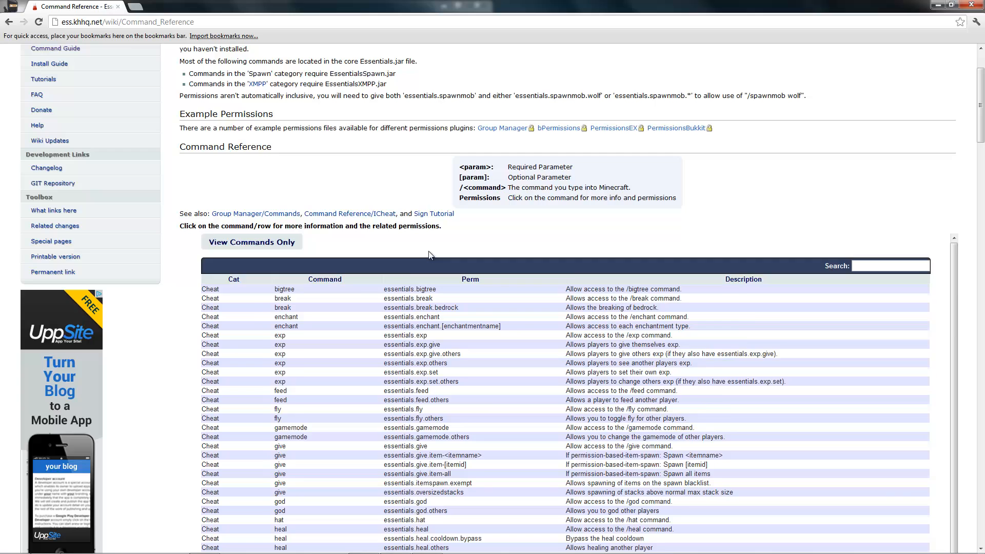
scroll("up", 3)
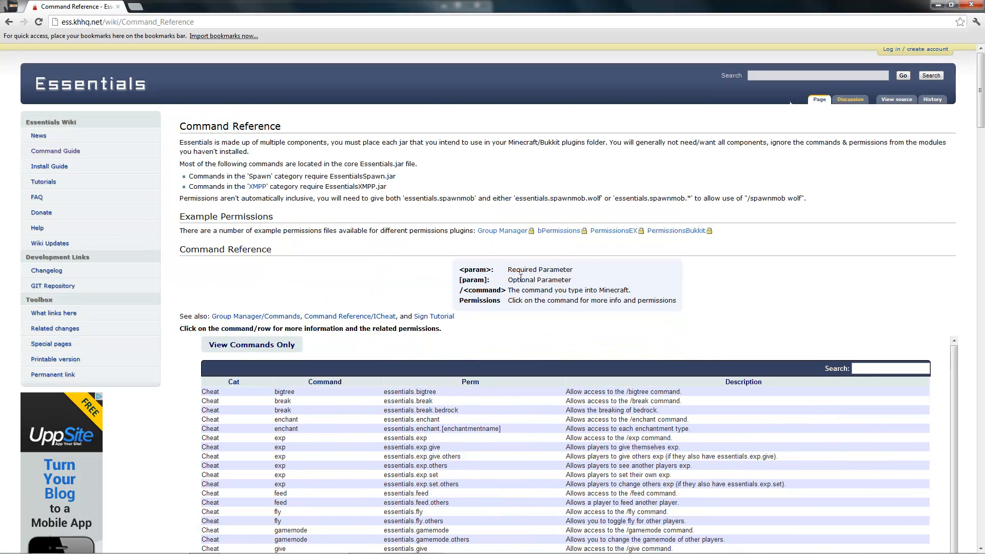
scroll("down", 3)
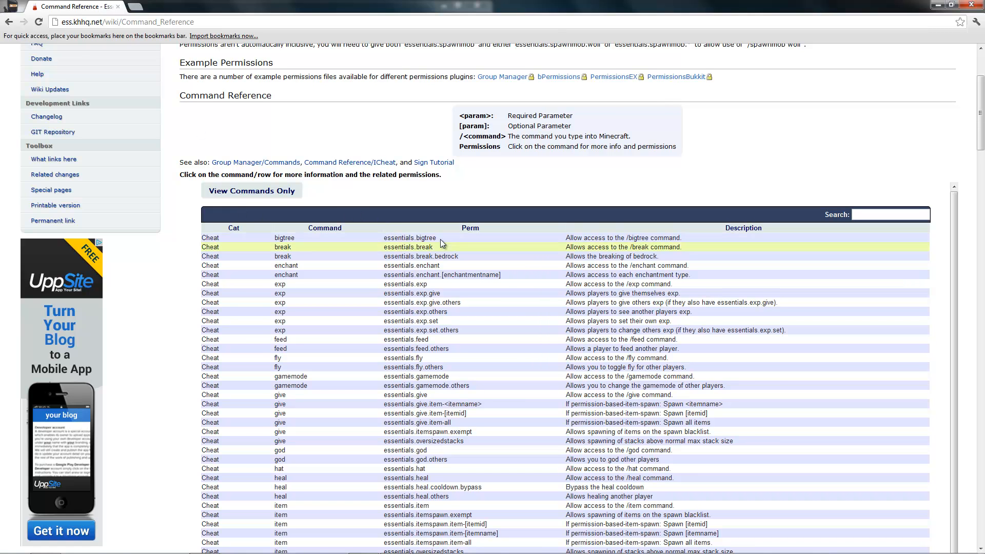
mouse_move(465, 168)
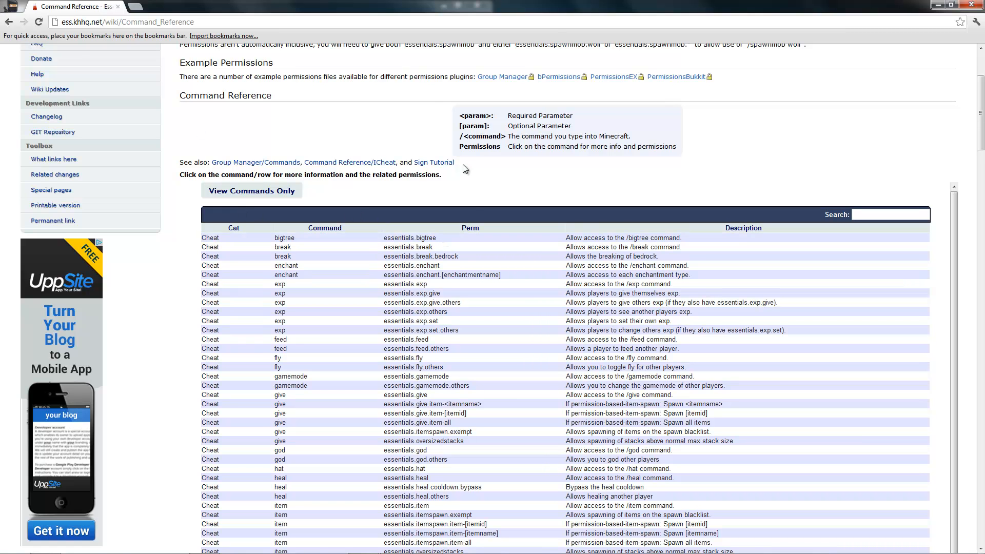
mouse_move(421, 100)
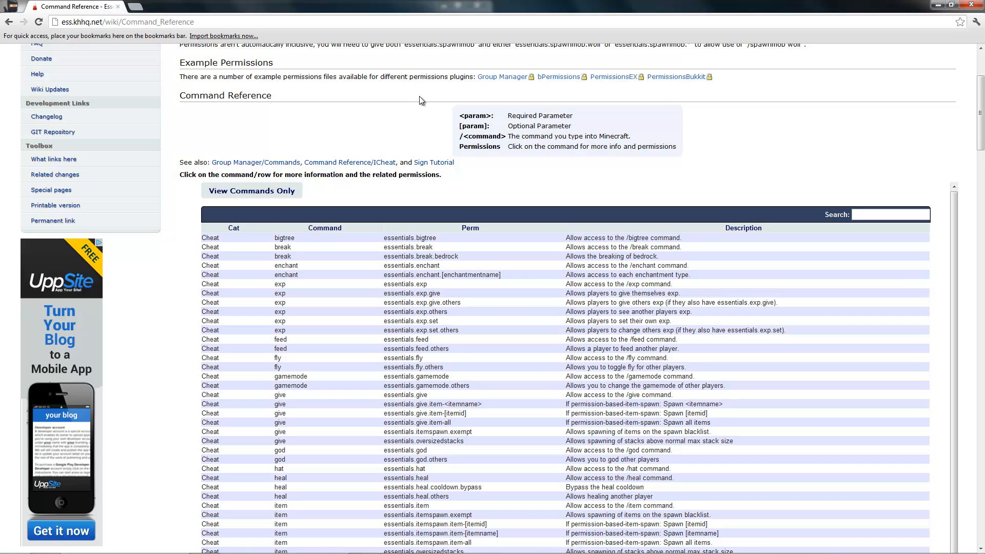
mouse_move(425, 152)
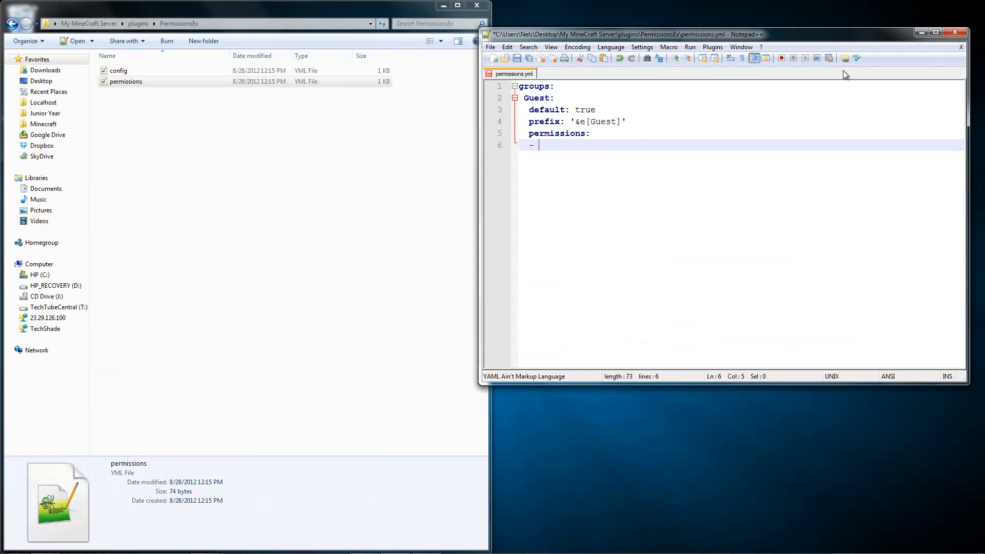
mouse_move(569, 117)
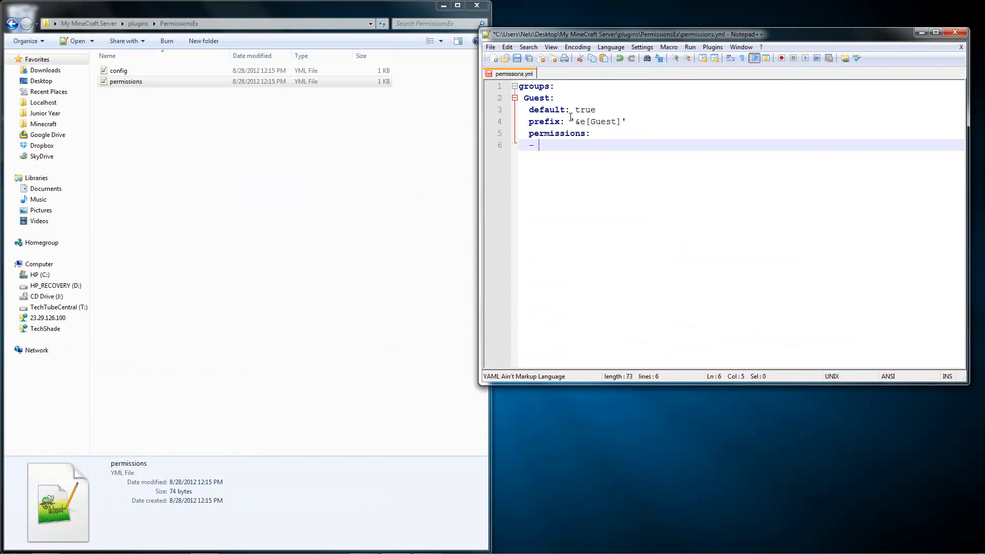
- List essentials.help and essentials.rules under Guest and add an options: heading
type("essentials.help")
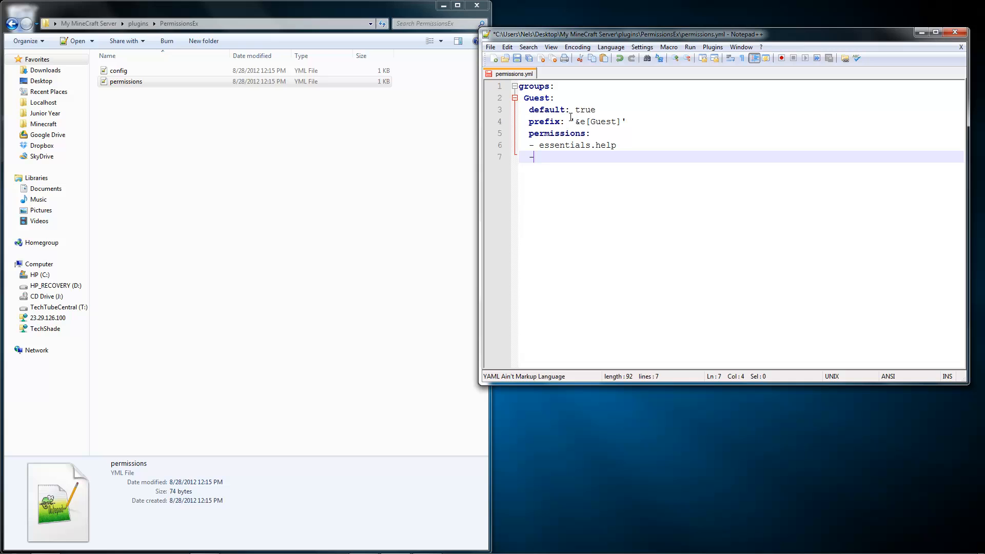
type("- essential")
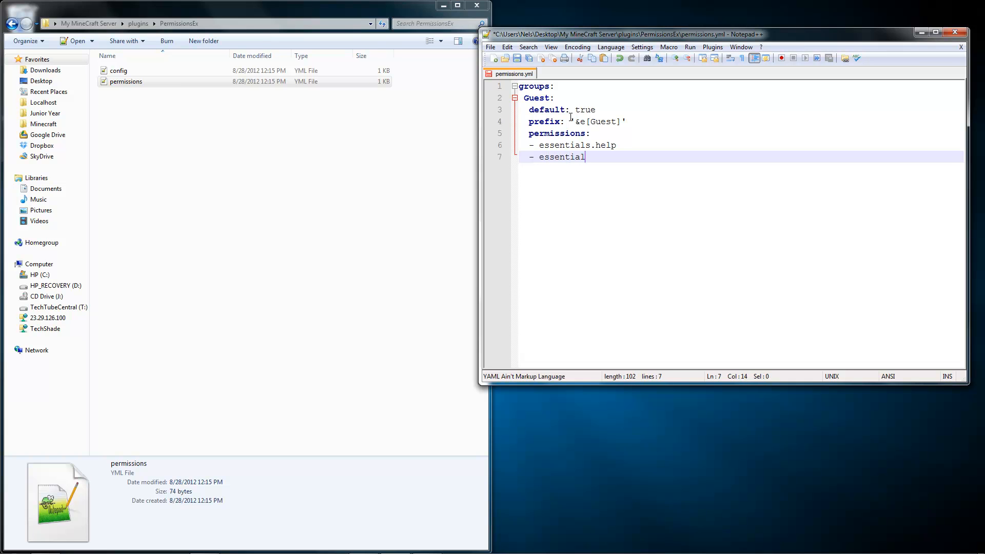
type("s.rules")
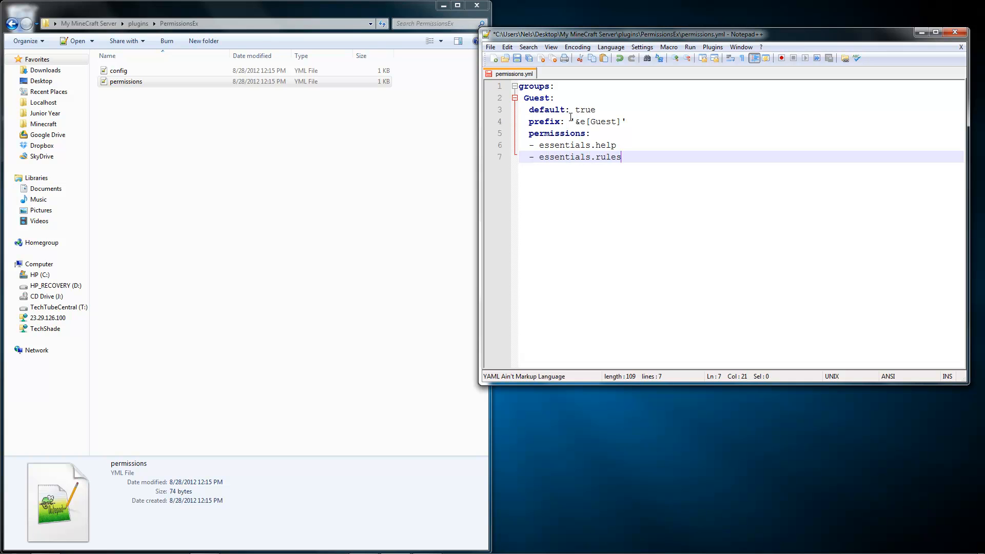
key("Enter")
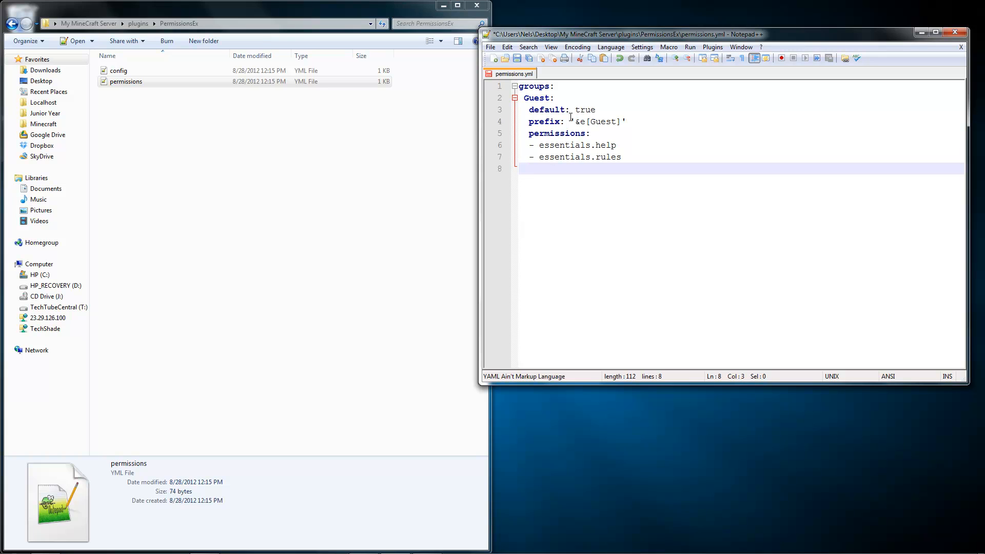
type("- e")
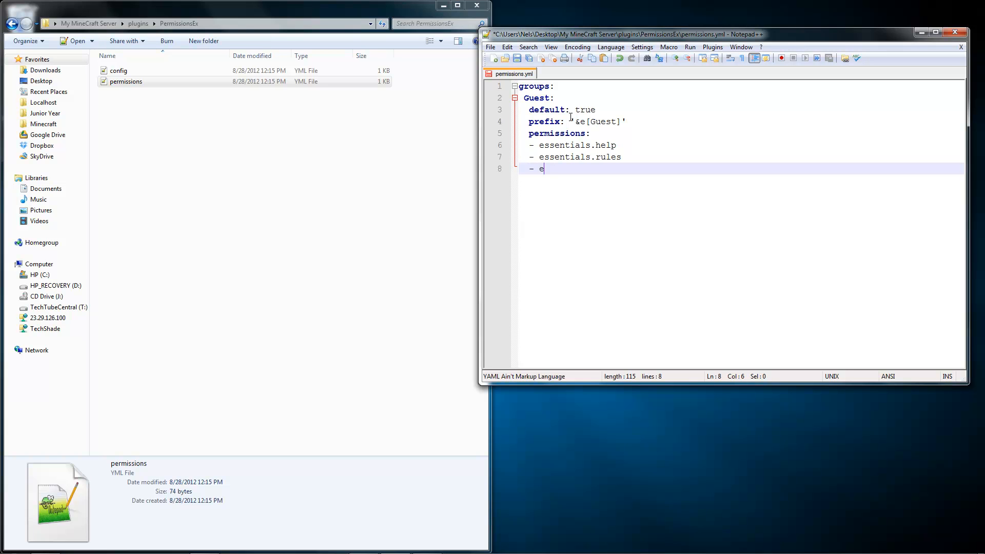
key("Backspace")
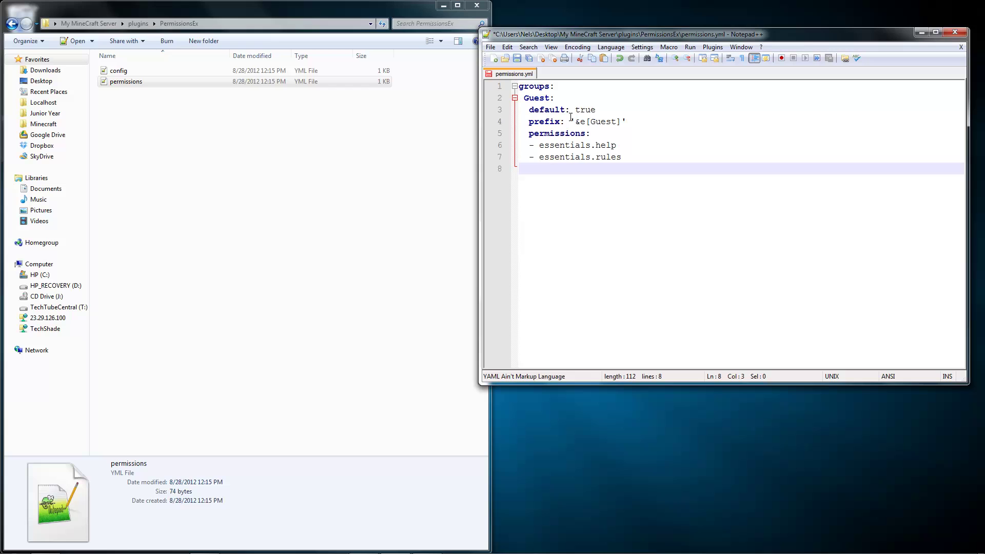
type("options:")
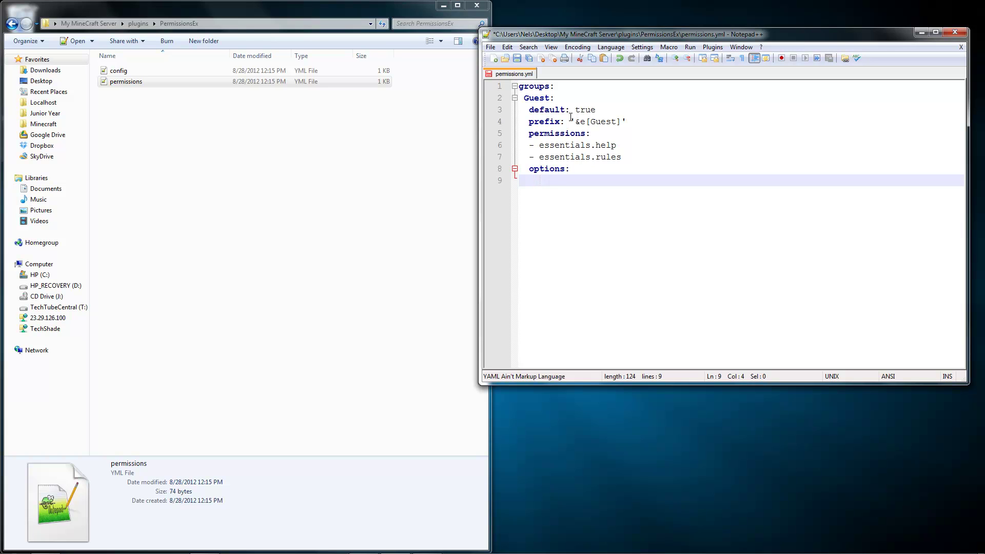
- Set Guest's options rank to '1000' and start the next line
type("rank:")
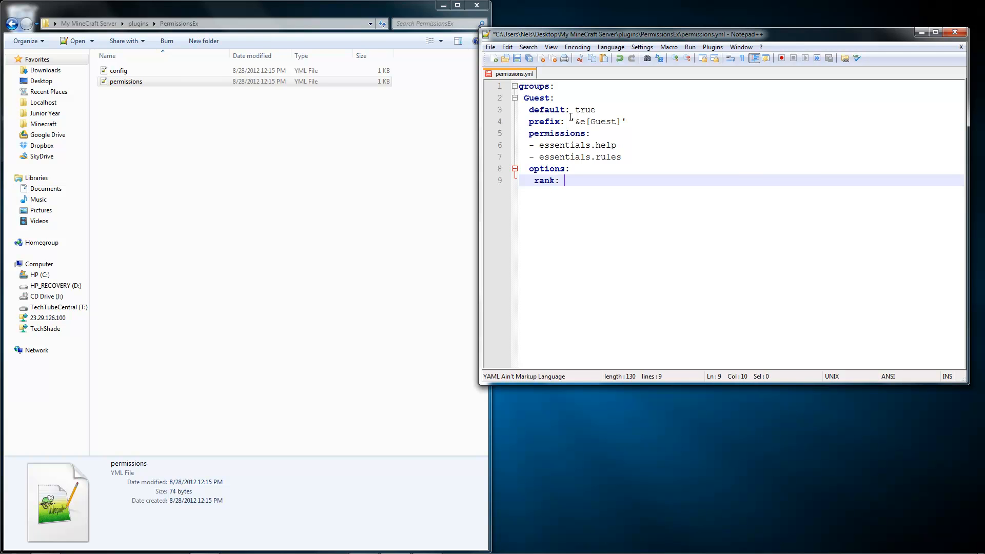
type("'1000")
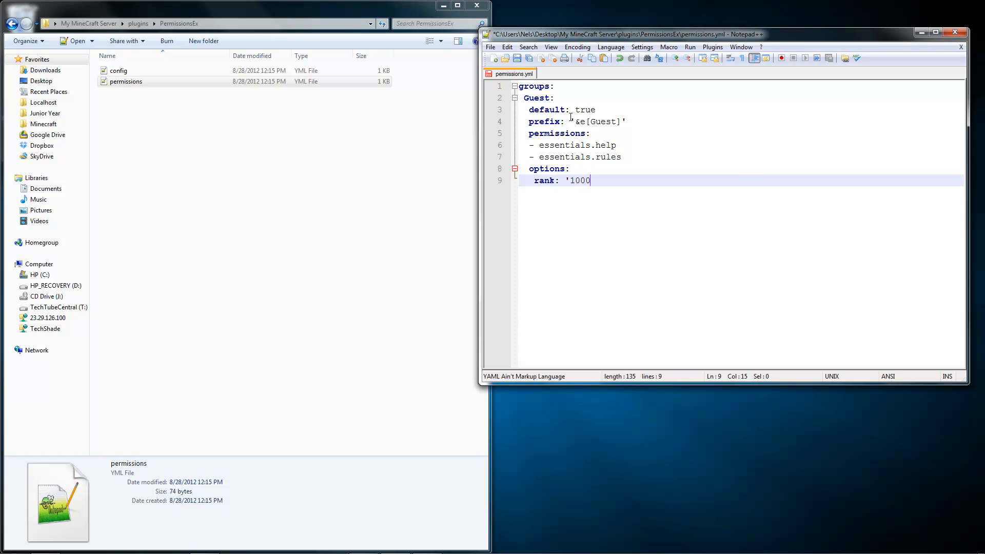
type("'")
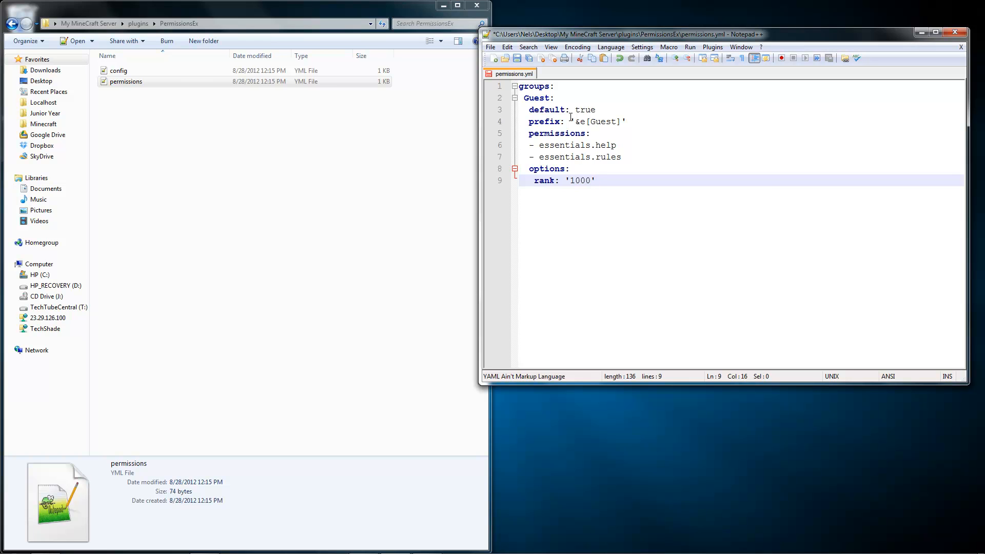
key("Return")
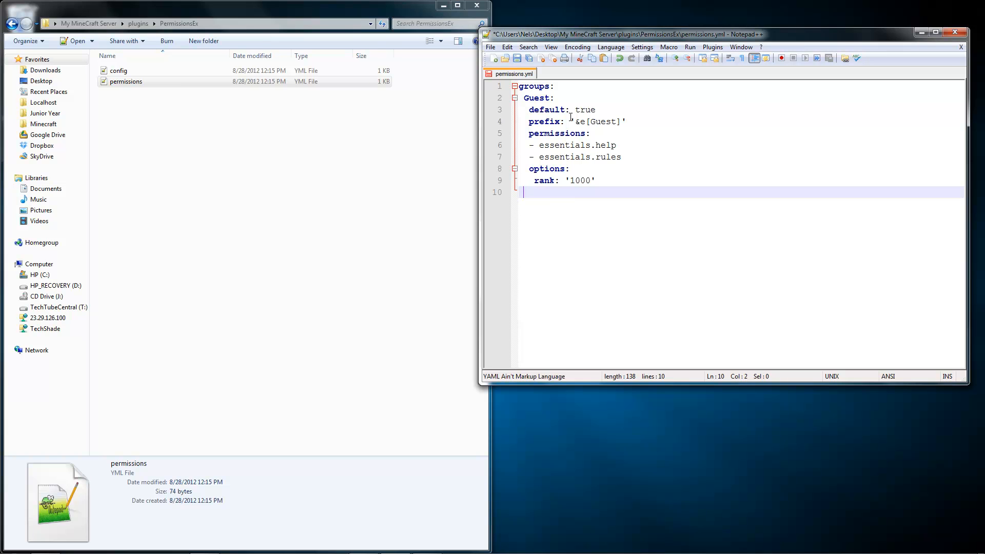
- Add a Member group with default: false, prefix '&2[Member]' and a permissions heading
type("Member:")
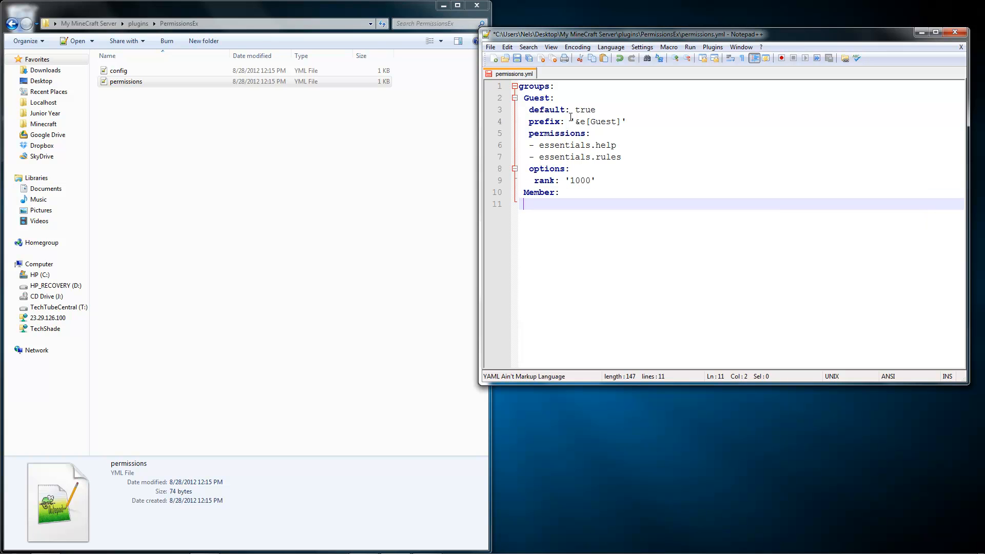
type("default: false")
type("p")
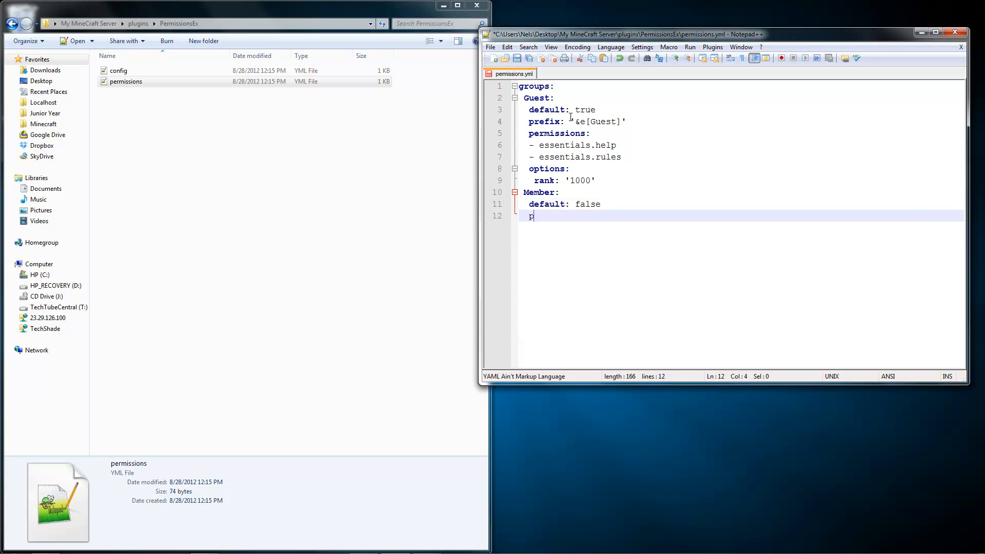
type("refix: '")
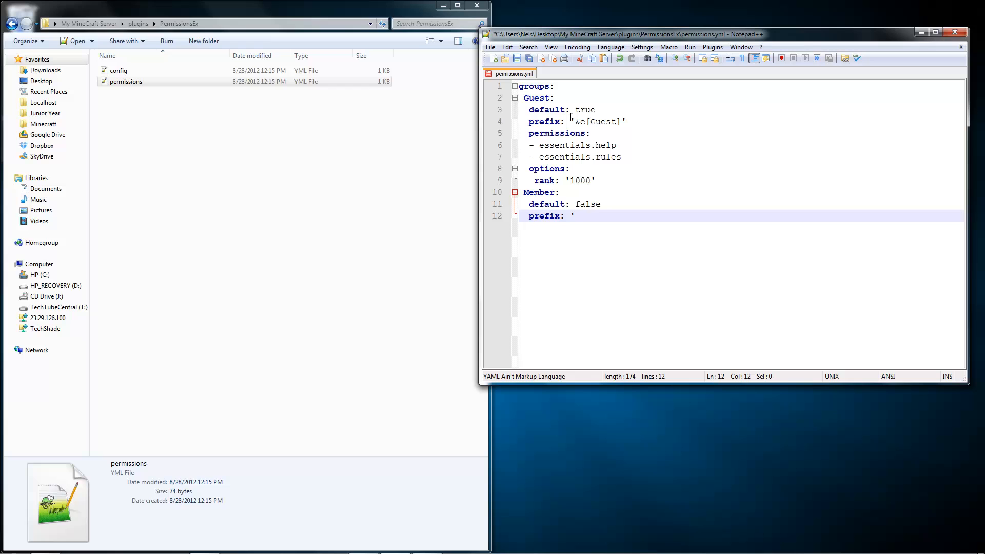
type("&2[")
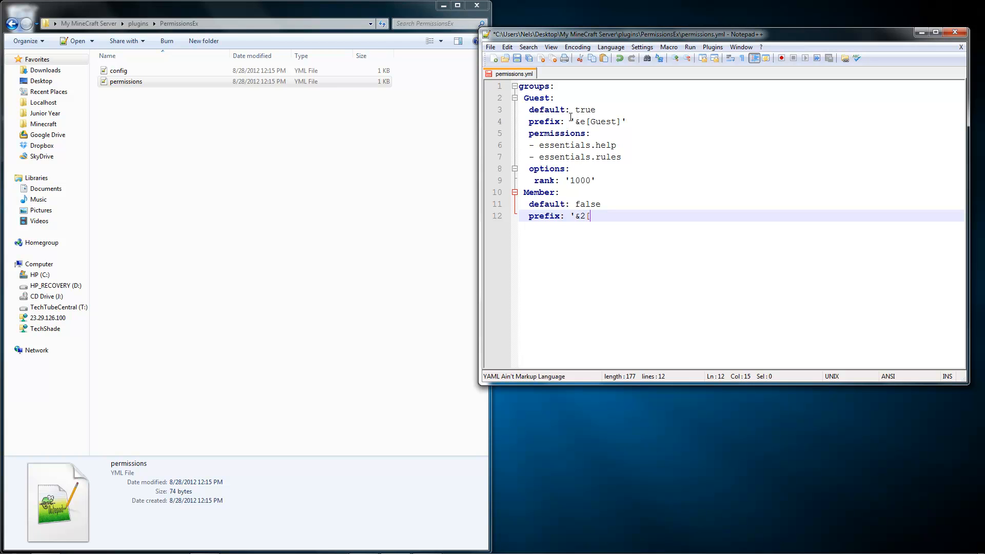
type("Member")
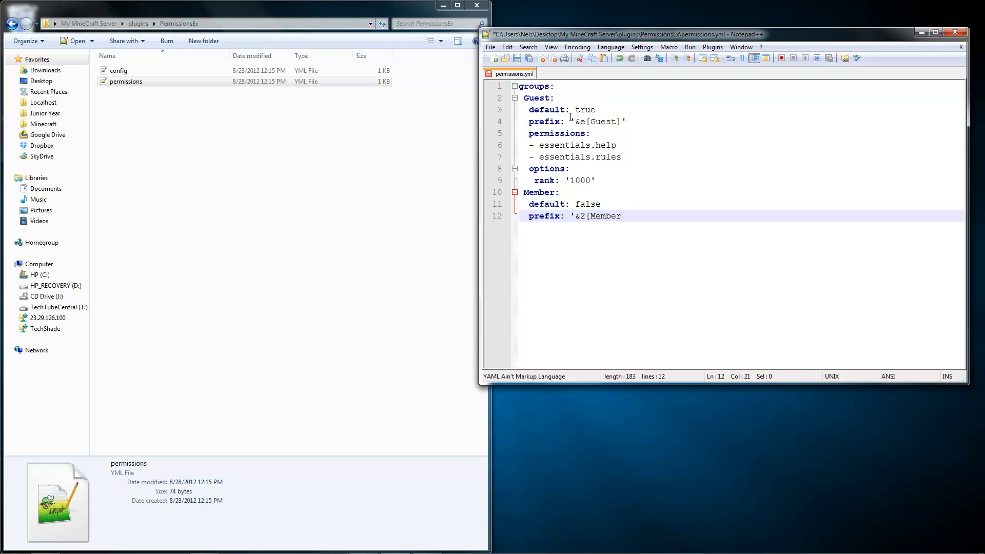
key("Enter")
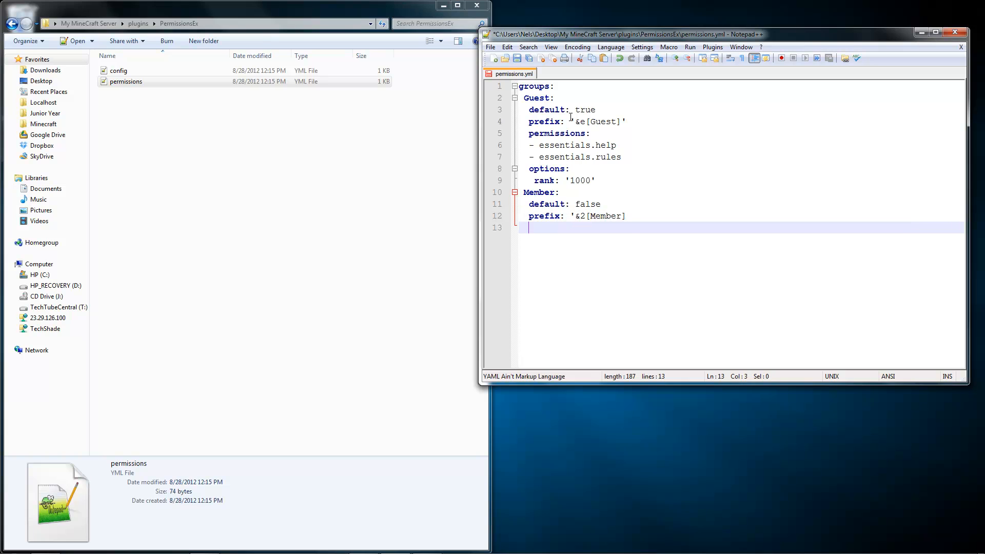
type("'")
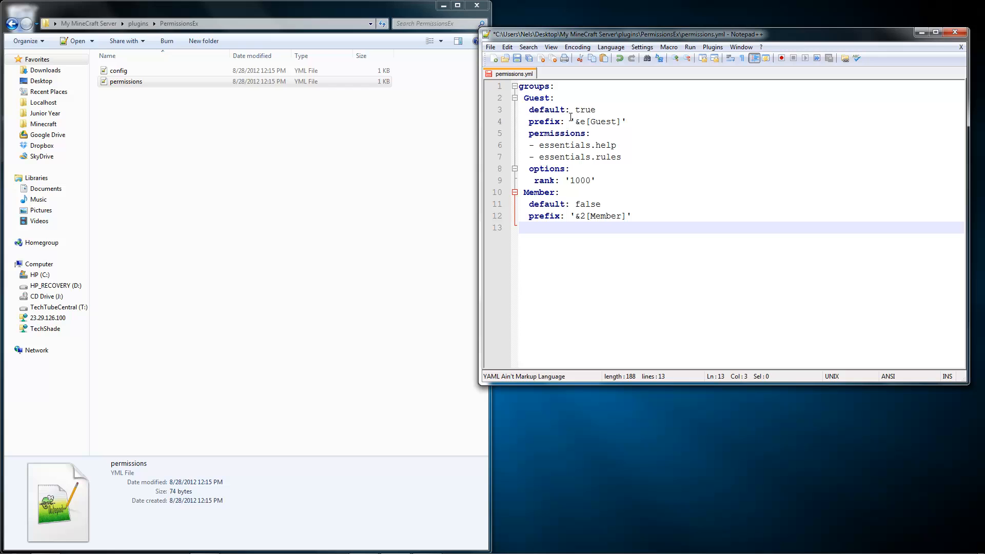
type("permissions:")
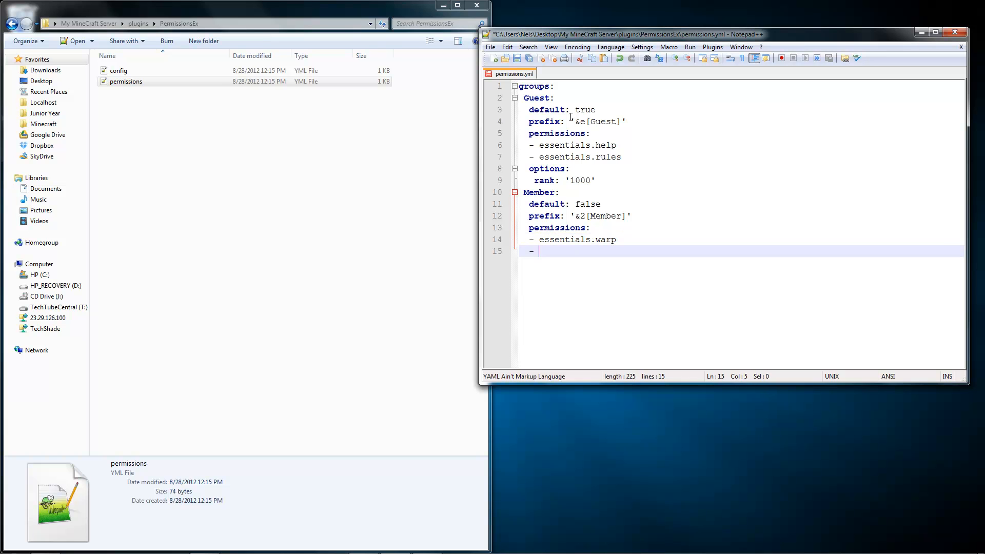
- List essentials.home, sethome, spawn, tpa, tpaccept and tpdeny under Member's permissions
type("essentials.")
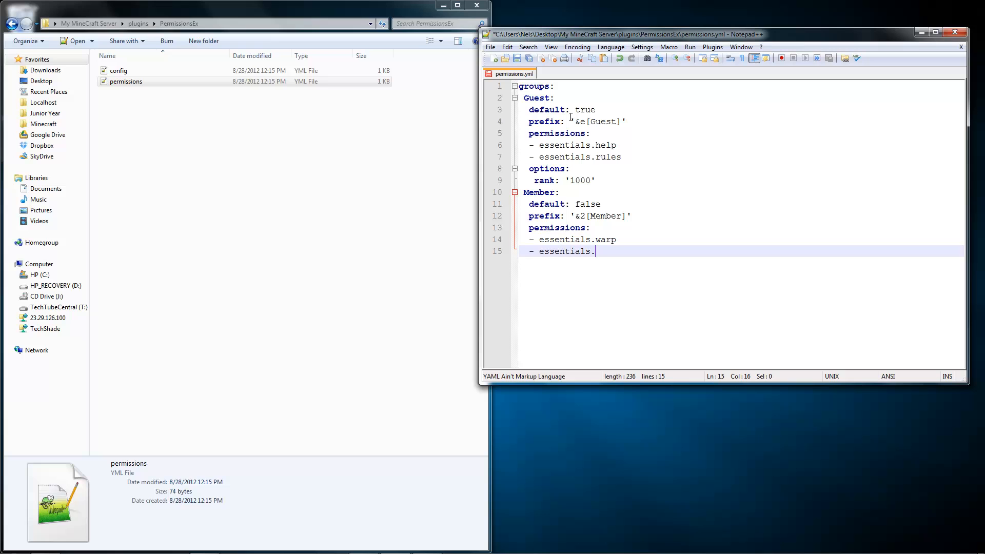
type("home")
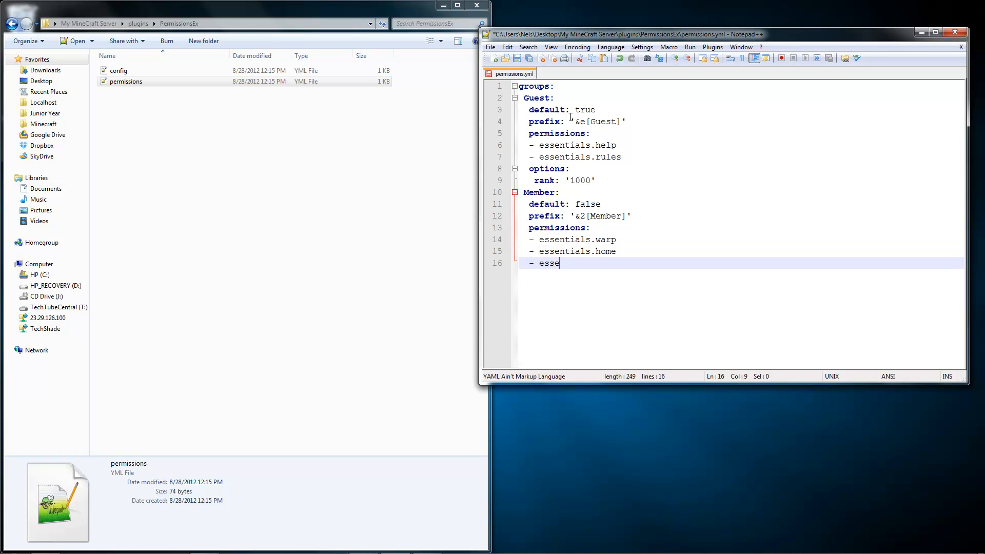
type("ntials.sethome")
type("- e")
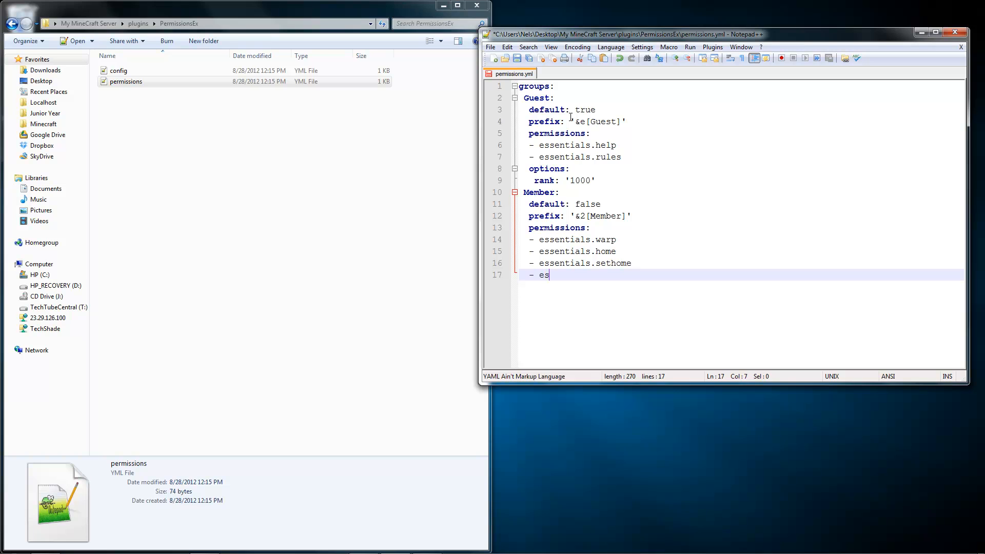
type("sentials.")
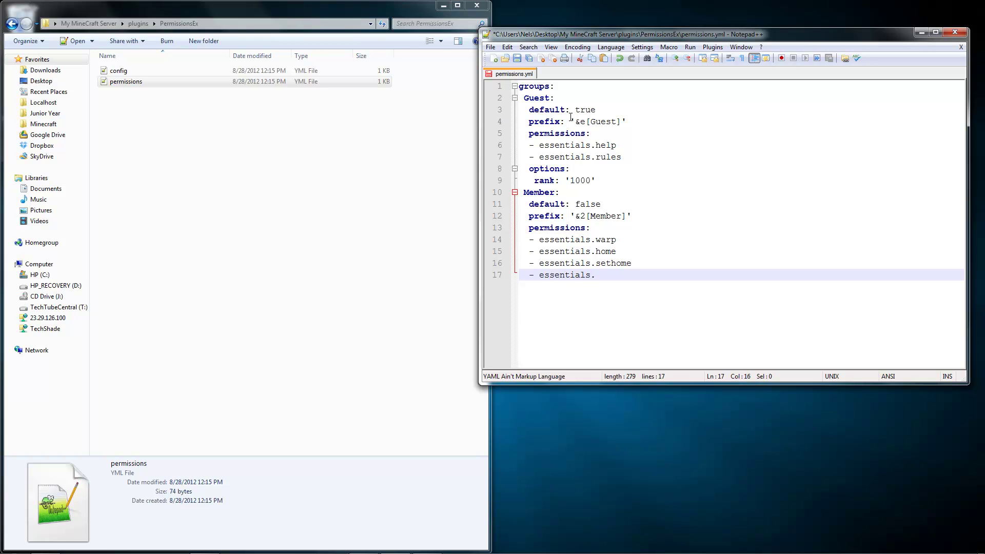
type("spawn")
type("- e")
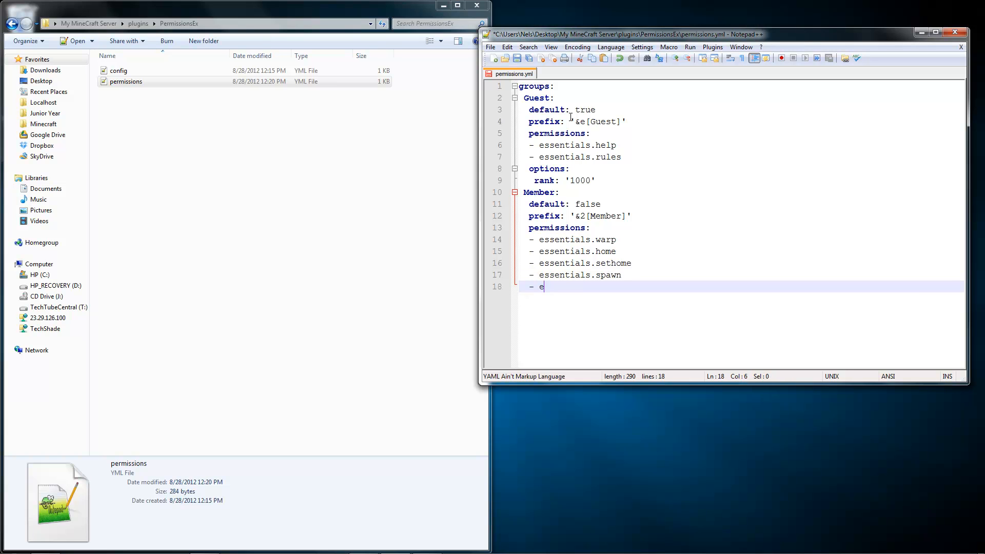
type("ssentials.tp")
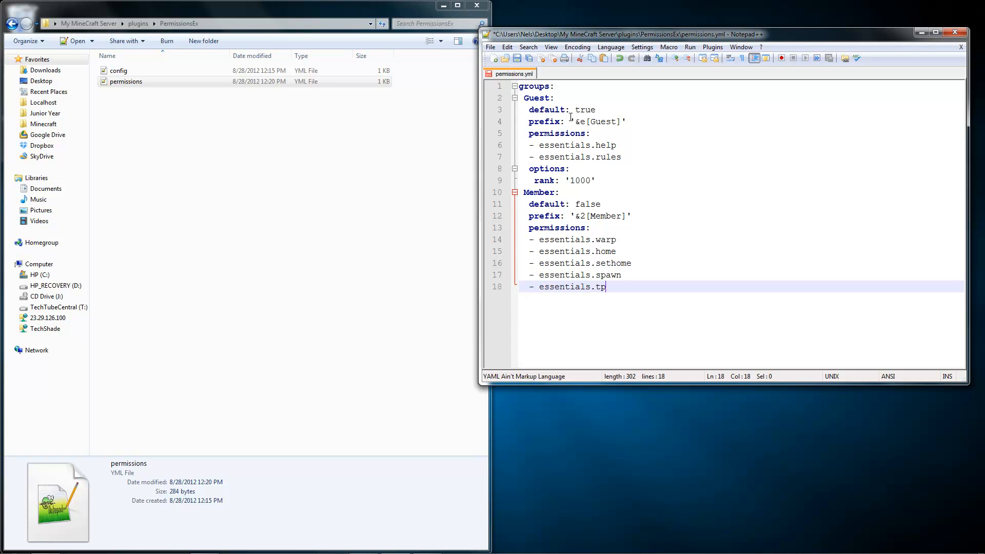
type("a")
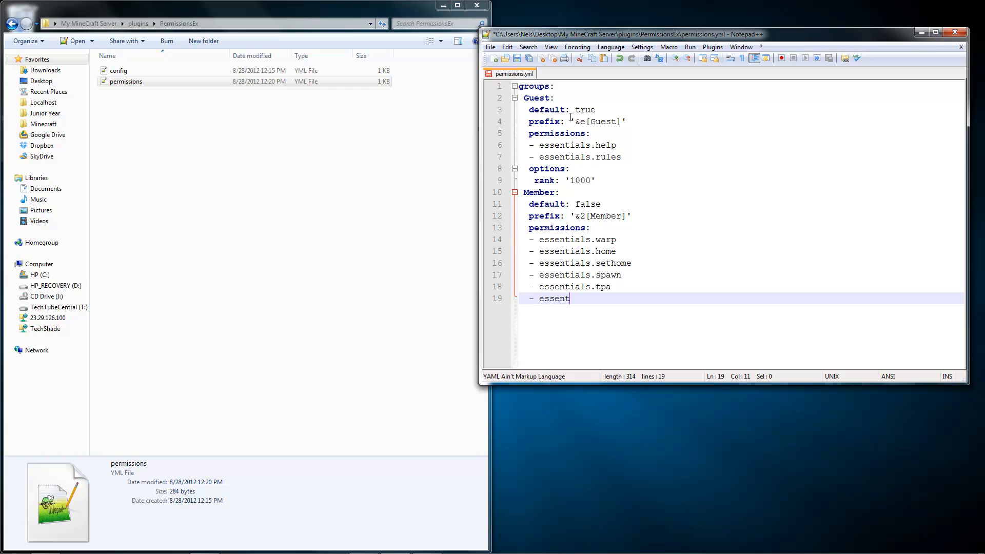
type("ials.tpaccept")
type("- essentials.tpac")
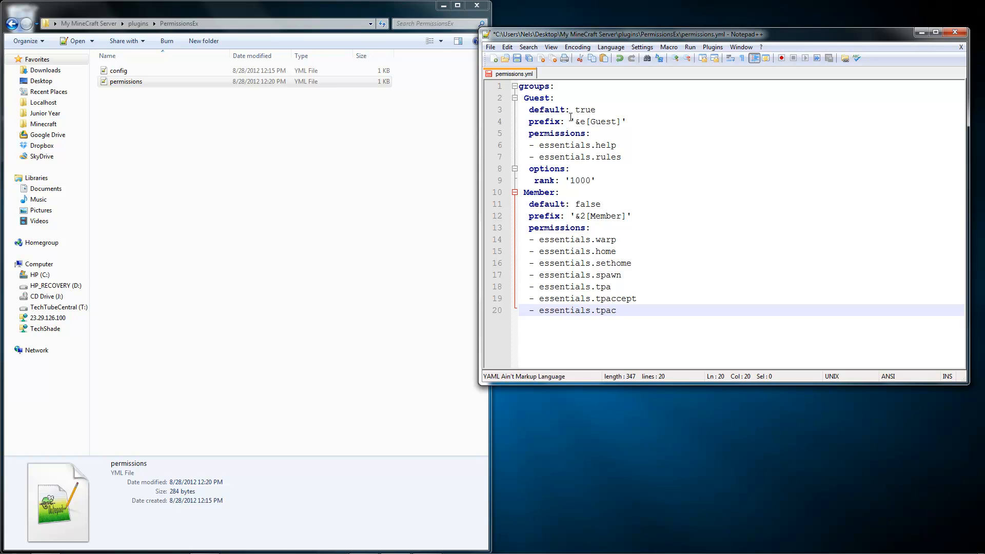
type("deny")
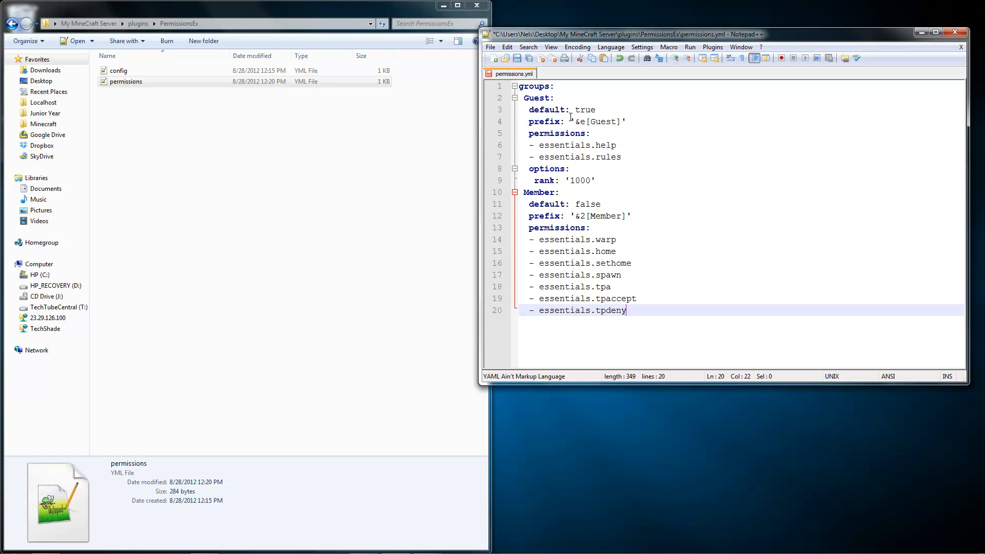
key("Enter")
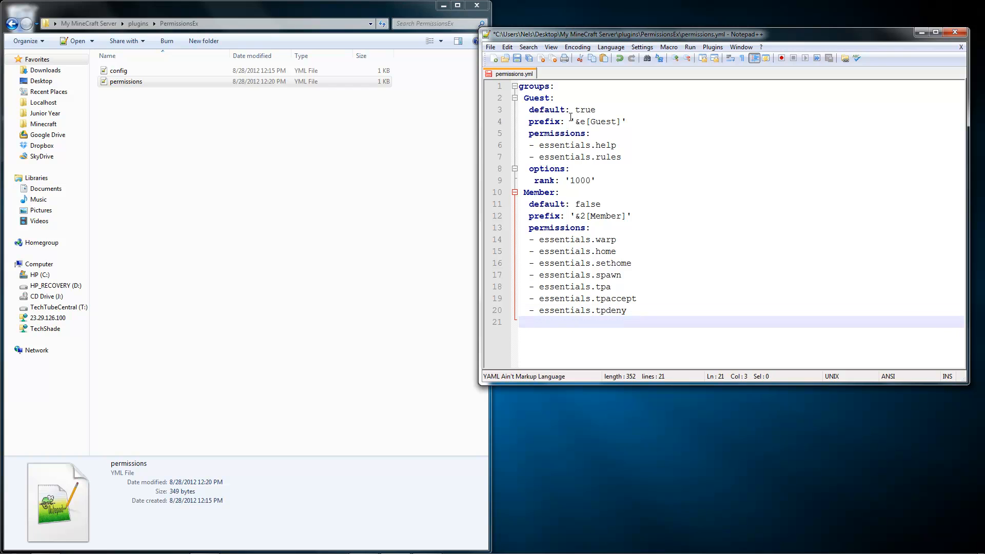
- Add Member options with rank '900'
type("options:")
type("rank:")
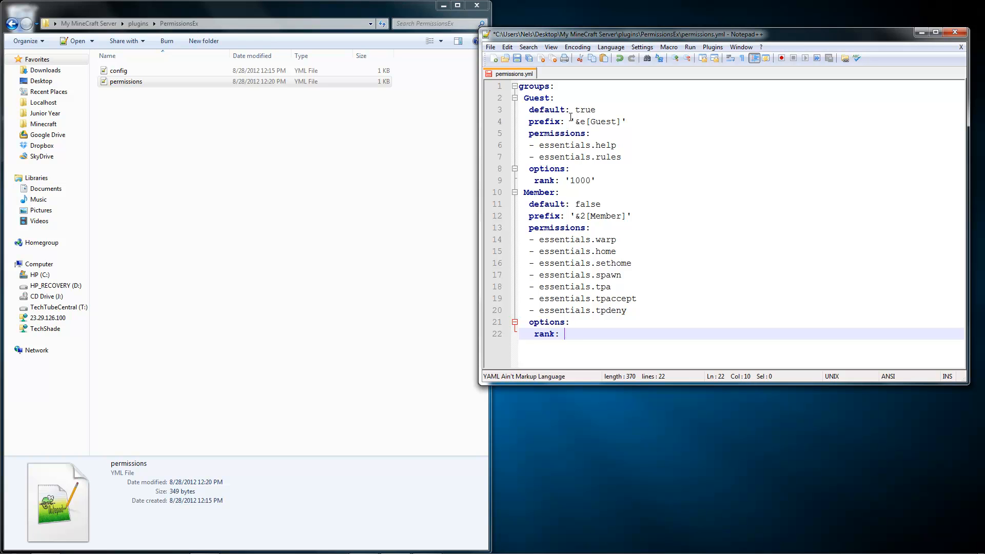
type("'900'")
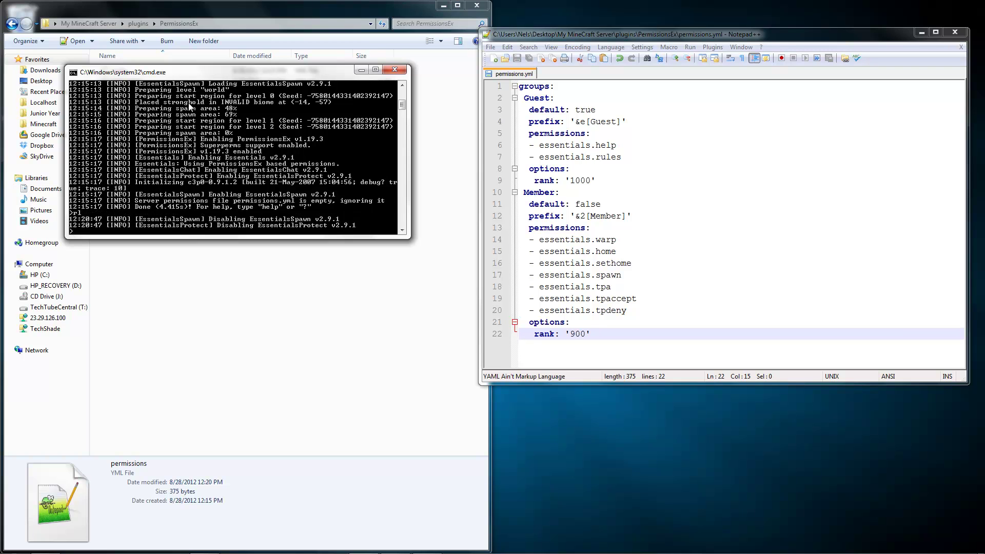
- Launch Minecraft, log in as TechTube and join the MicroTechTuts Server from Multiplayer
left_click(12, 542)
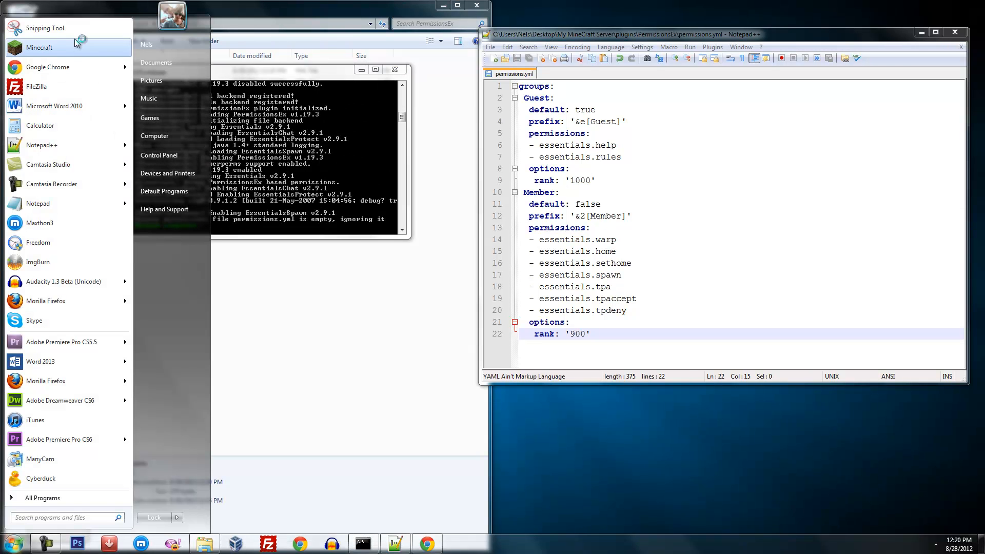
left_click(40, 48)
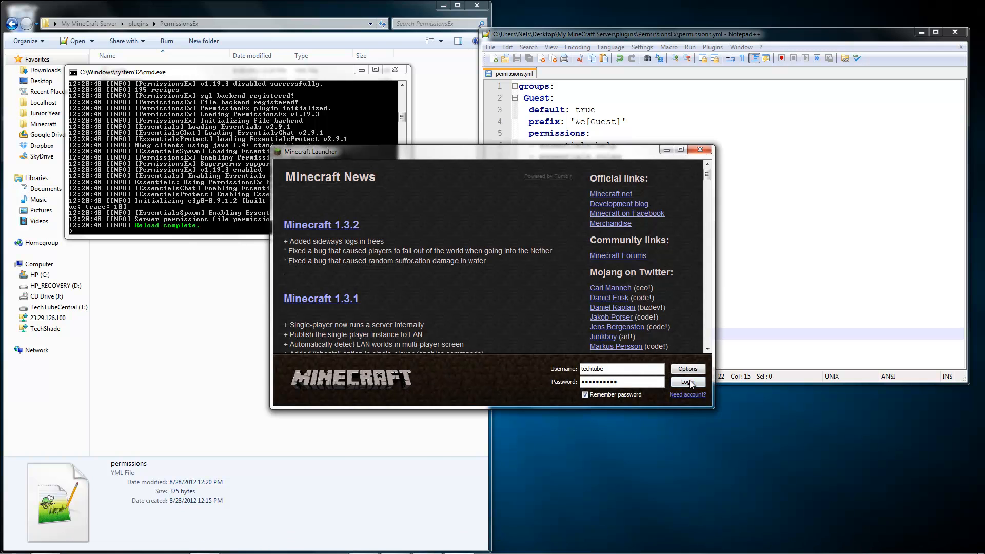
left_click(687, 382)
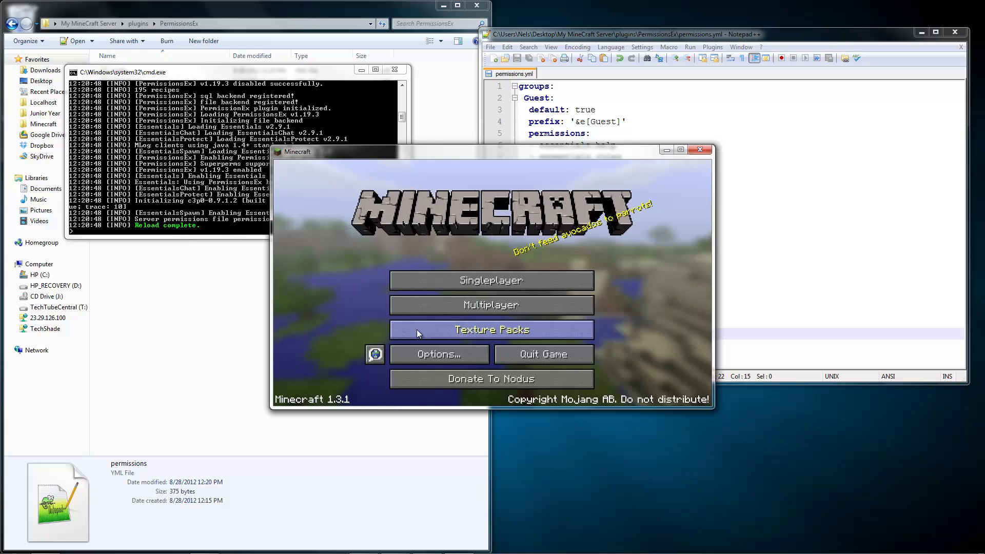
left_click(491, 305)
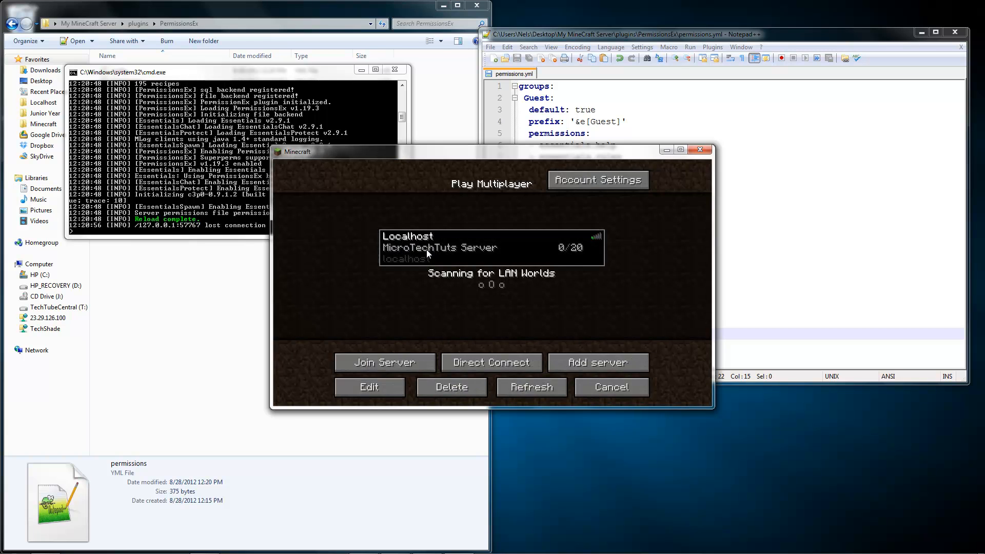
left_click(384, 362)
type("&c")
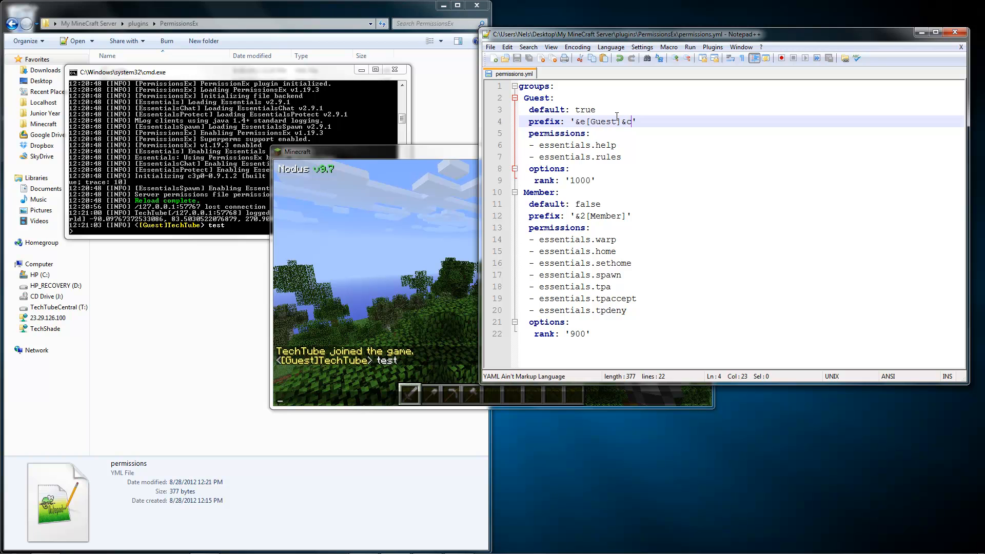
- Edit the Guest prefix to '&e[Guest]&w' in permissions.yml
type("w")
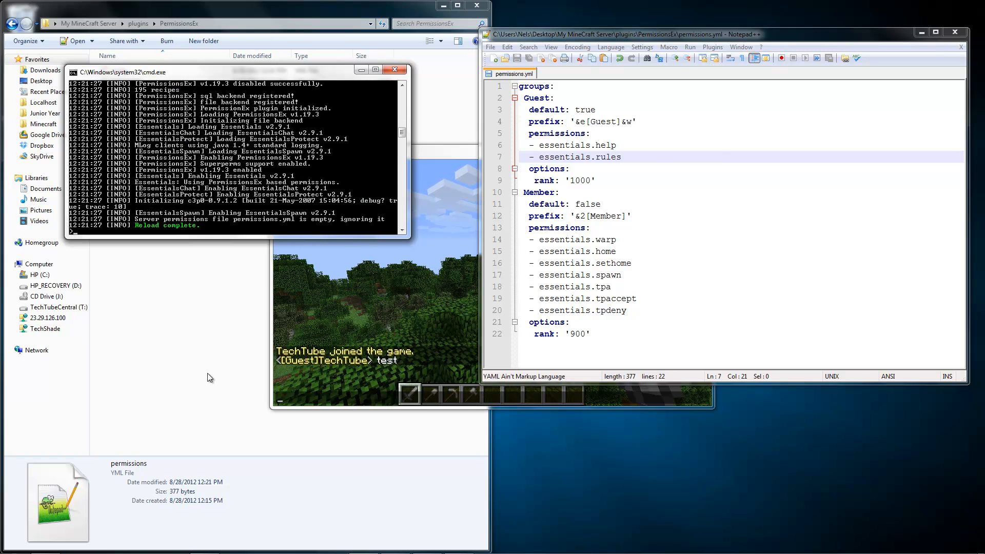
- Run 'pex promote techtube' in the console, then chat 'ello' showing the [Member] prefix
left_click(375, 314)
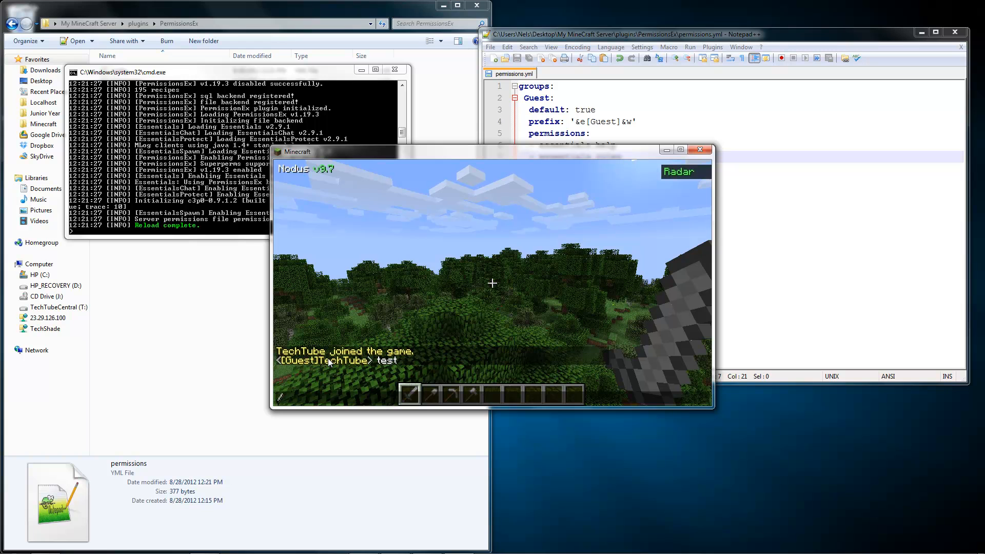
type("/pex")
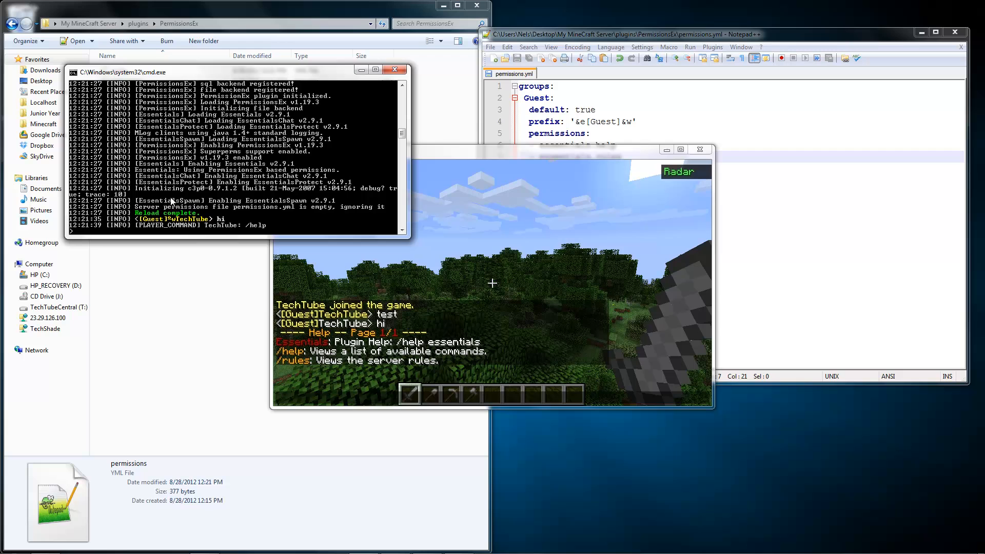
type("pex pro")
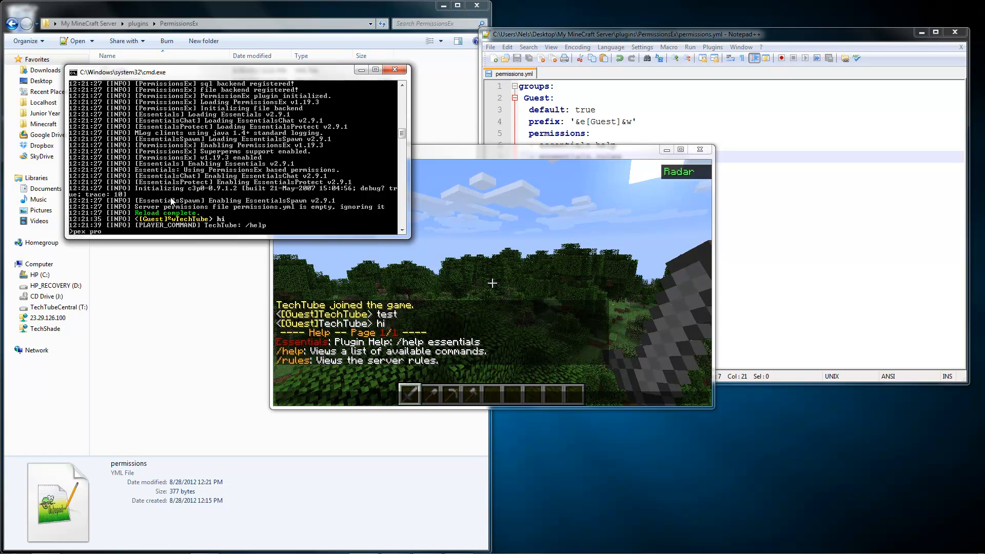
type("mote techtub")
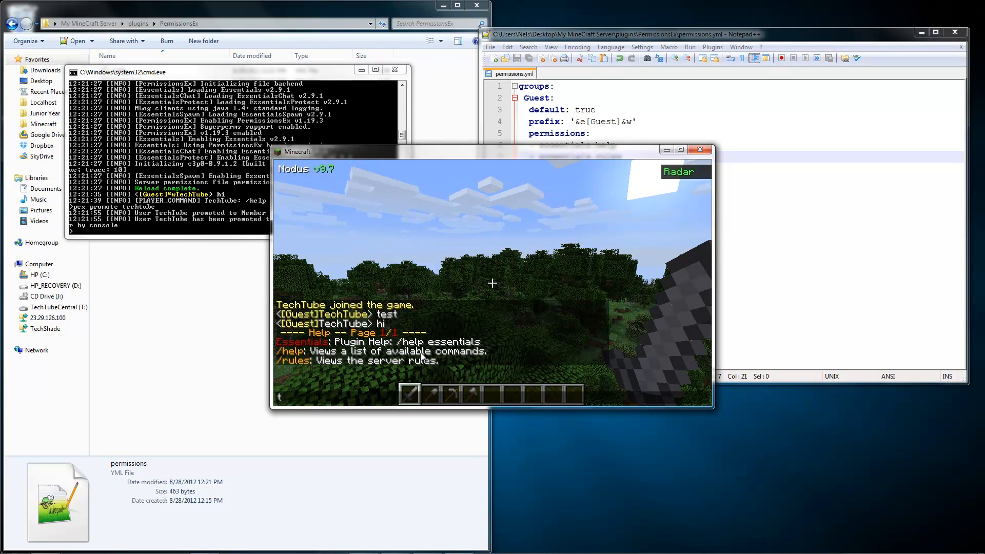
type("ello")
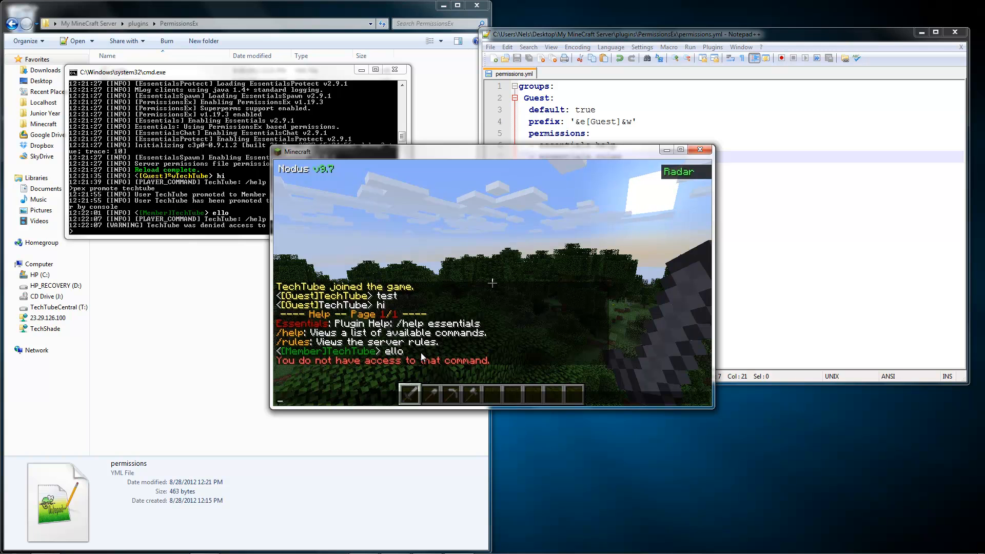
mouse_move(601, 210)
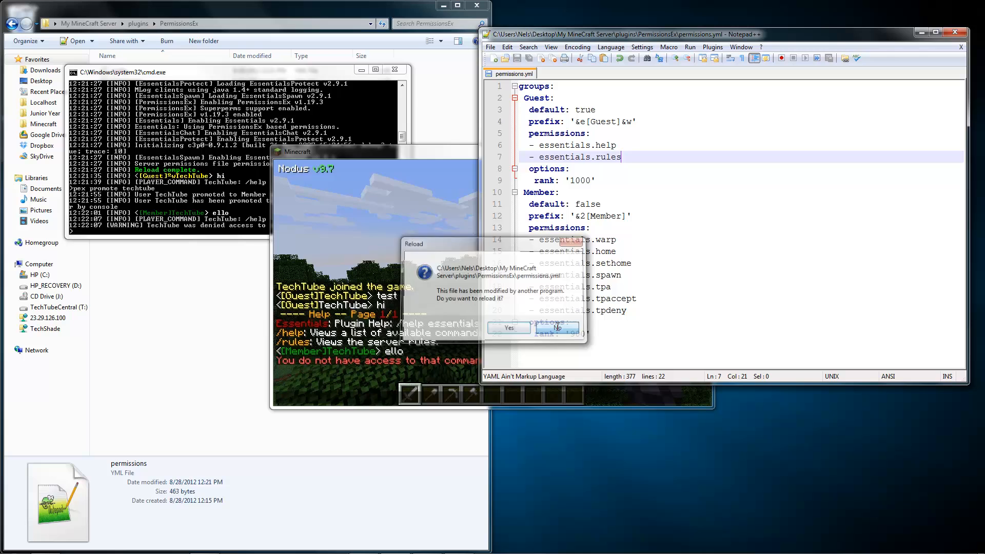
- Keep the editor's version and start a new options line under the Member rank
left_click(508, 328)
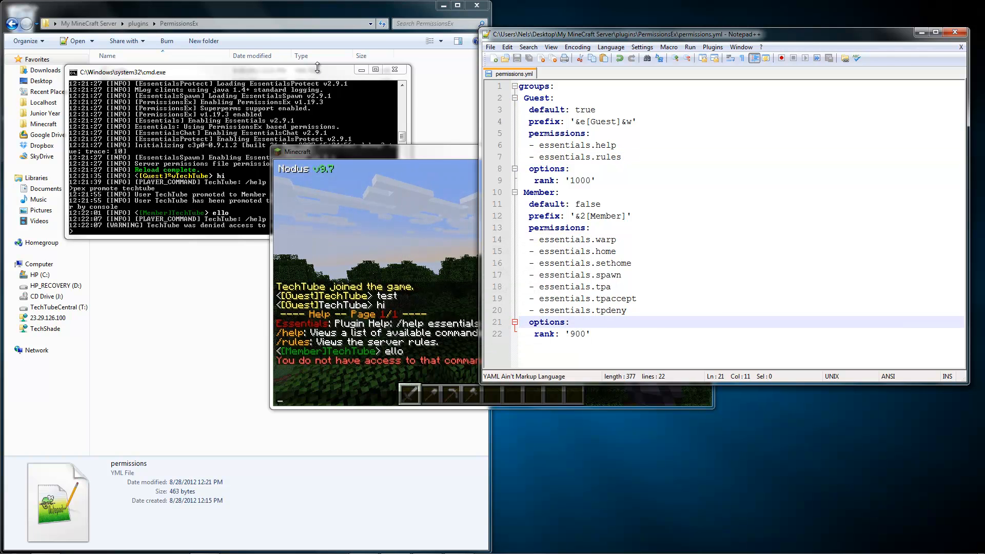
left_click(727, 203)
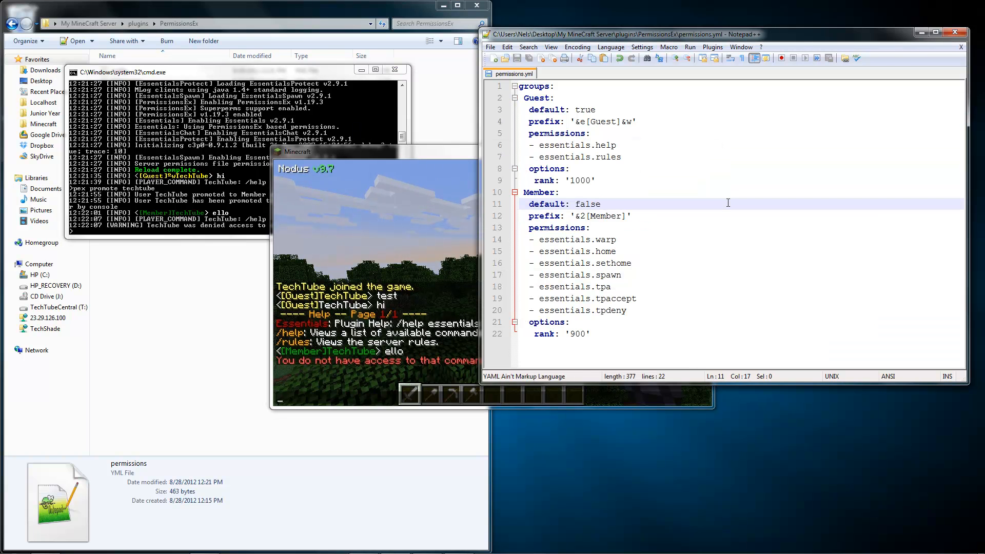
left_click(591, 334)
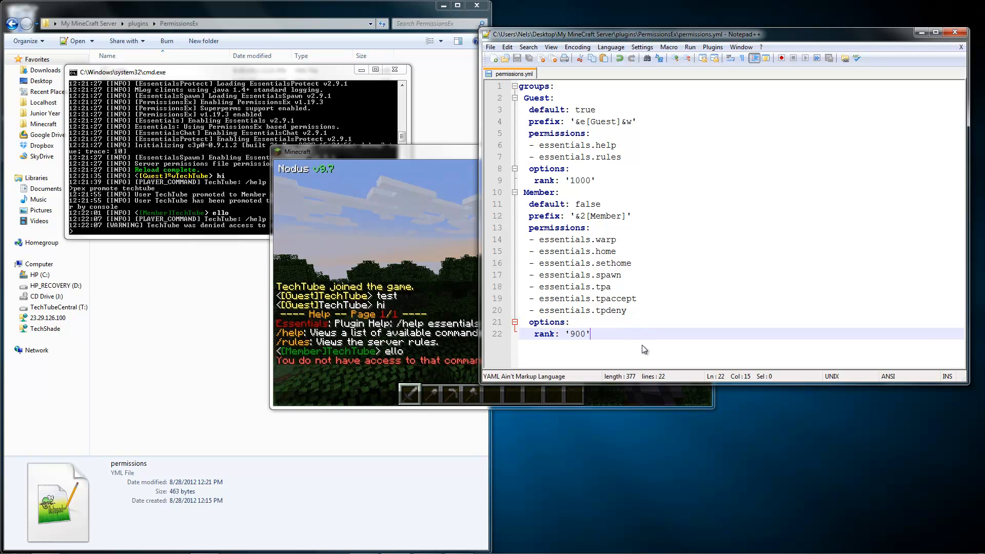
key("Backspace")
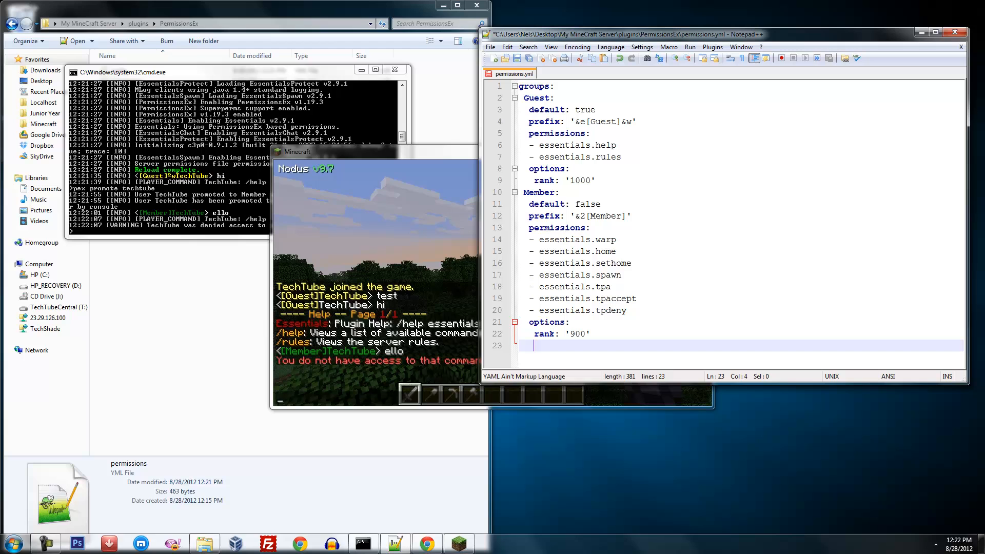
key("Backspace")
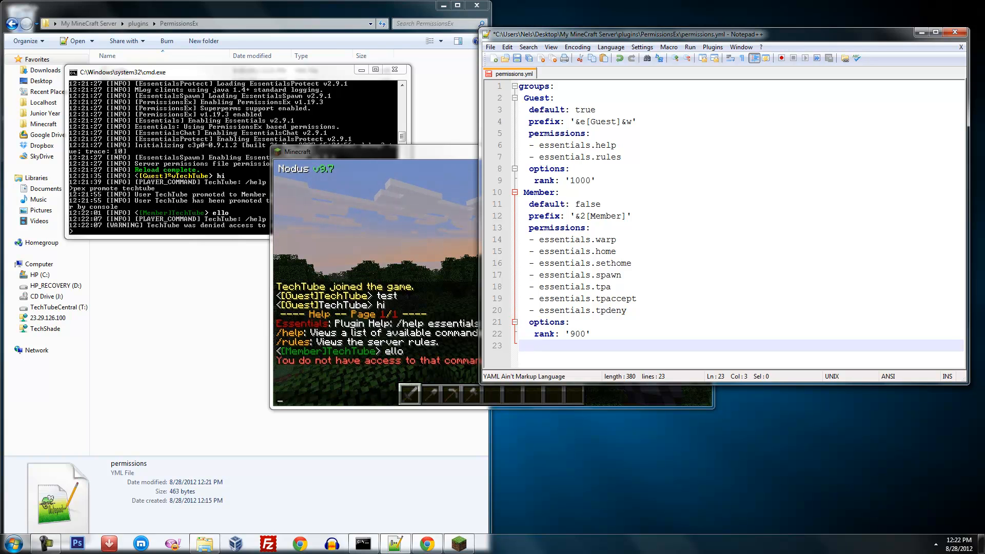
- Add 'inheritance:' with '- Guest' so Member inherits Guest's permissions
type("inter")
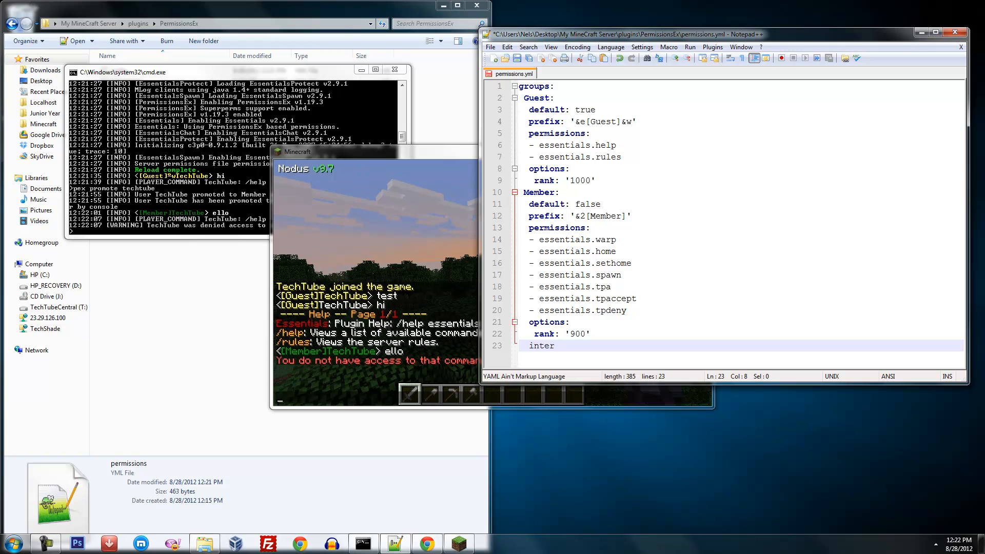
type("itance:")
type("- G")
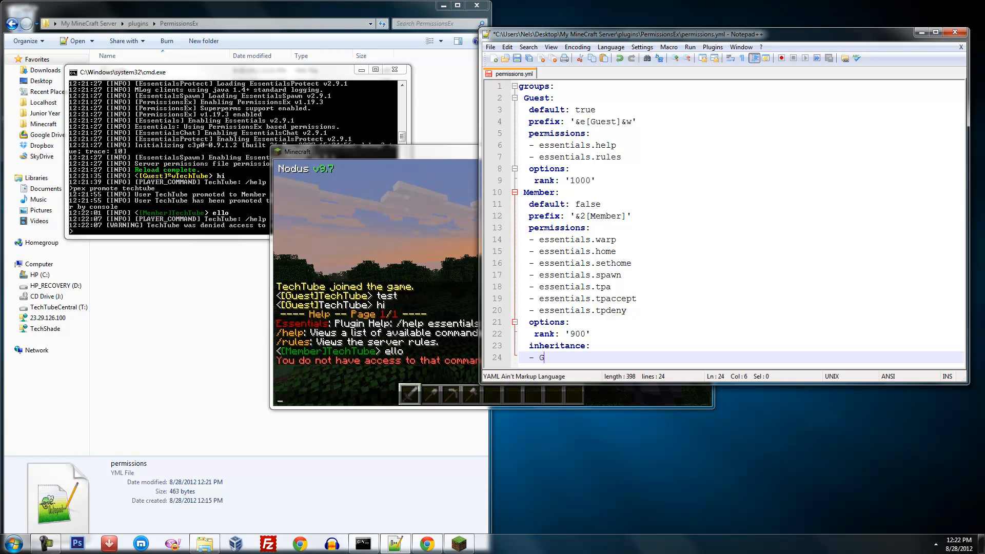
type("uest")
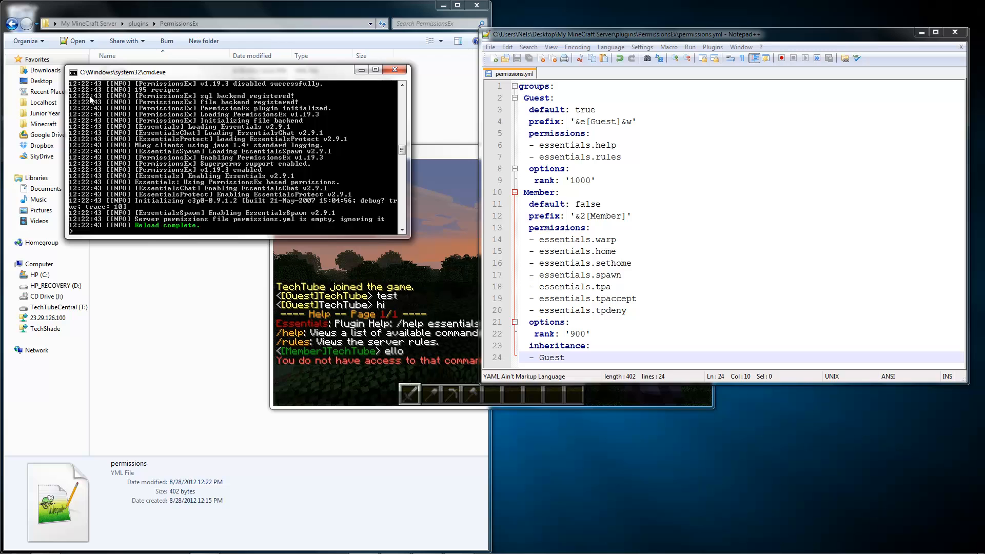
- Run 'pex promote techtube' in the console and check /help now lists home, tpa and warp
type("pex")
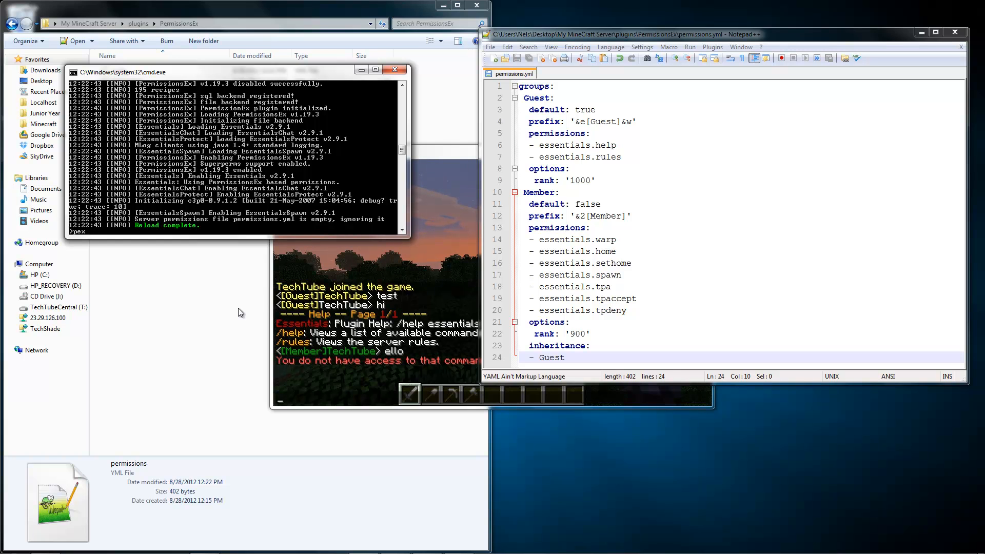
type("promote techtube")
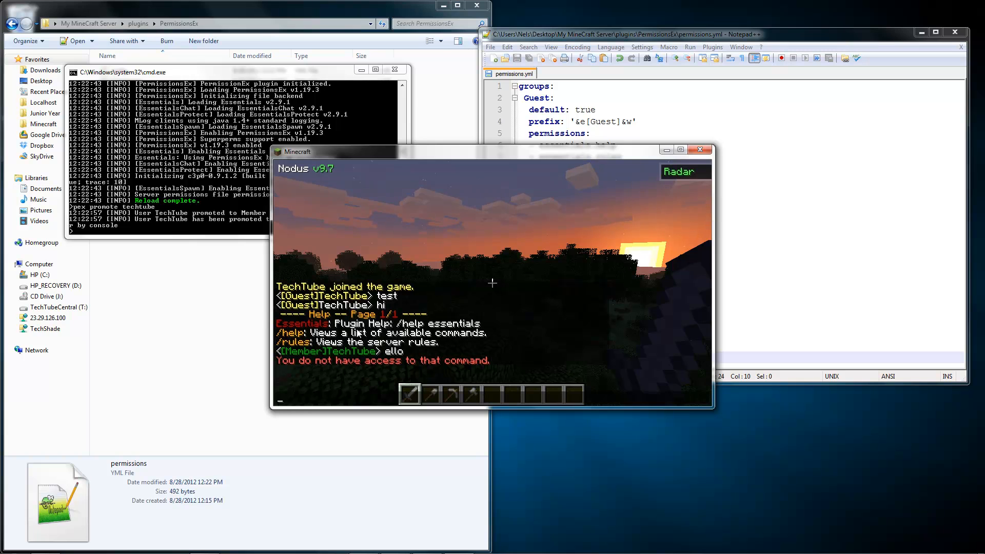
type("pex")
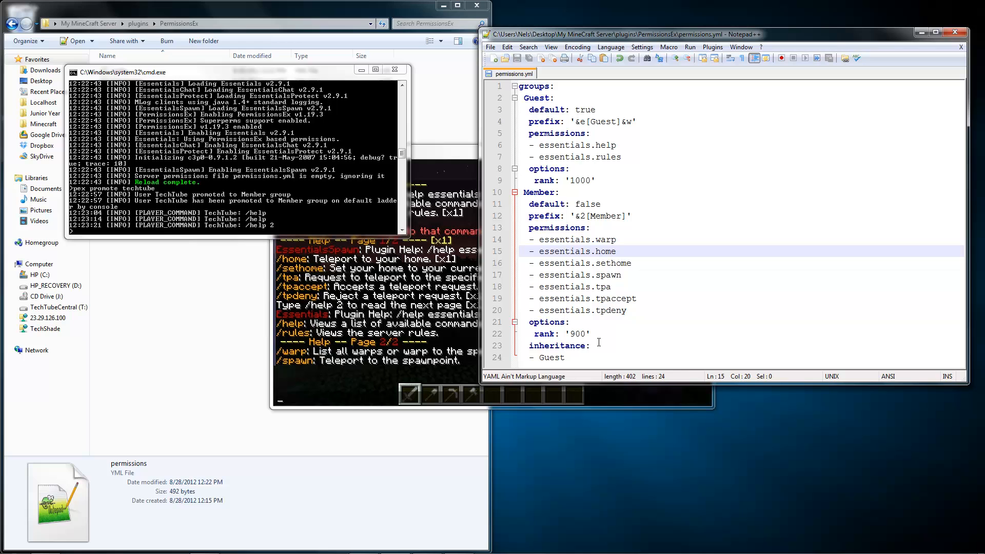
- Add an 'Admin:' group entry with 'default: false' below the Guest inheritance line
double_click(552, 357)
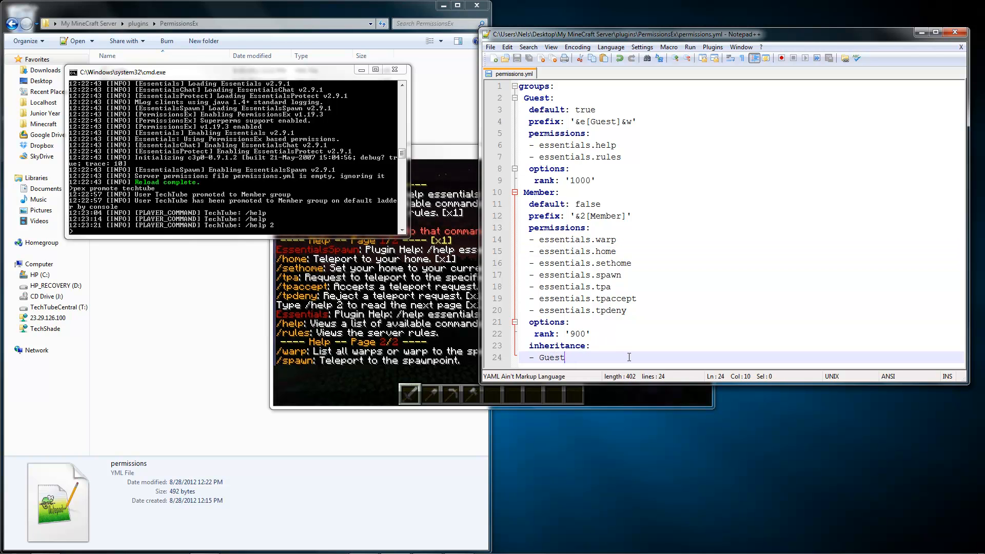
type("Admin")
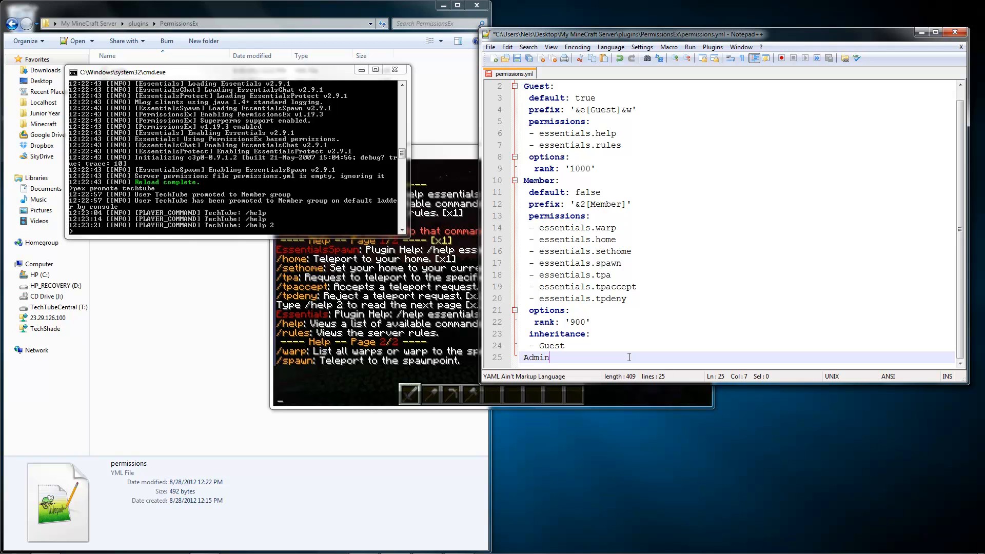
key("enter")
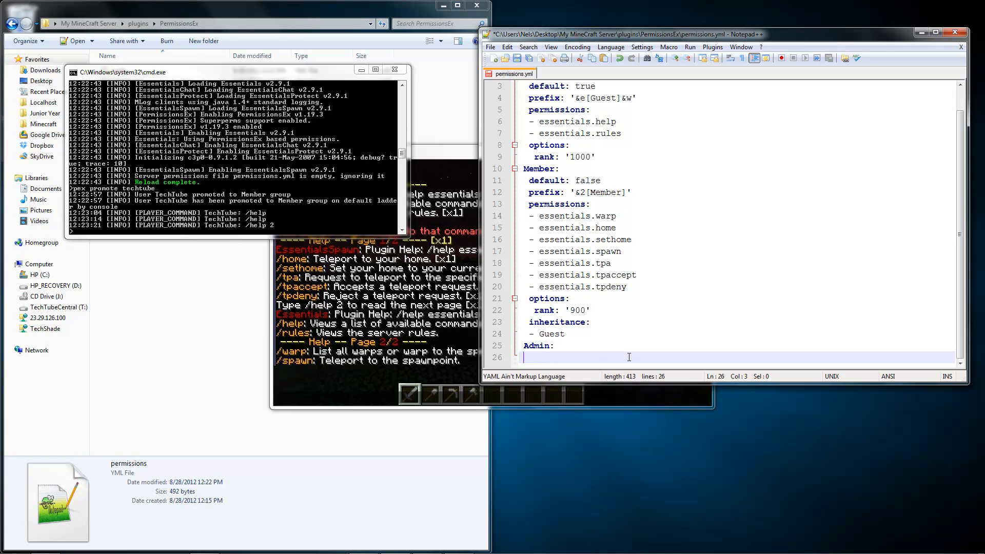
type("default:")
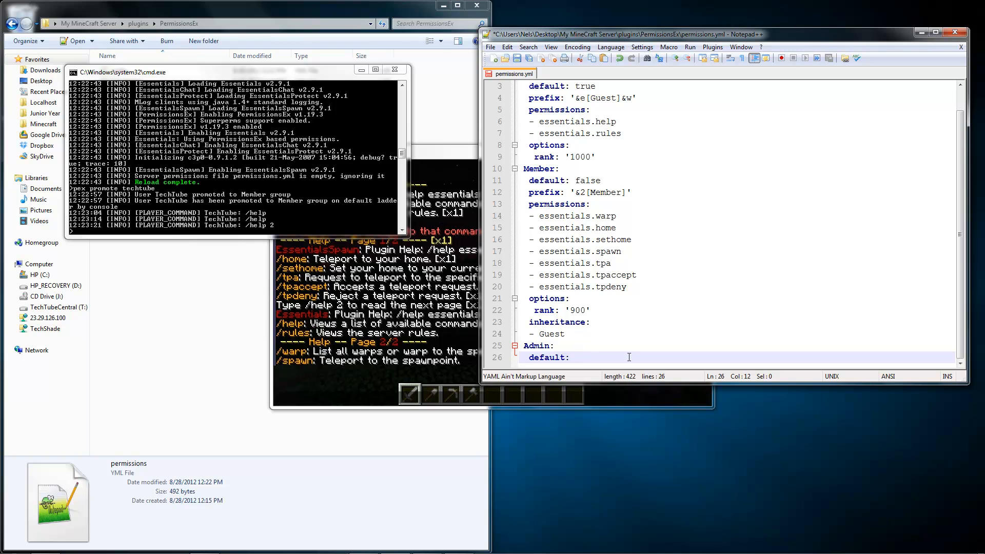
key("BackSpace")
type("op")
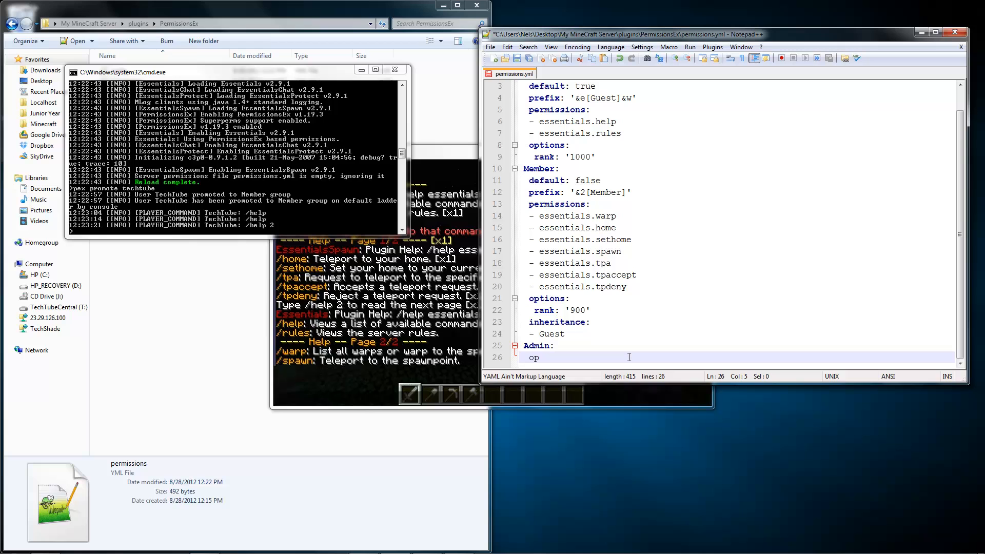
key("Backspace")
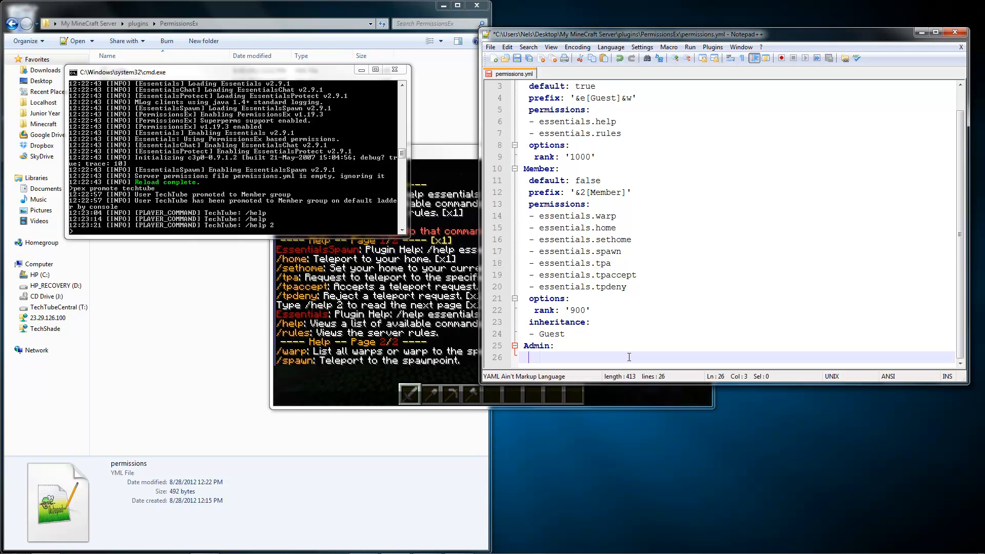
type("default: false")
type("prefix")
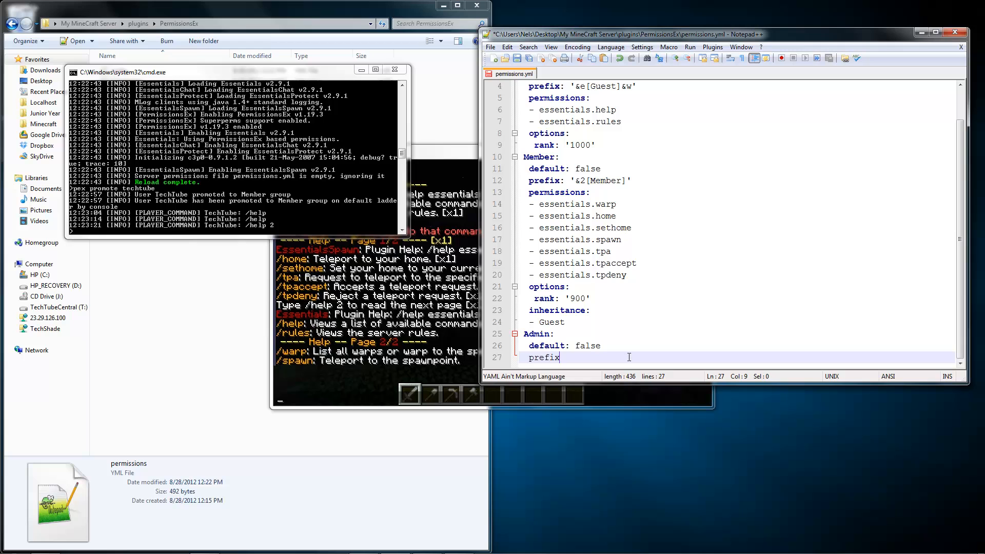
- Begin the Admin prefix as '&4[Admin', removing the stray ^ character
type(": ^")
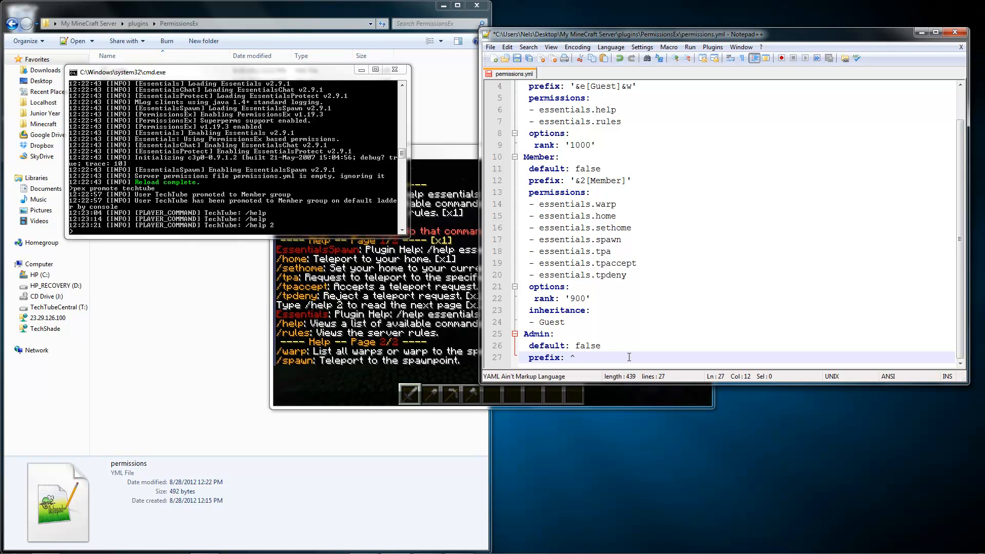
key("Backspace")
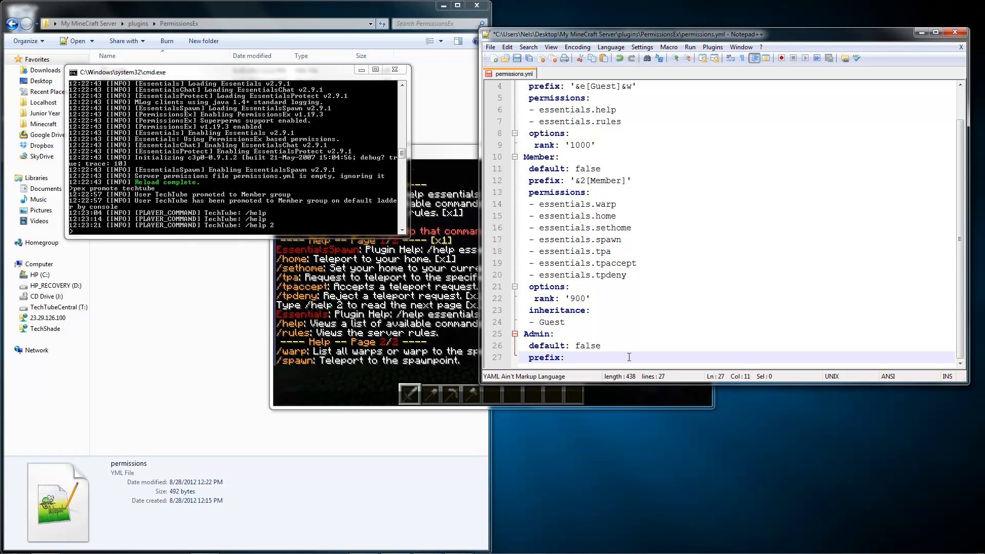
type("&c")
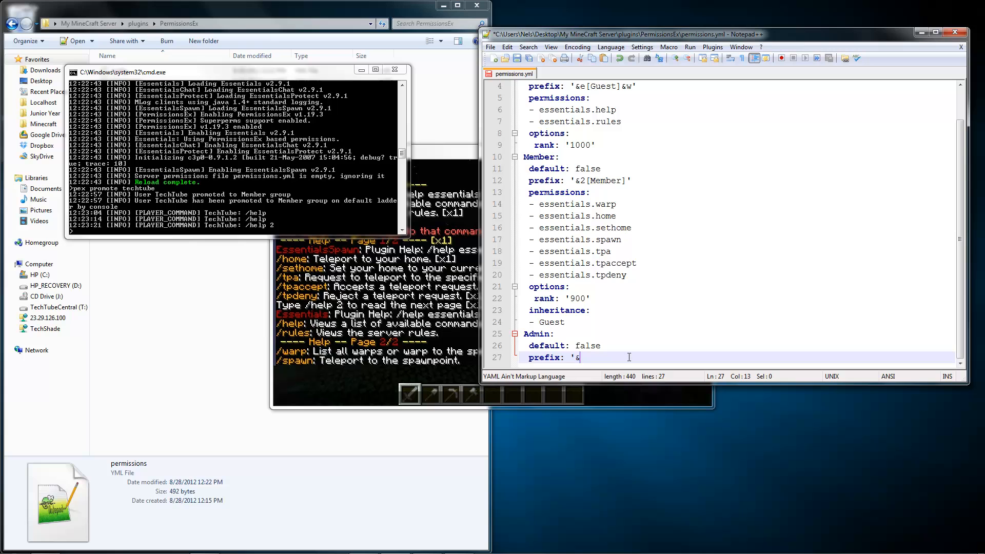
type("4[Admin]&")
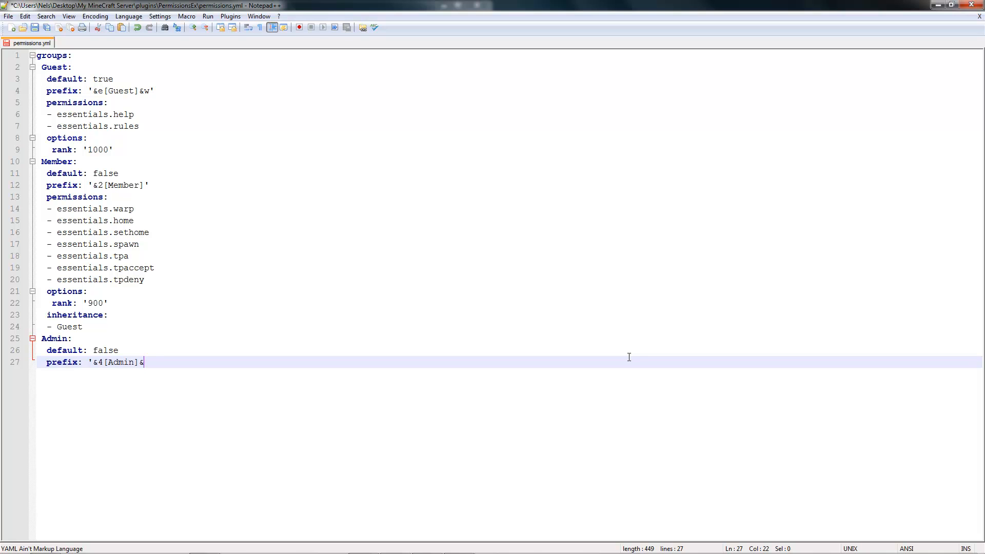
- Finish prefix '&4[Admin]&c' and add permissions: - '*' for the Admin group
type("c'")
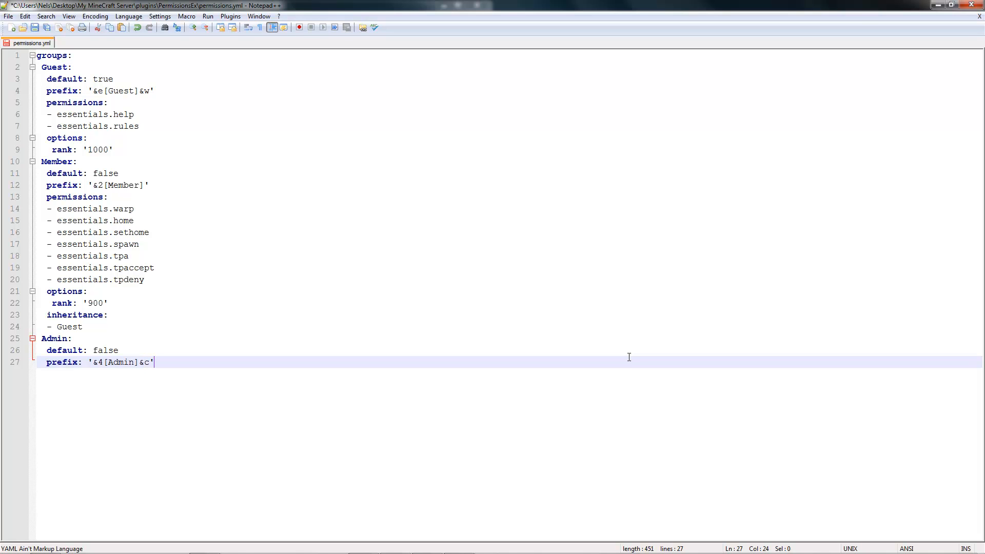
key("enter")
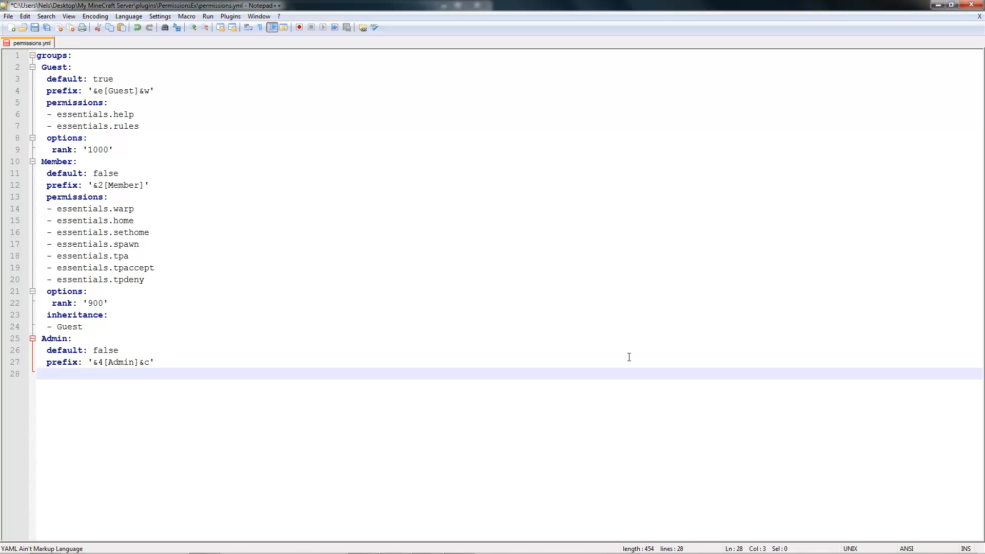
type("permissions:")
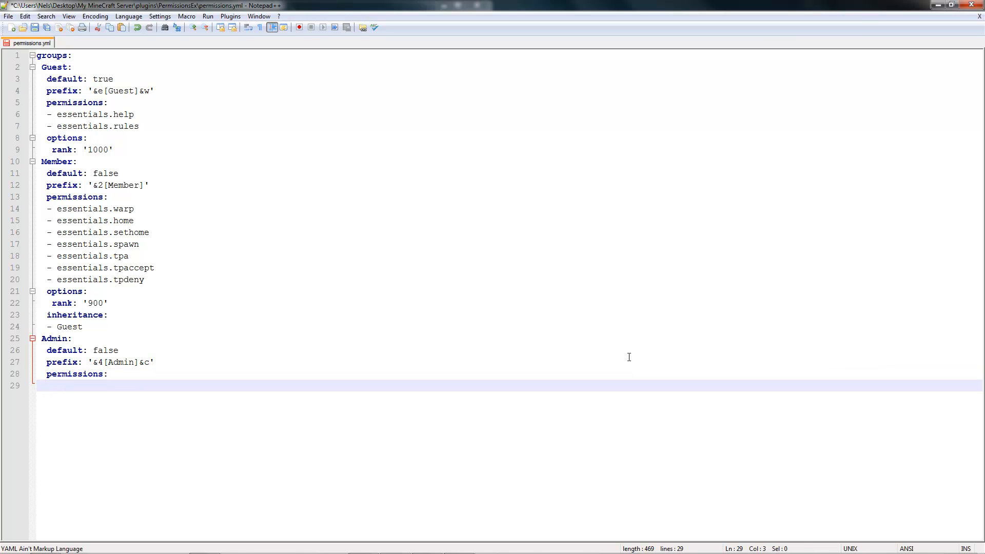
type("-")
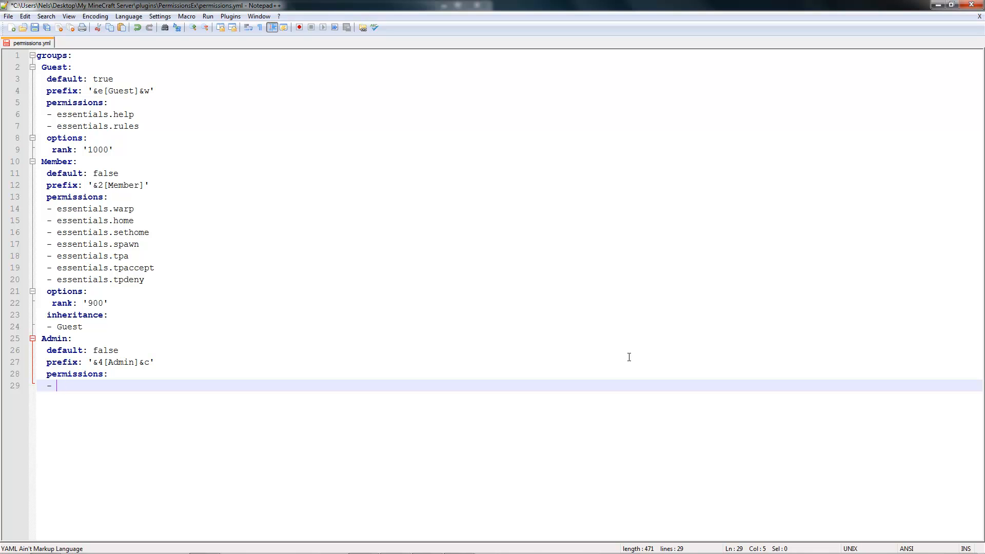
type("'*")
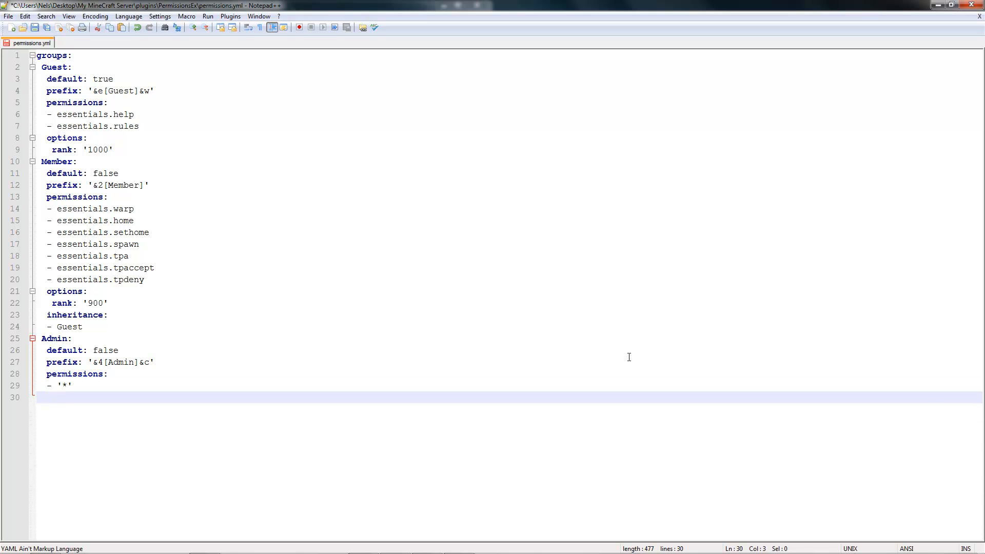
- Add options: rank: '800' to the Admin group
type("options:")
type("r")
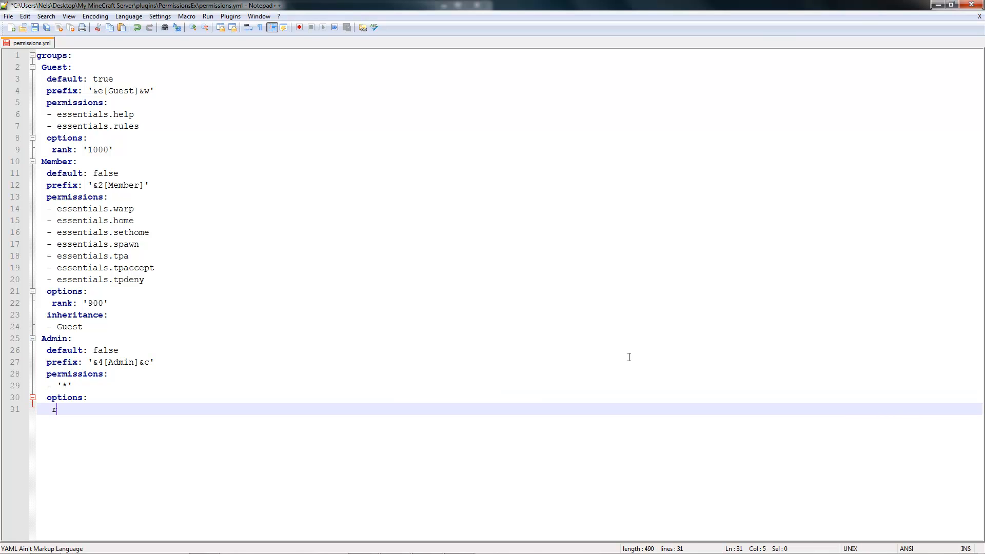
type("ank: '")
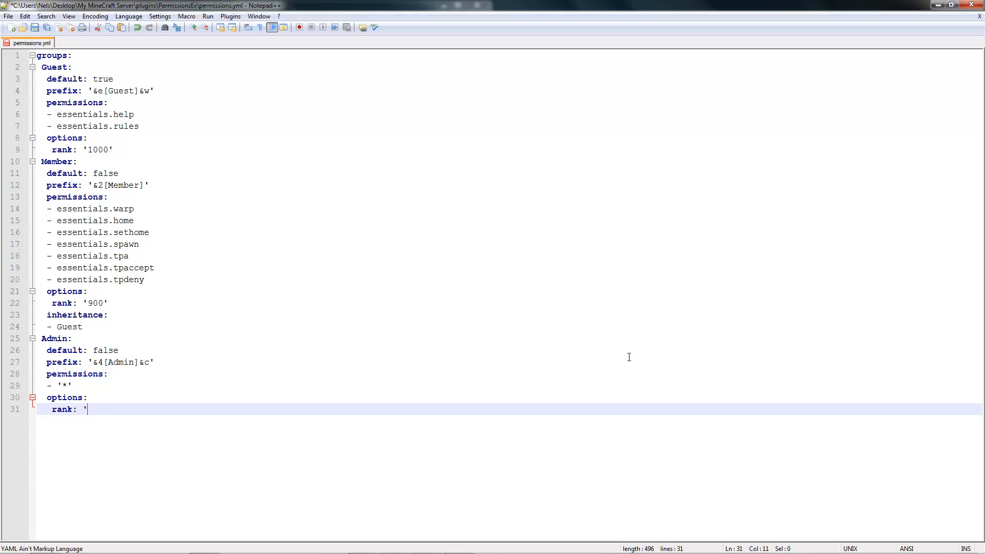
type("800'[")
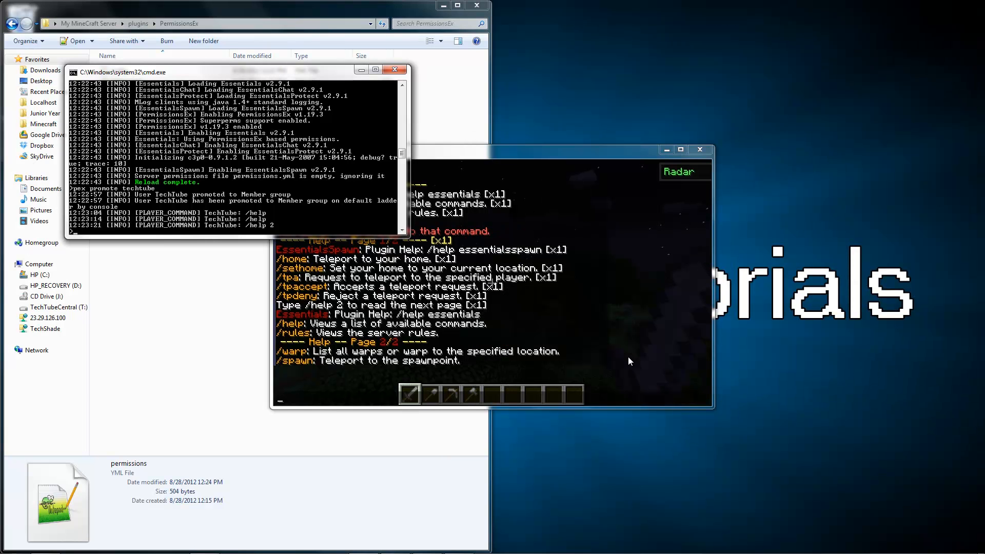
mouse_move(279, 184)
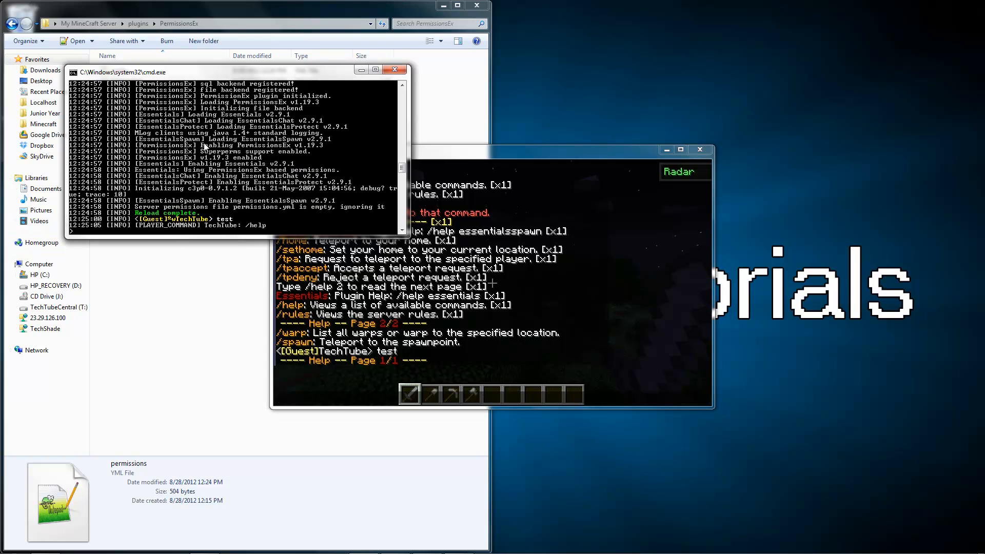
- Run /pex promote techtube twice and /help, ending with the [Admin] prefix and 13 help pages
type("/p")
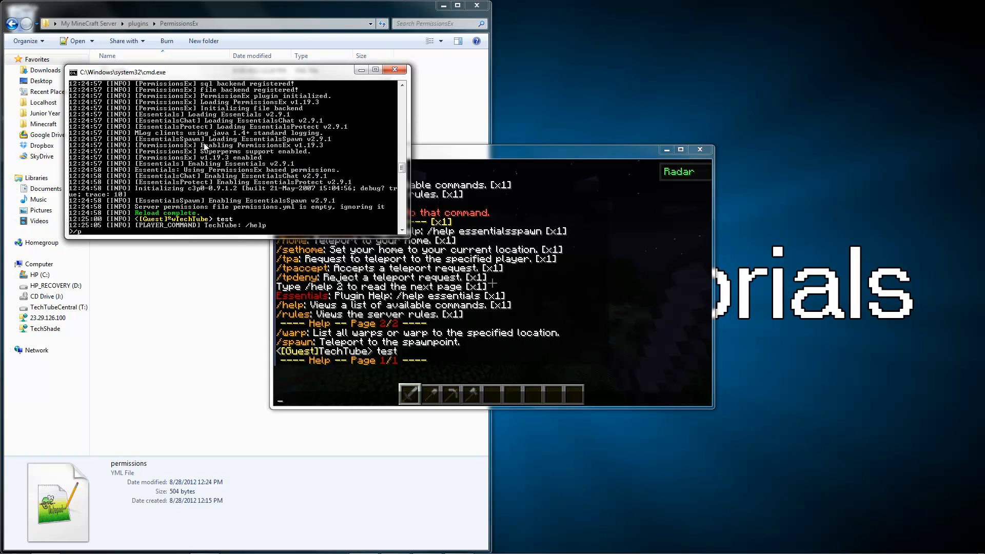
type("ex promote techtube")
left_click(492, 398)
type("/help")
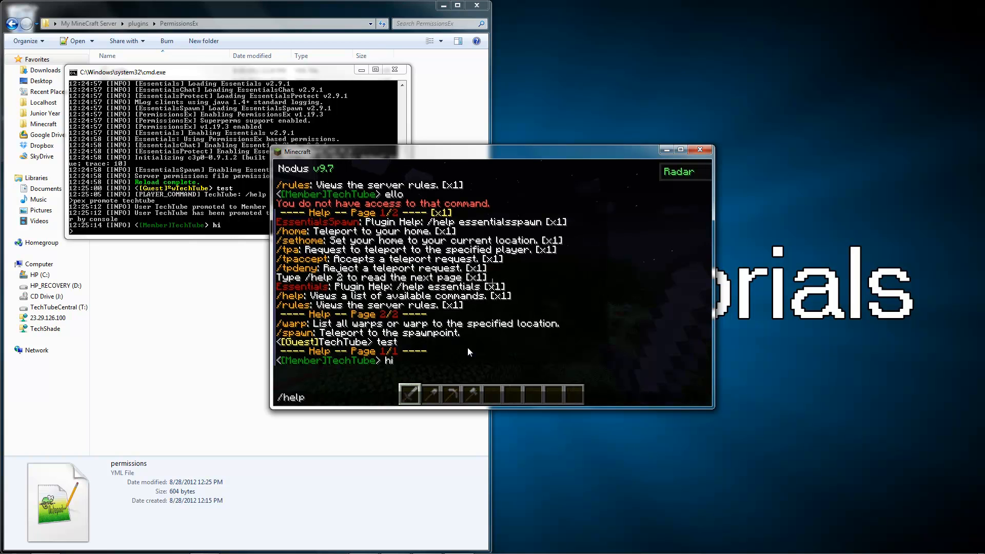
key("Return")
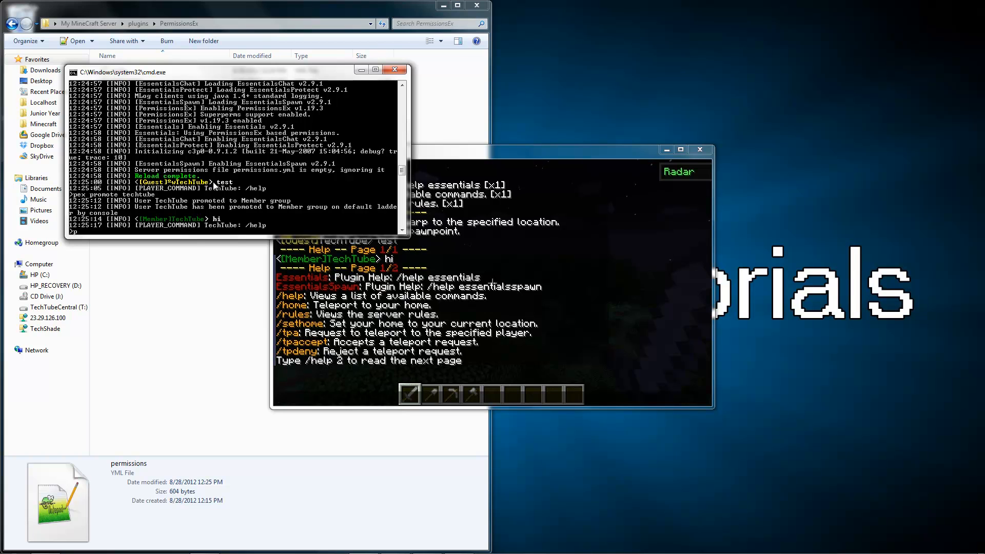
type("pex promote techtube")
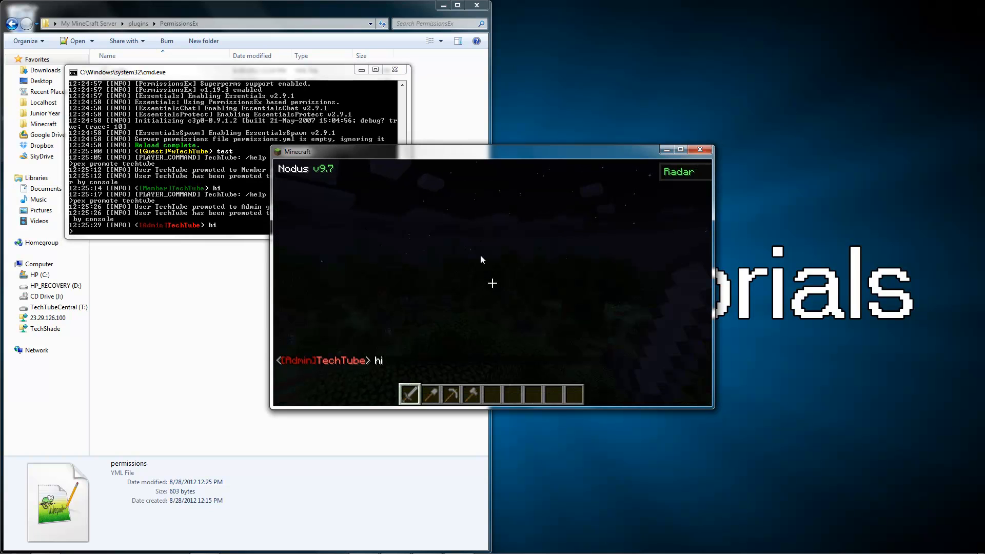
type("/help")
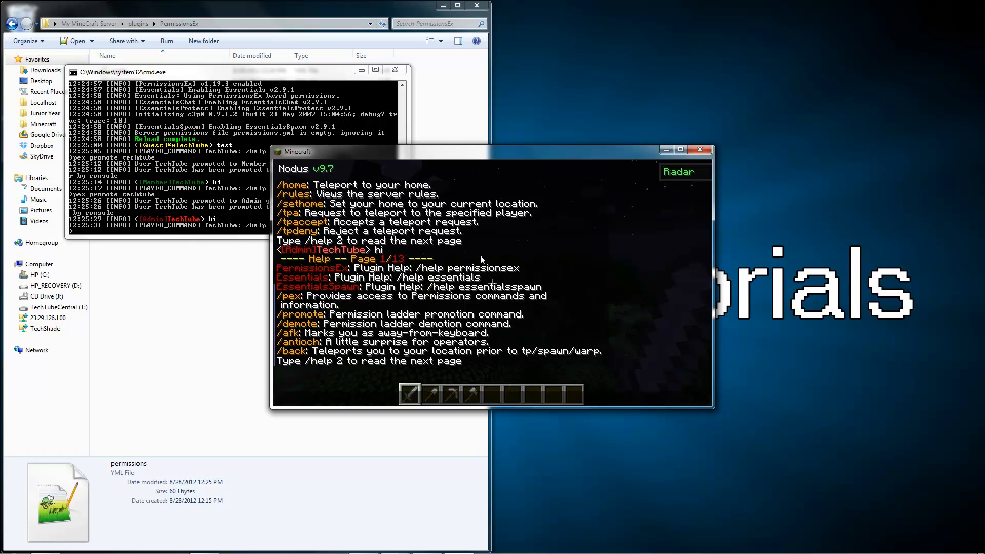
left_click(681, 151)
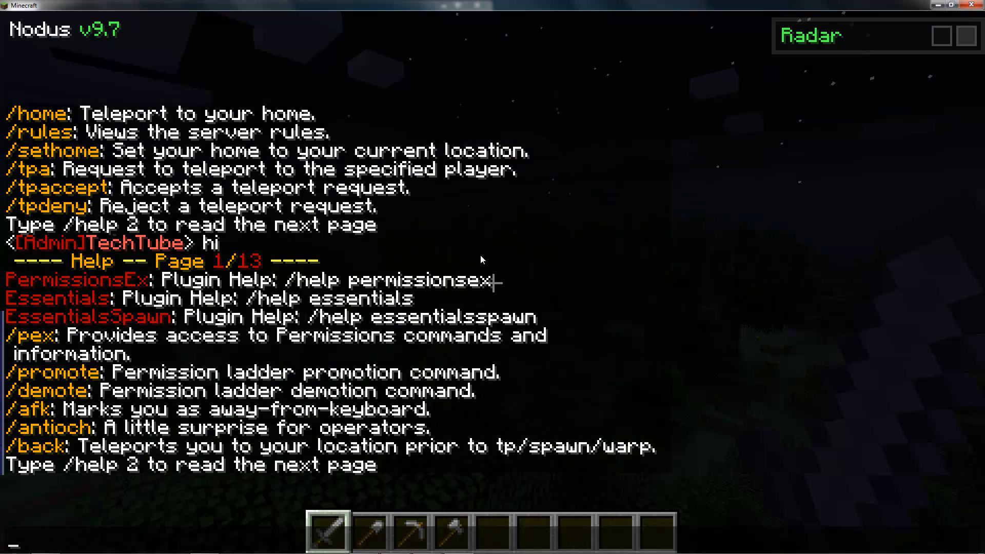
- Promote Notch to Member with /pex promote; a second attempt returns 'User are not promoteable'
type("/pex")
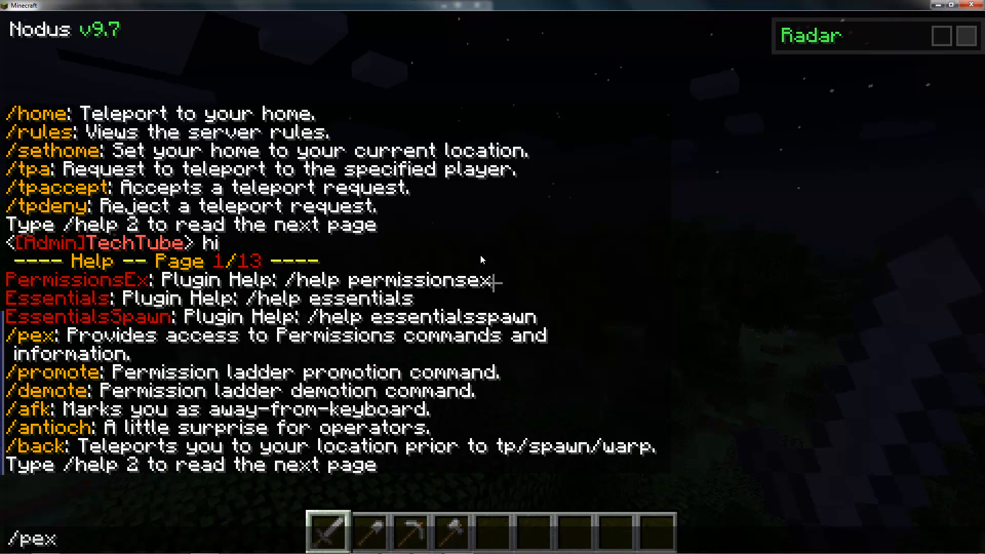
type("promote tech")
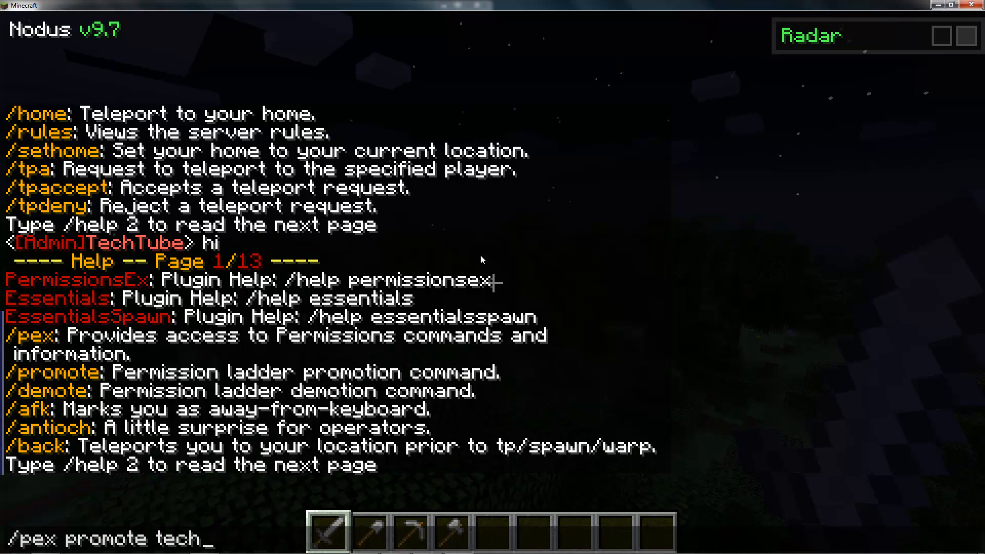
type("t")
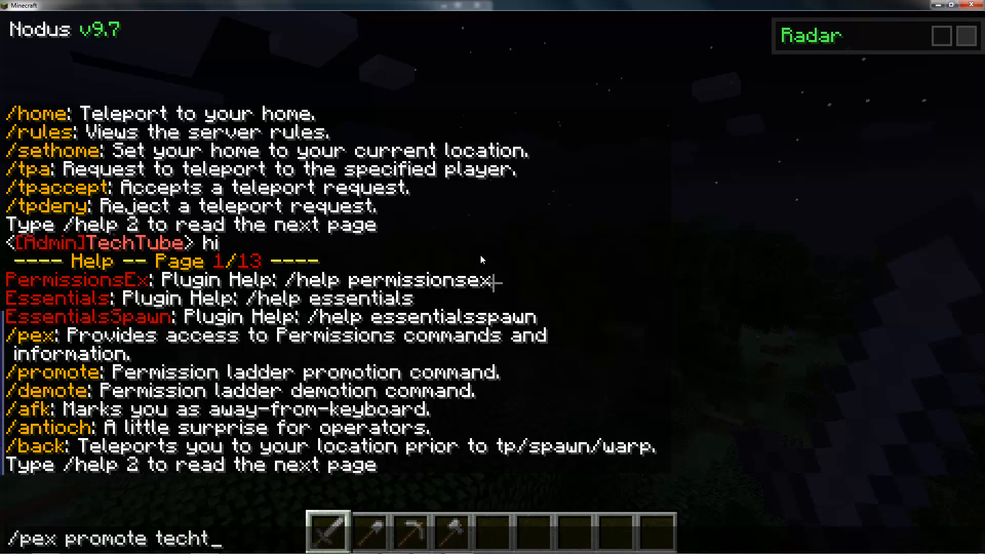
key("BackSpace")
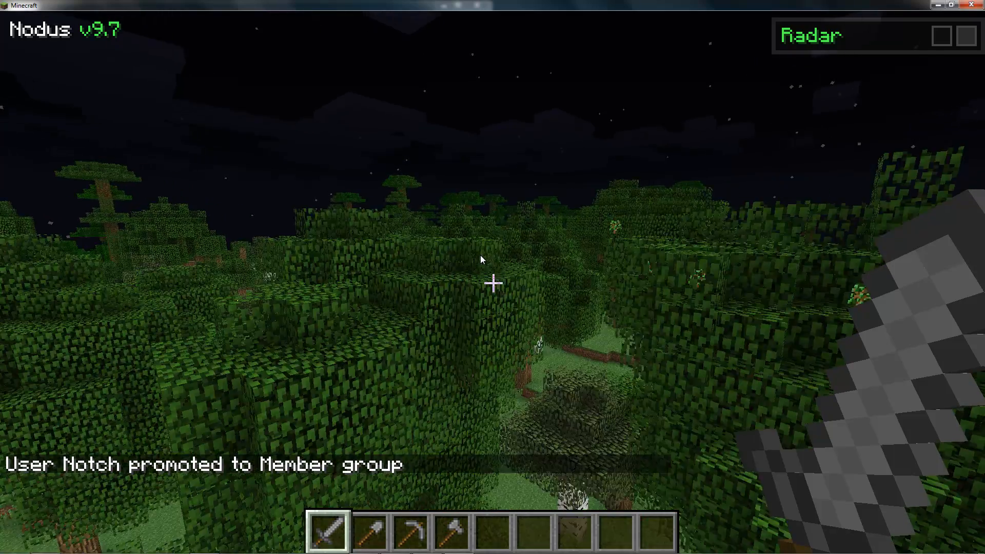
mouse_move(491, 258)
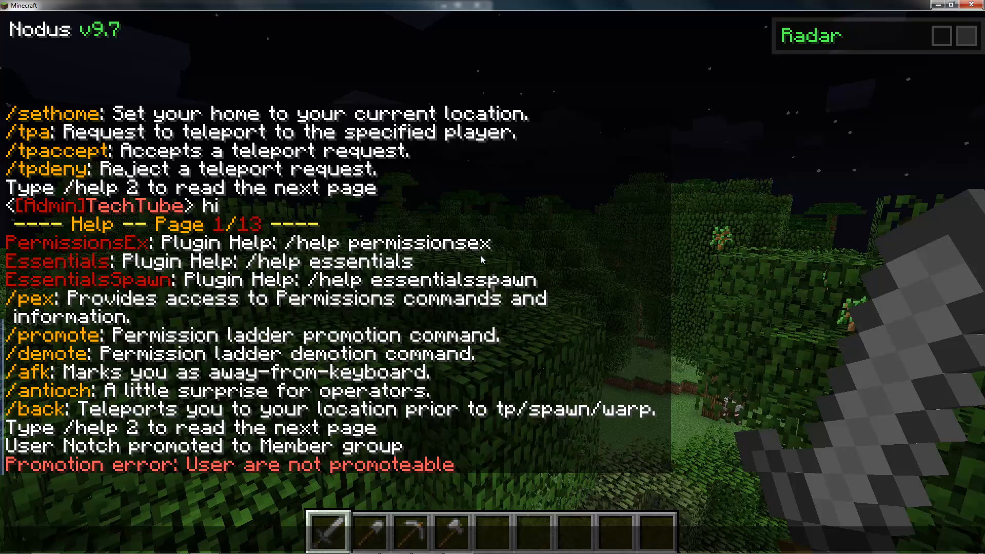
key("Escape")
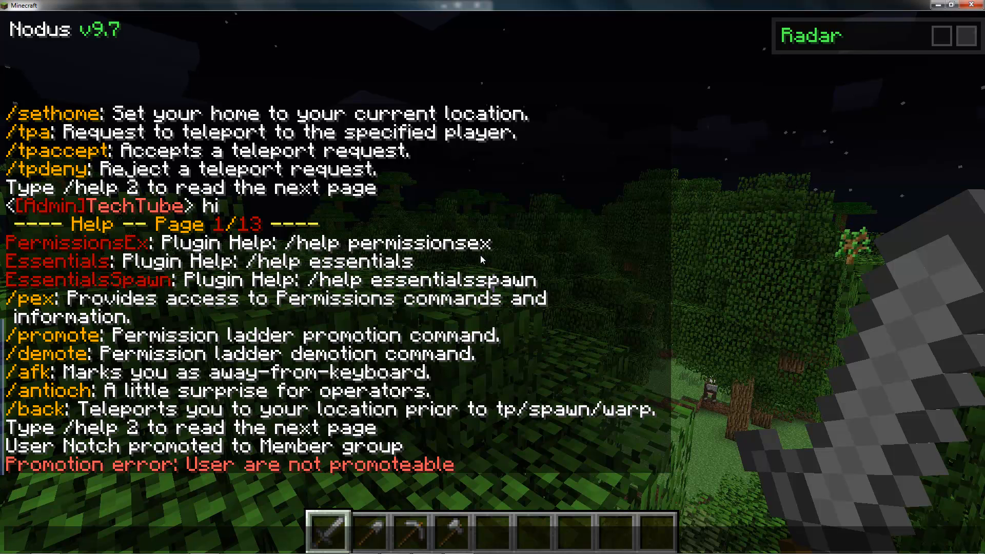
- Run /pex user techtube prefix &9MicroTechTutorials&w to give TechTube a blue chat prefix
type("pe")
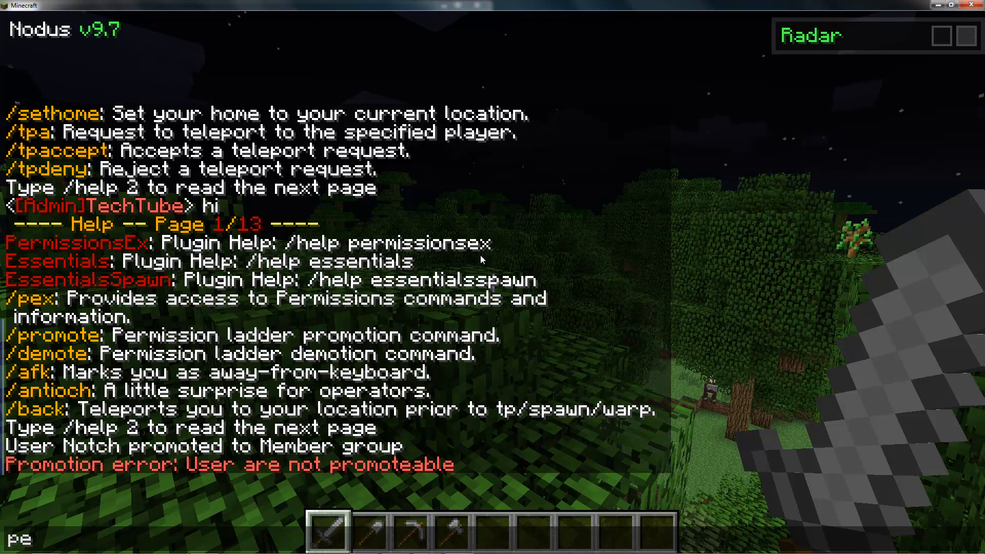
type("/p")
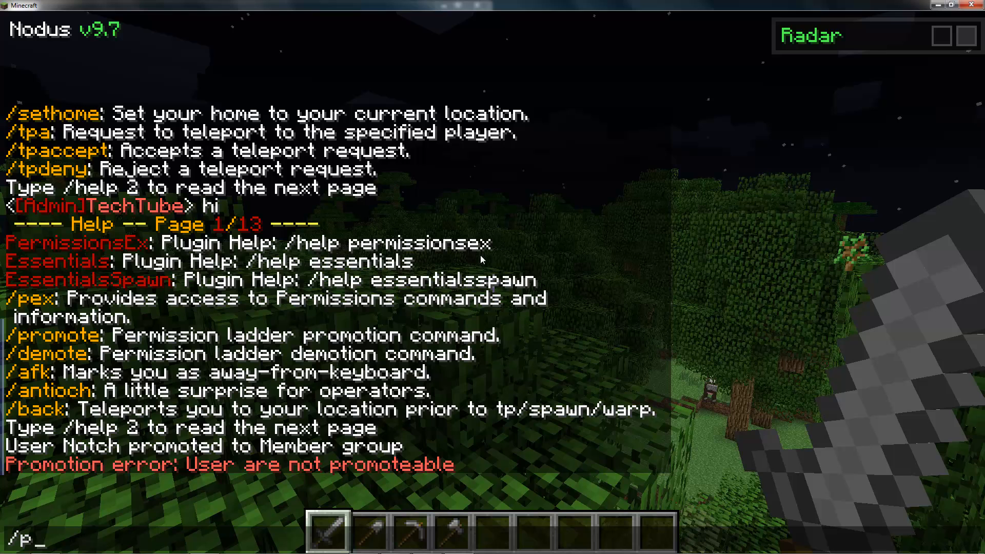
type("ex")
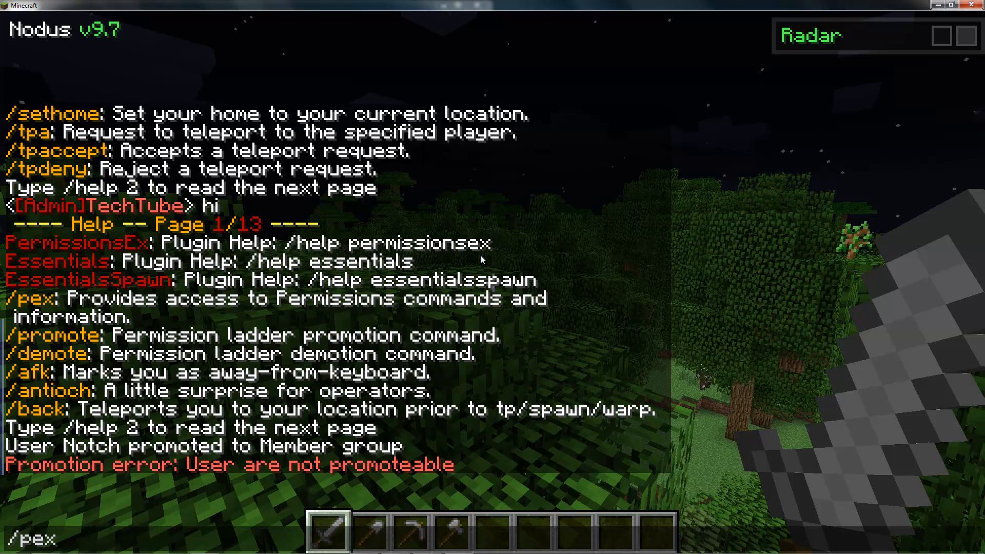
type("user techtube prefix")
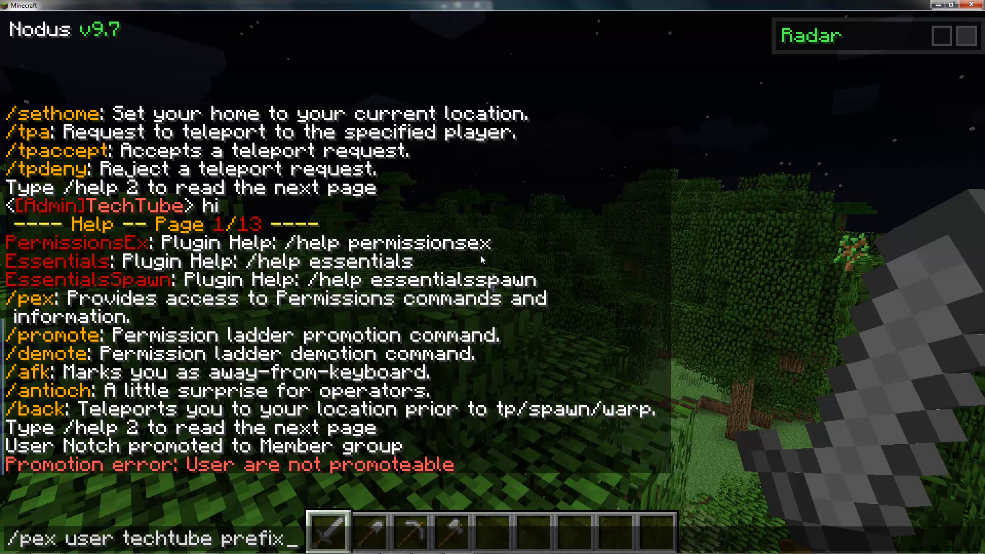
type("&c")
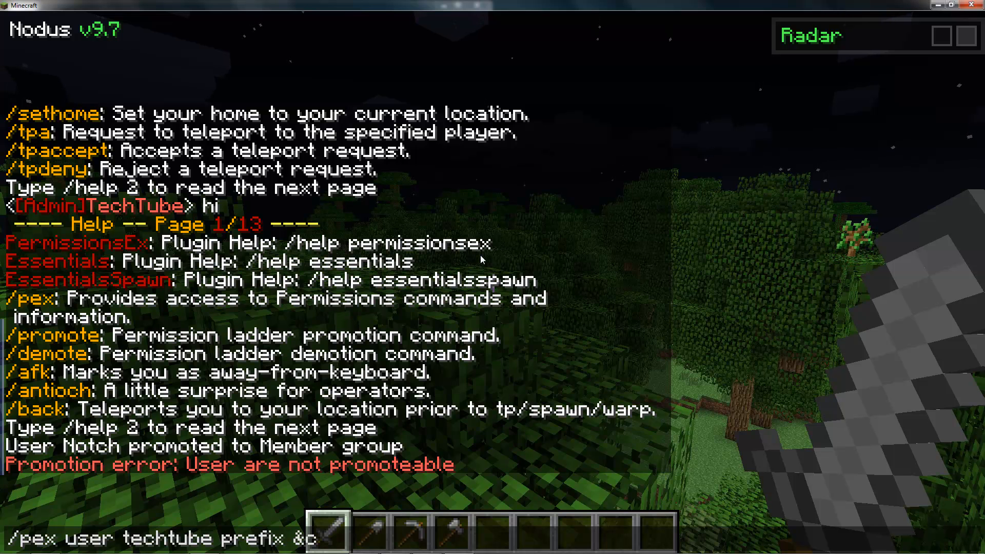
type("9Mic")
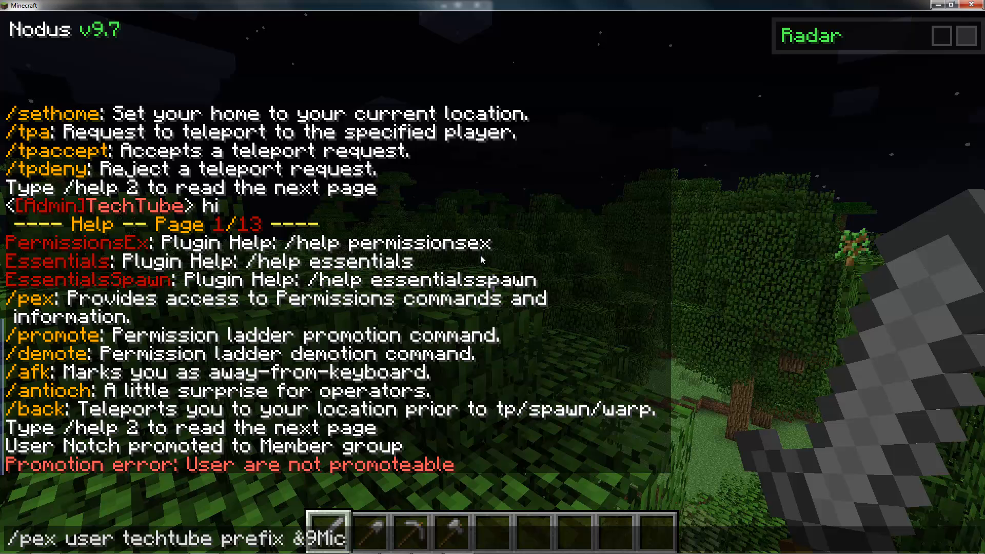
type("roTechTutorial")
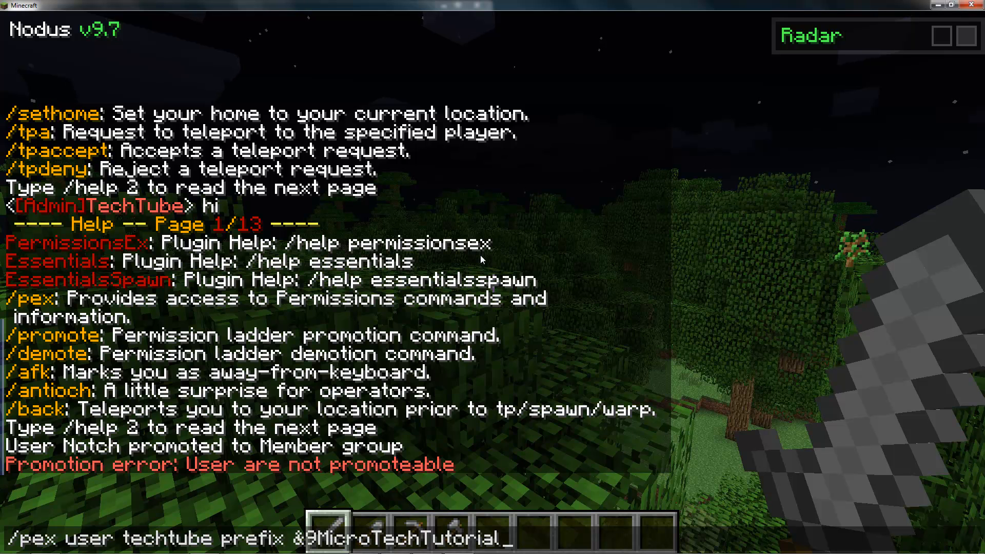
type("s")
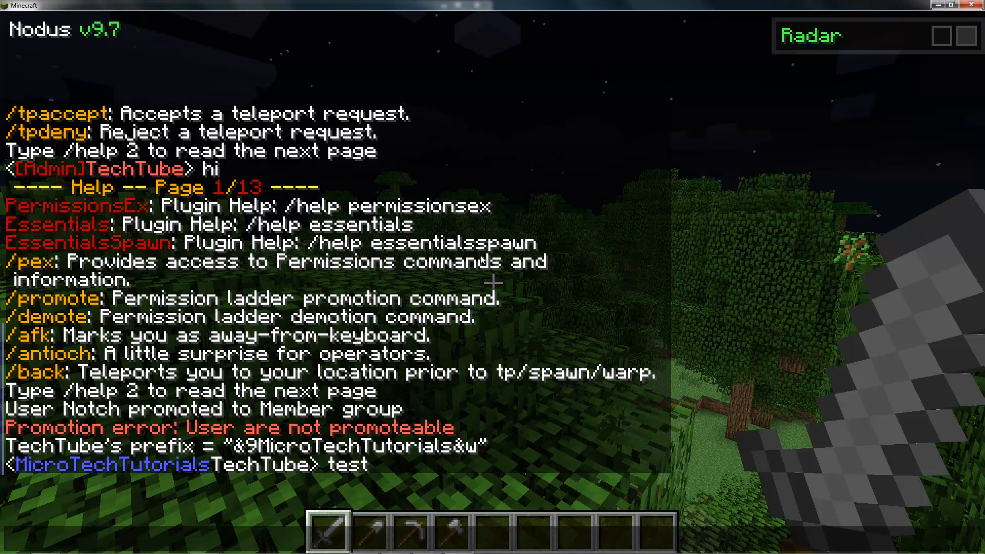
- Test the prefix in chat, then run /pex user techtube prefix "" to clear it
type("/pex user techtube prefix &9MicroTechTutorials&w")
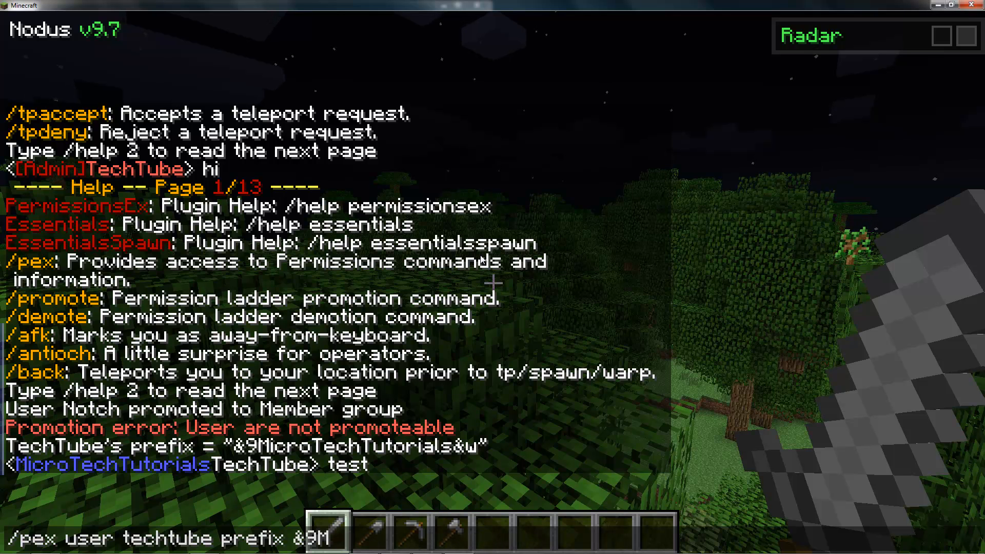
key("backspace")
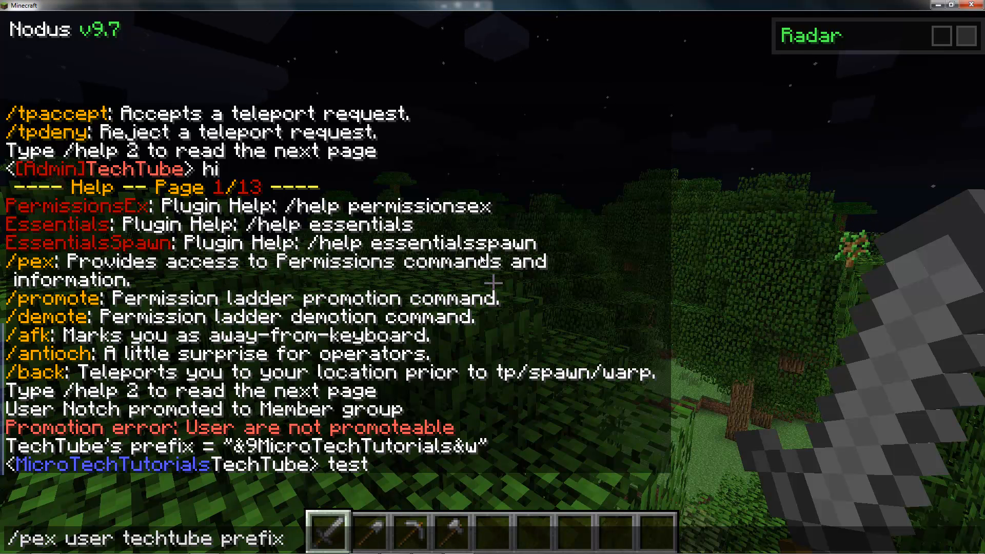
key("Return")
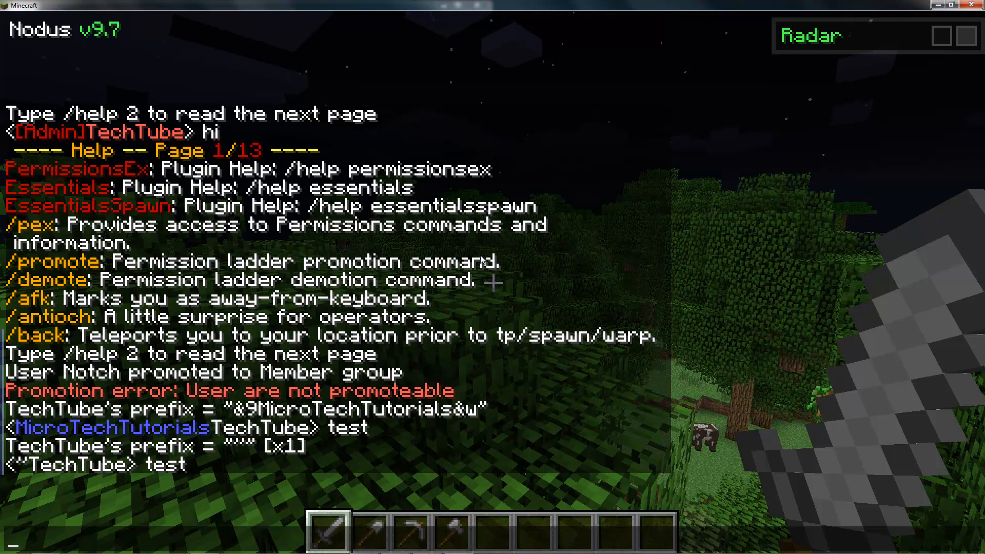
type("/pex user techtube prefix")
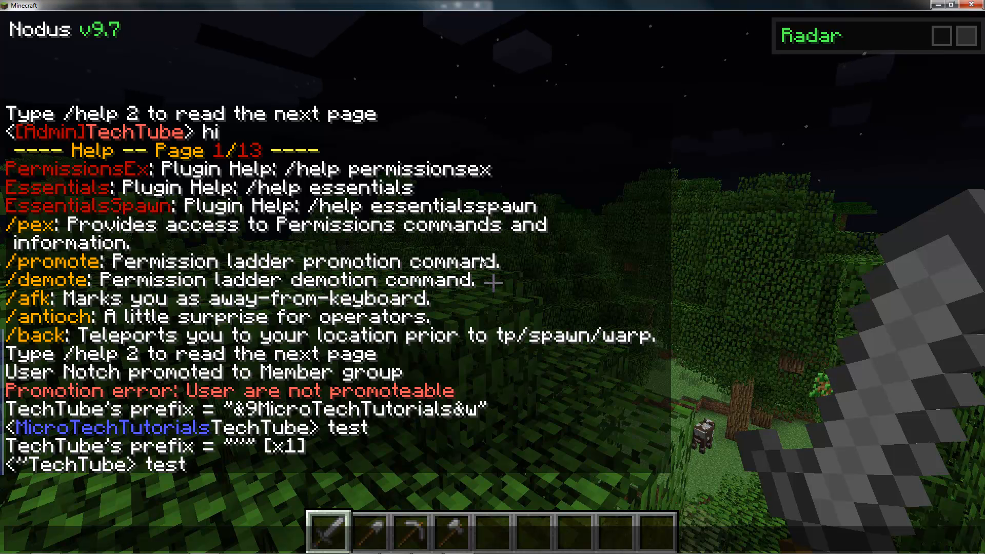
type("/pex")
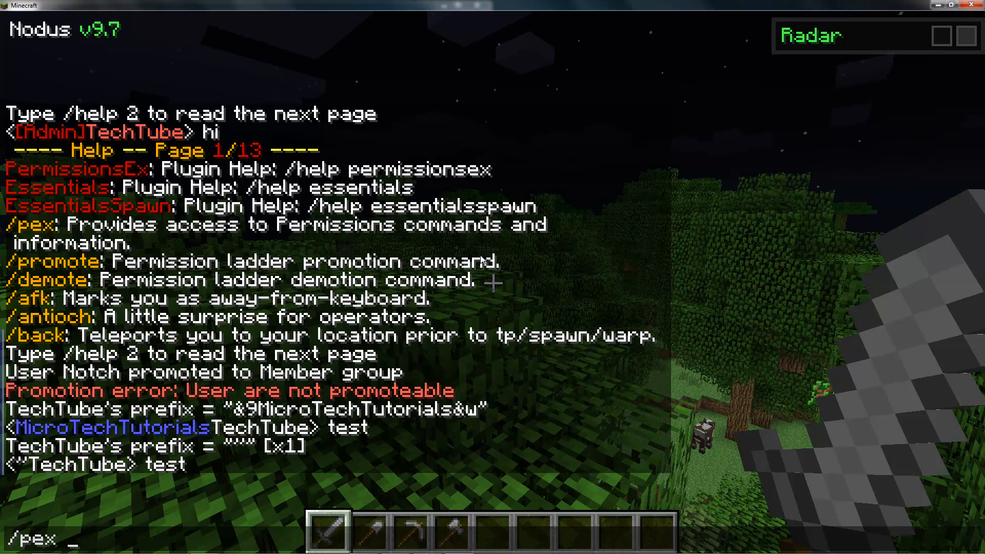
- Attempt to demote TechTube with /pex demote techtube, which fails for insufficient rank
type("demote techtub")
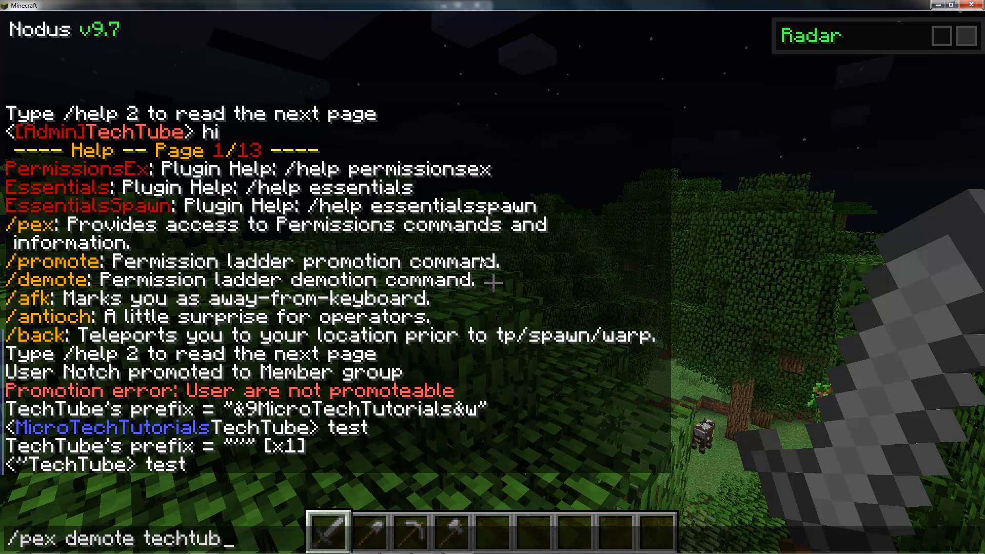
key("Return")
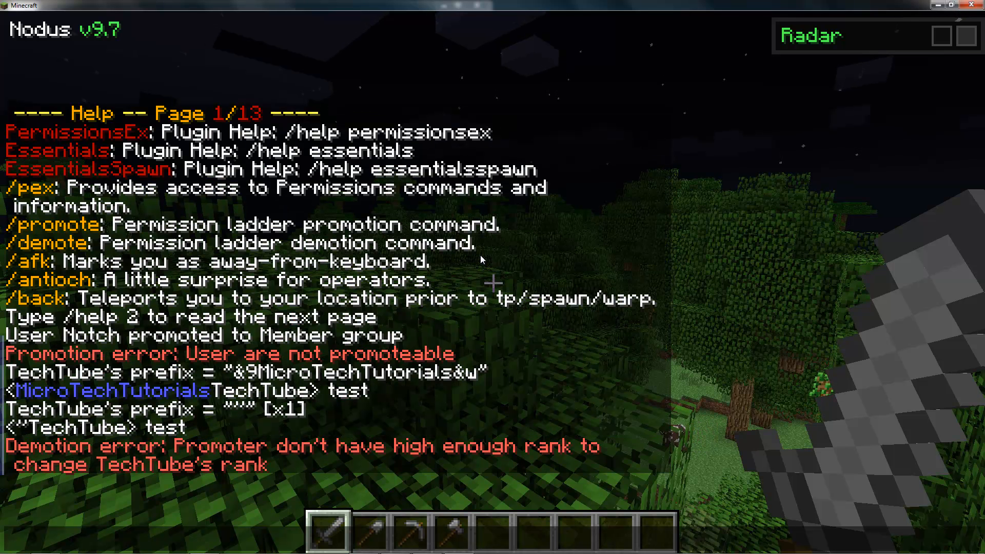
- Grant TechTube essentials.broadcast via /pex user techtube add essentials.broadcast
type("i")
type("/")
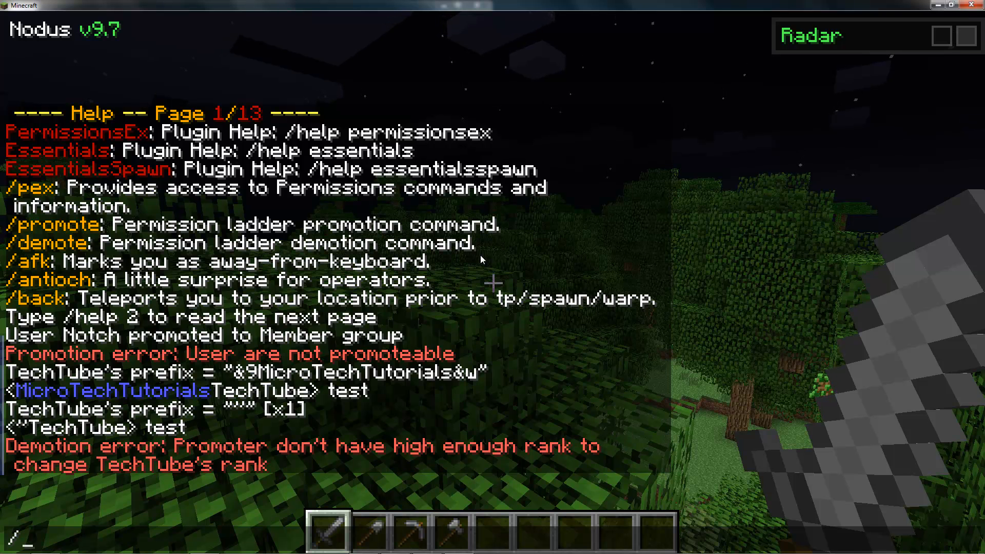
type("pex user")
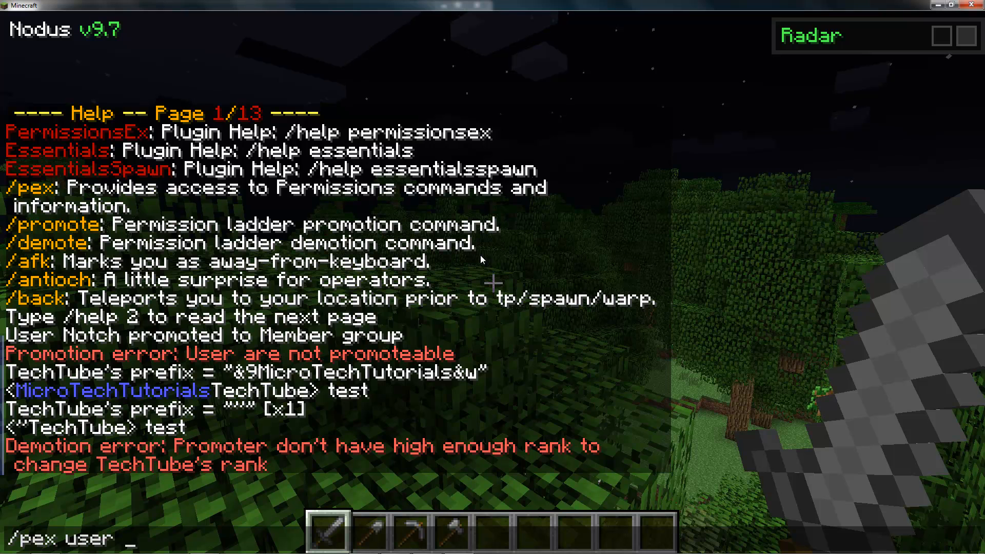
type("techtube add essentials.")
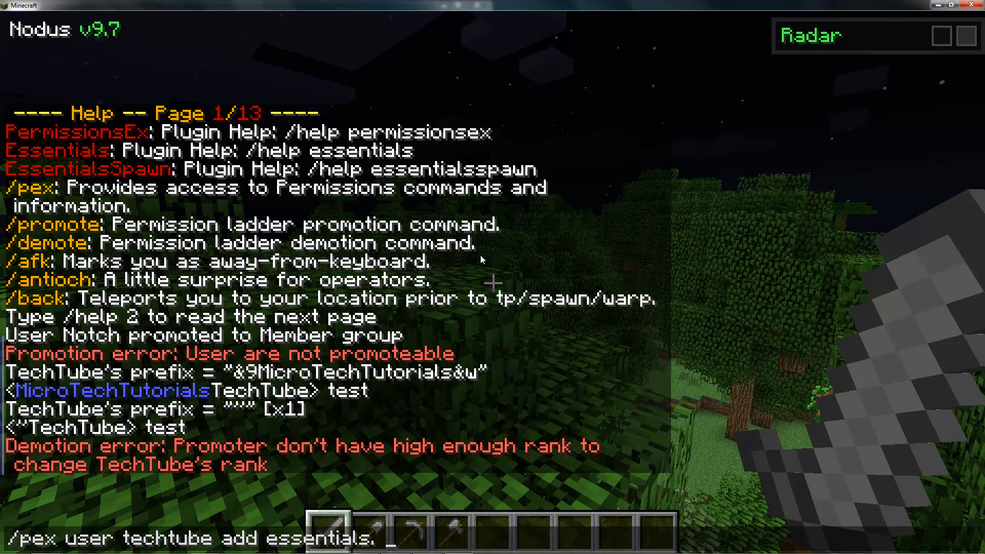
type("br")
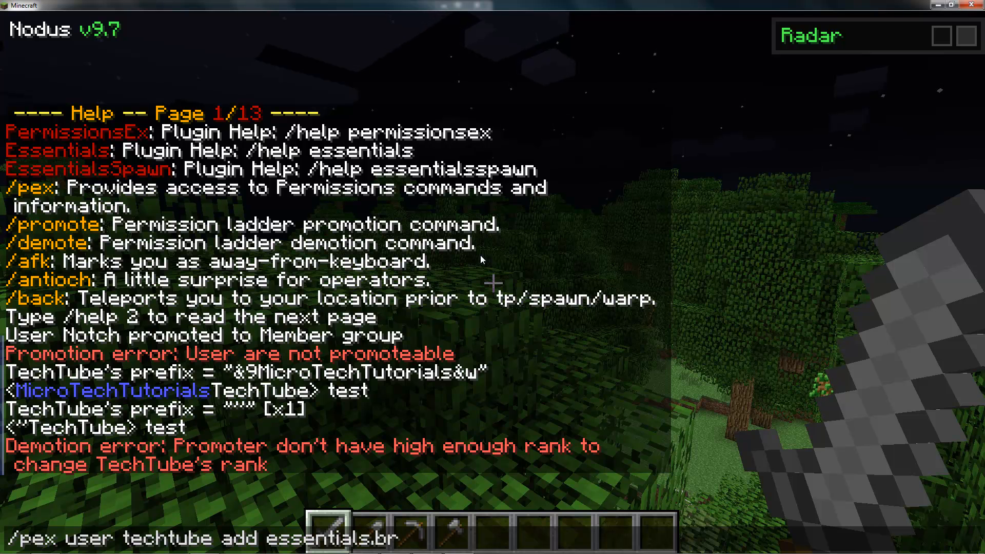
key("Return")
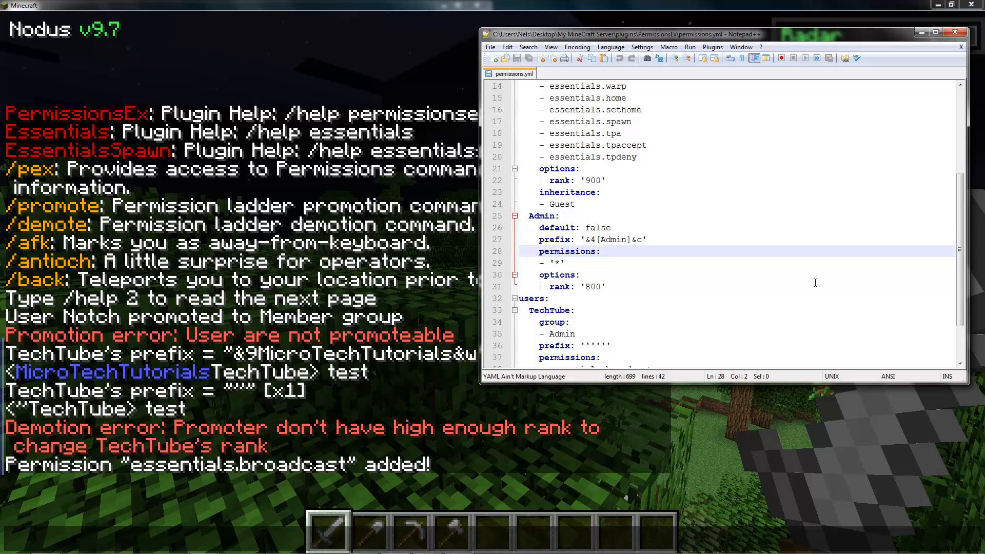
- Scroll permissions.yml to the users section and verify TechTube lists essentials.broadcast
scroll("down", 3)
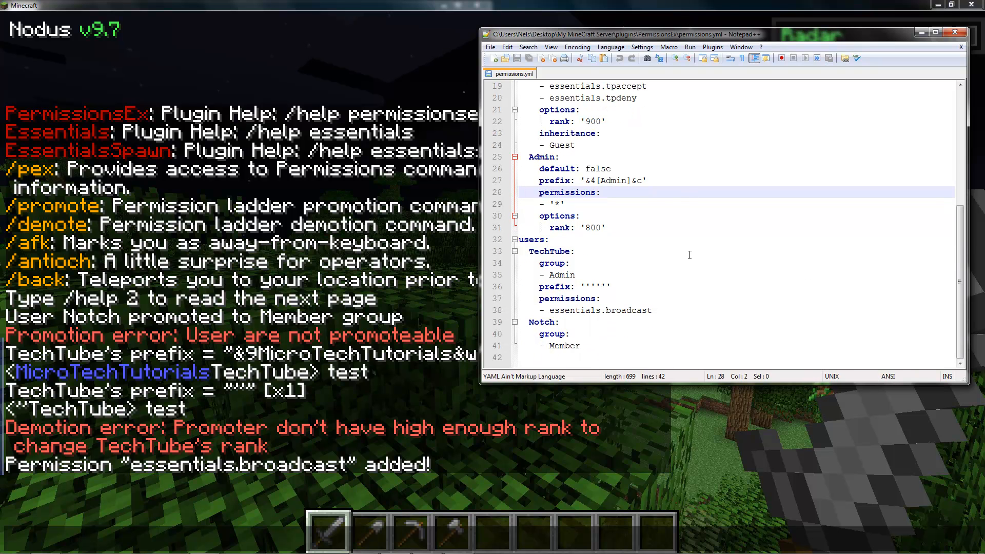
mouse_move(615, 290)
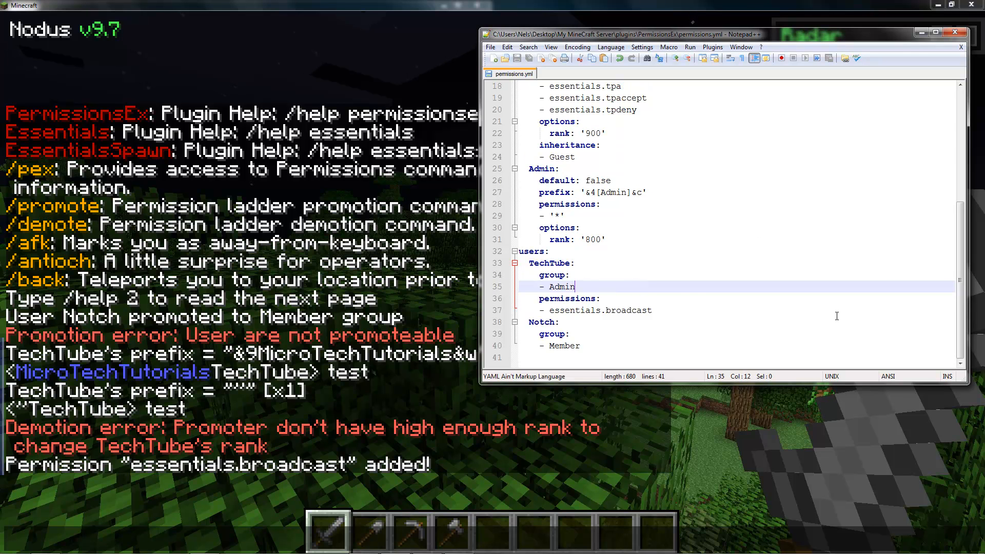
left_click(569, 334)
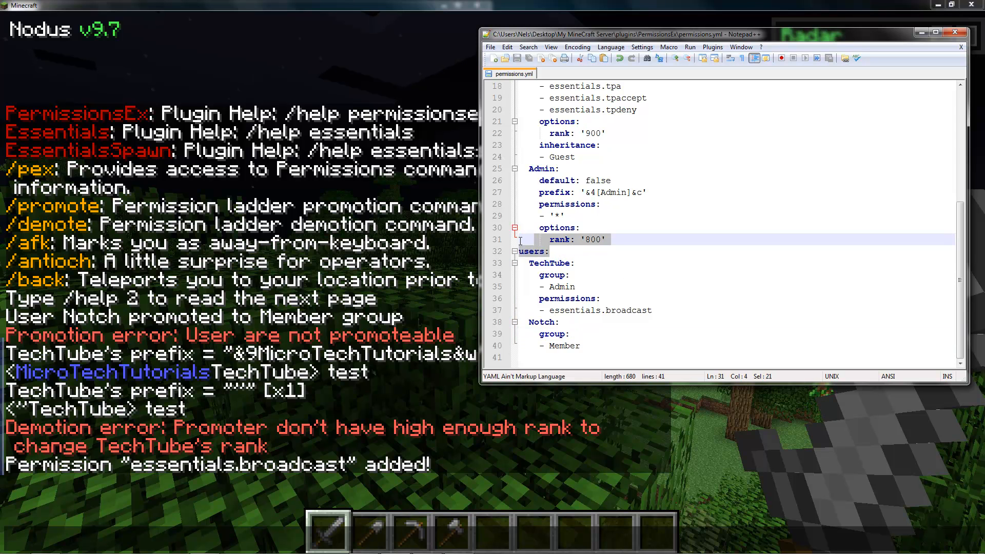
scroll("up", 3)
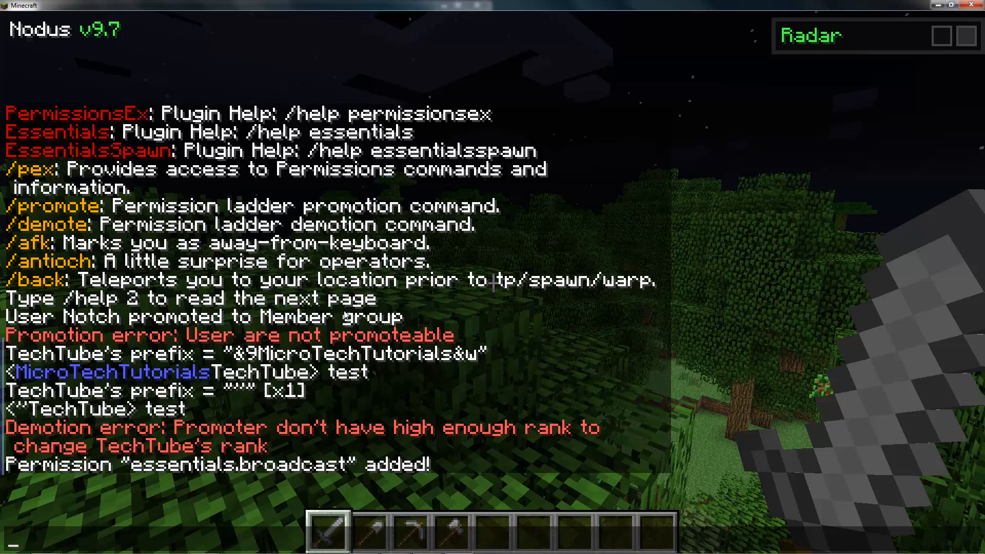
- Enter pex group member add essentials.fdasdfasdfa to give Member a placeholder permission
type("p")
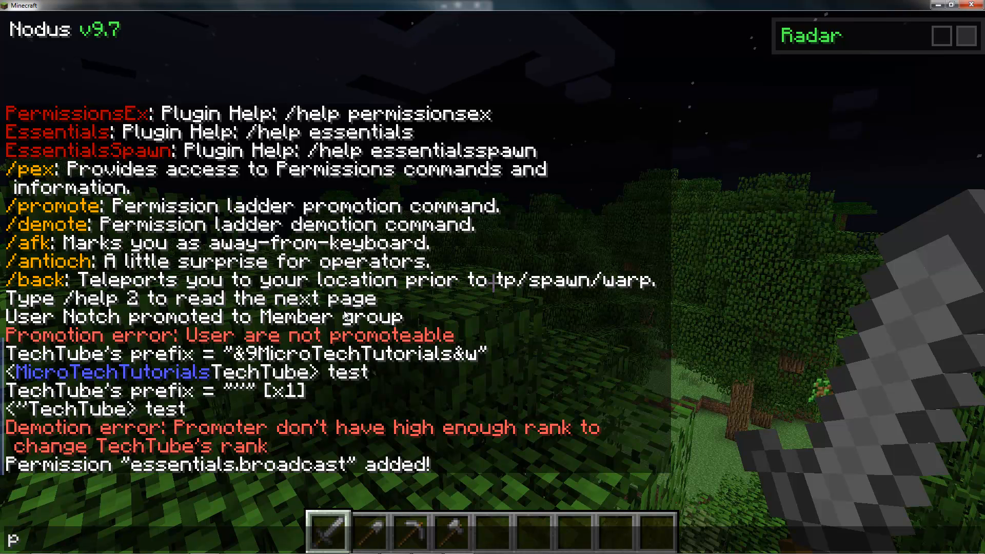
type("ex")
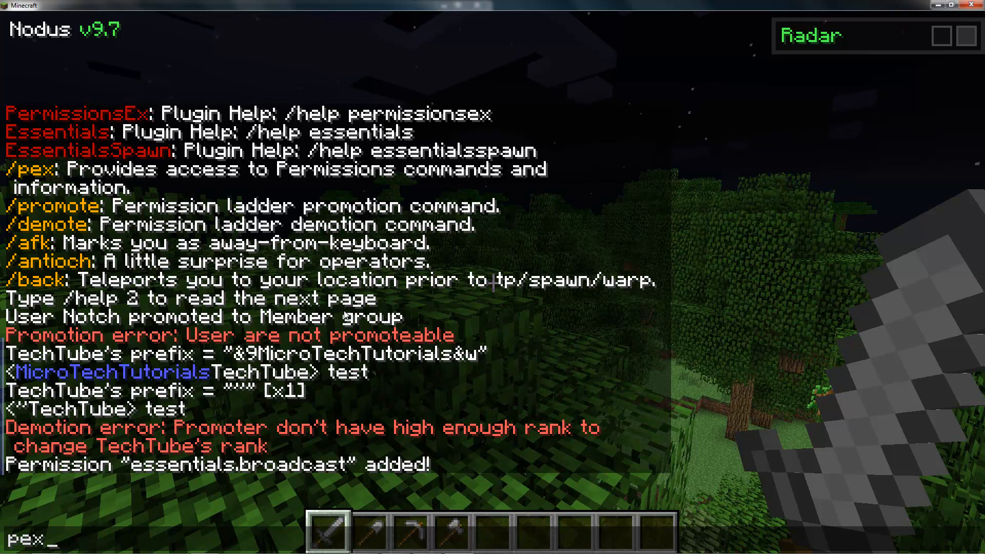
type("group member")
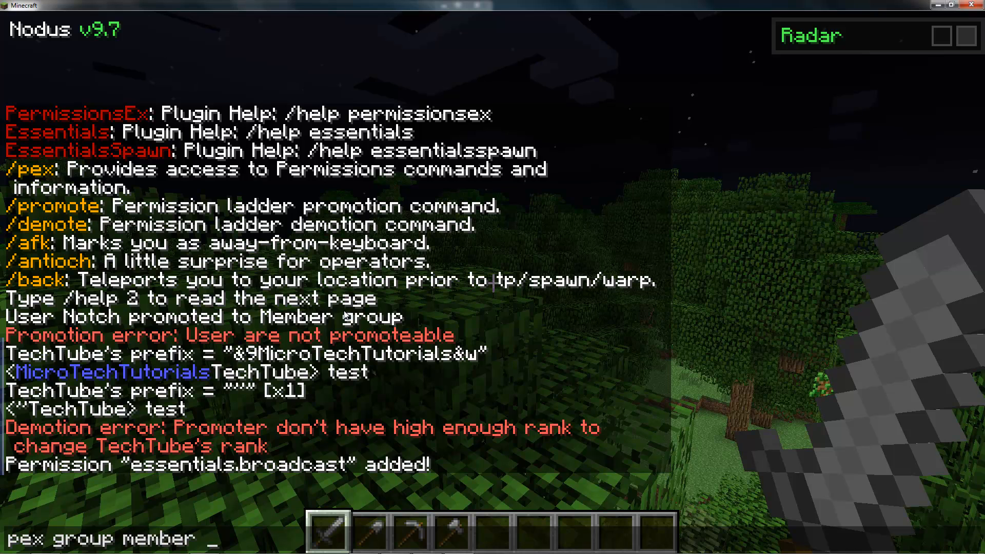
type("add essentia")
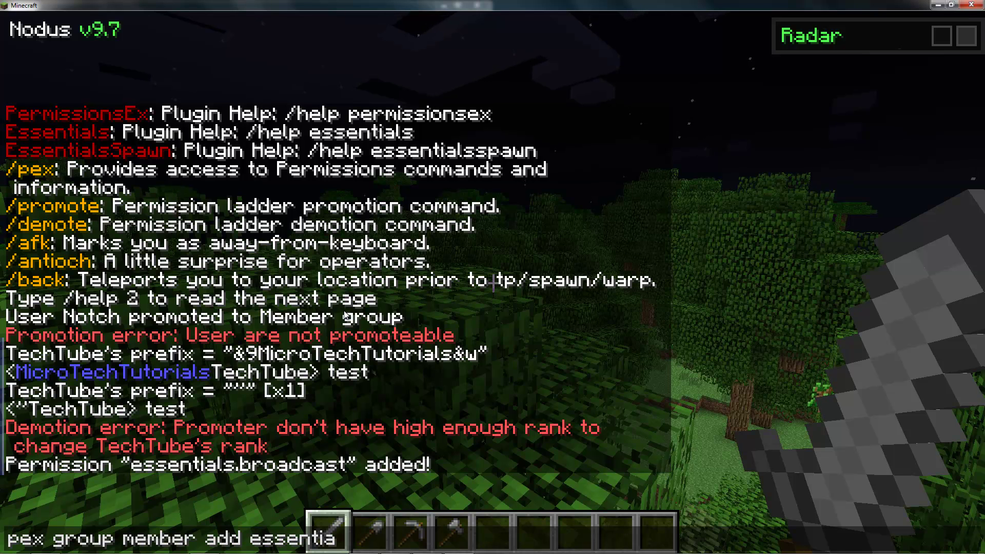
type("ls.")
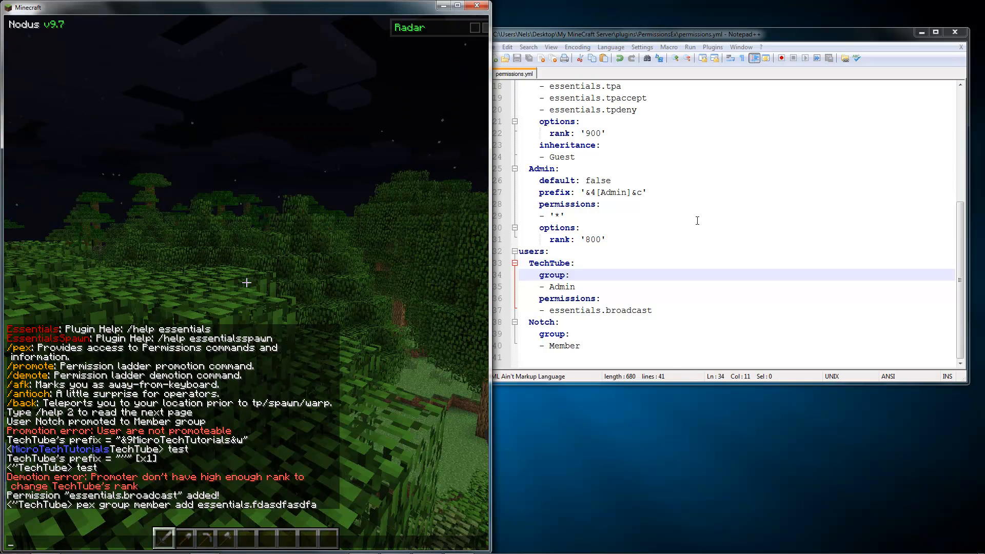
- Compare the Member group in permissions.yml and reopen chat to confirm the permission registered
left_click(553, 215)
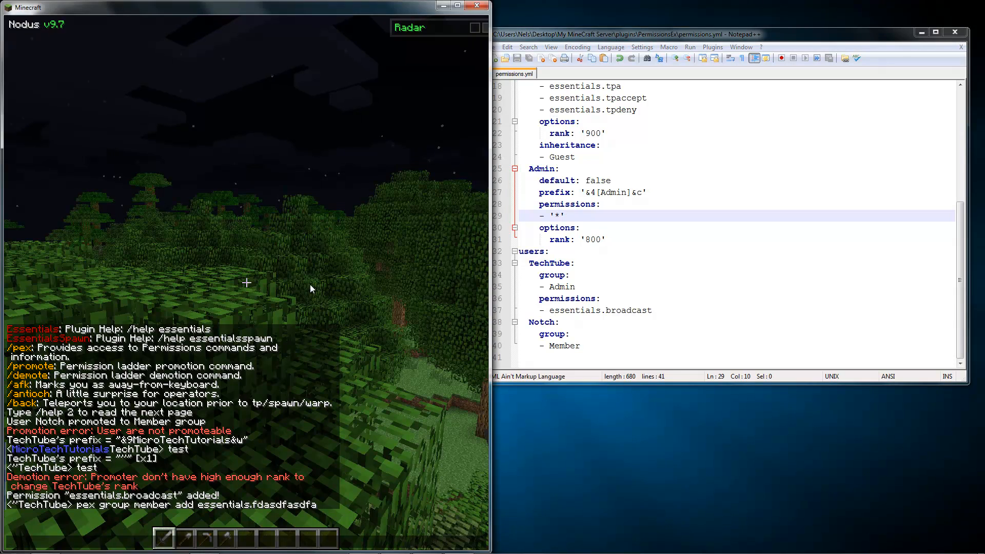
left_click(550, 262)
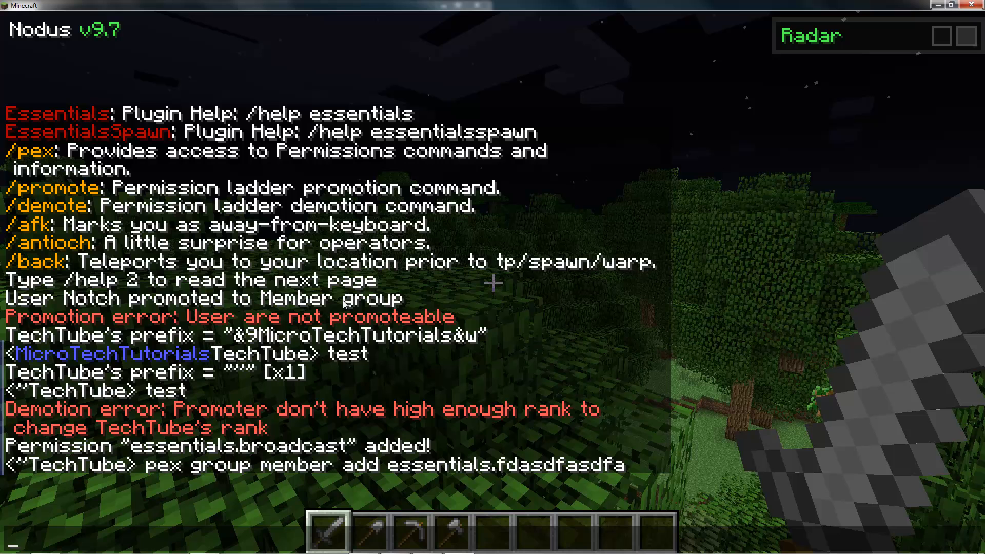
key("t")
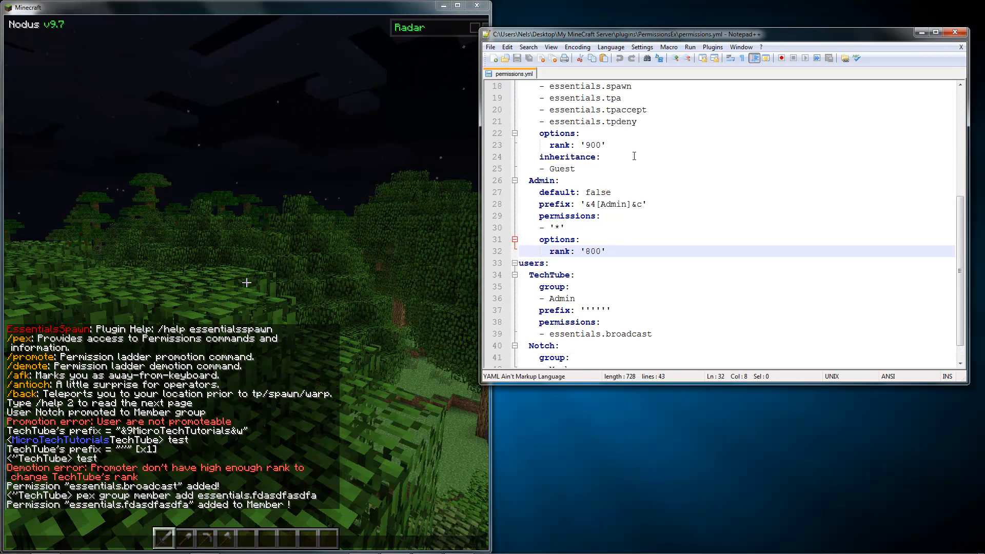
scroll("up", 3)
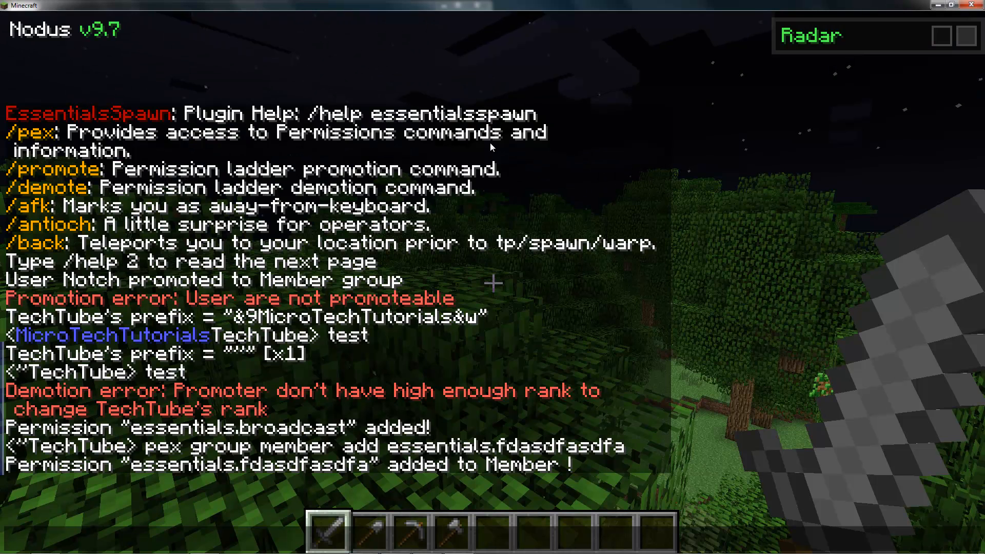
key("t")
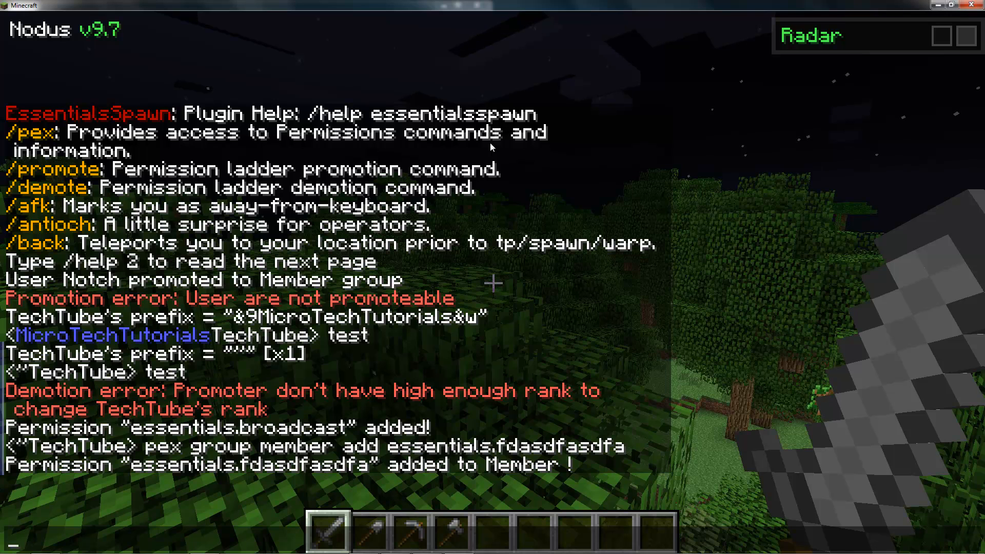